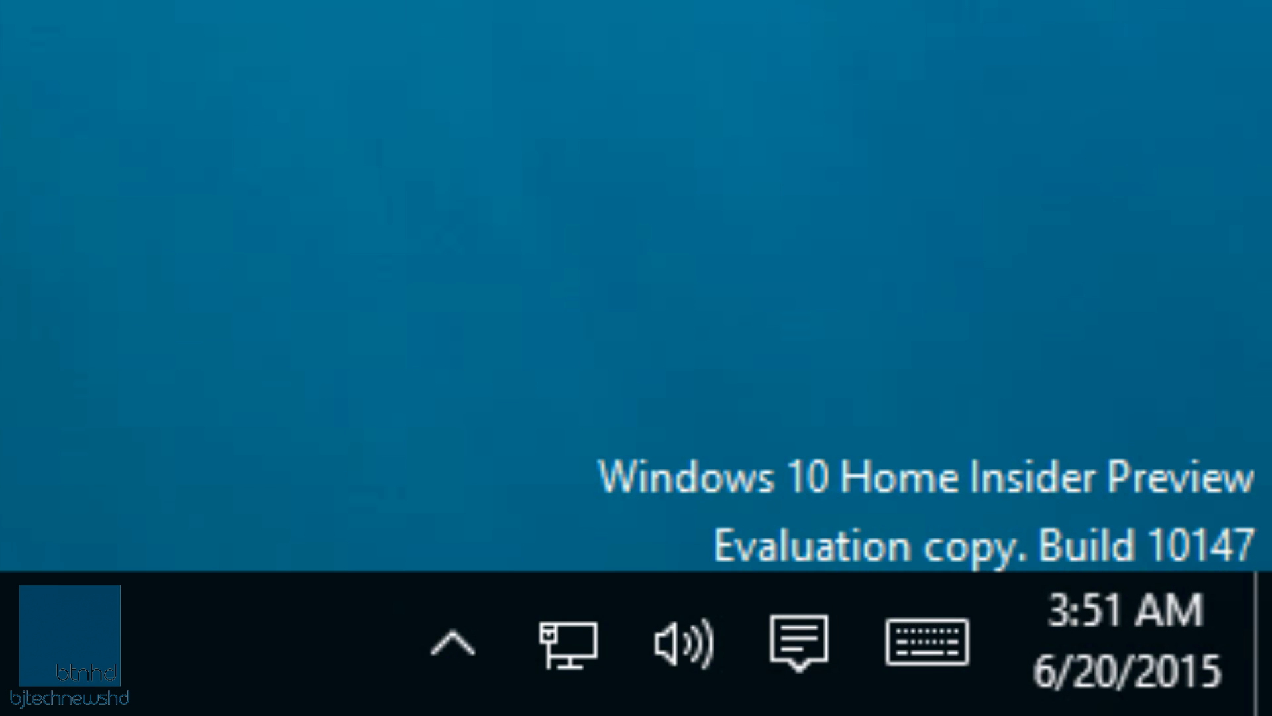
- Switch to the host desktop and view the PICS folder of build 10147 setup screenshots
{"action": "key", "text": "numlock"}
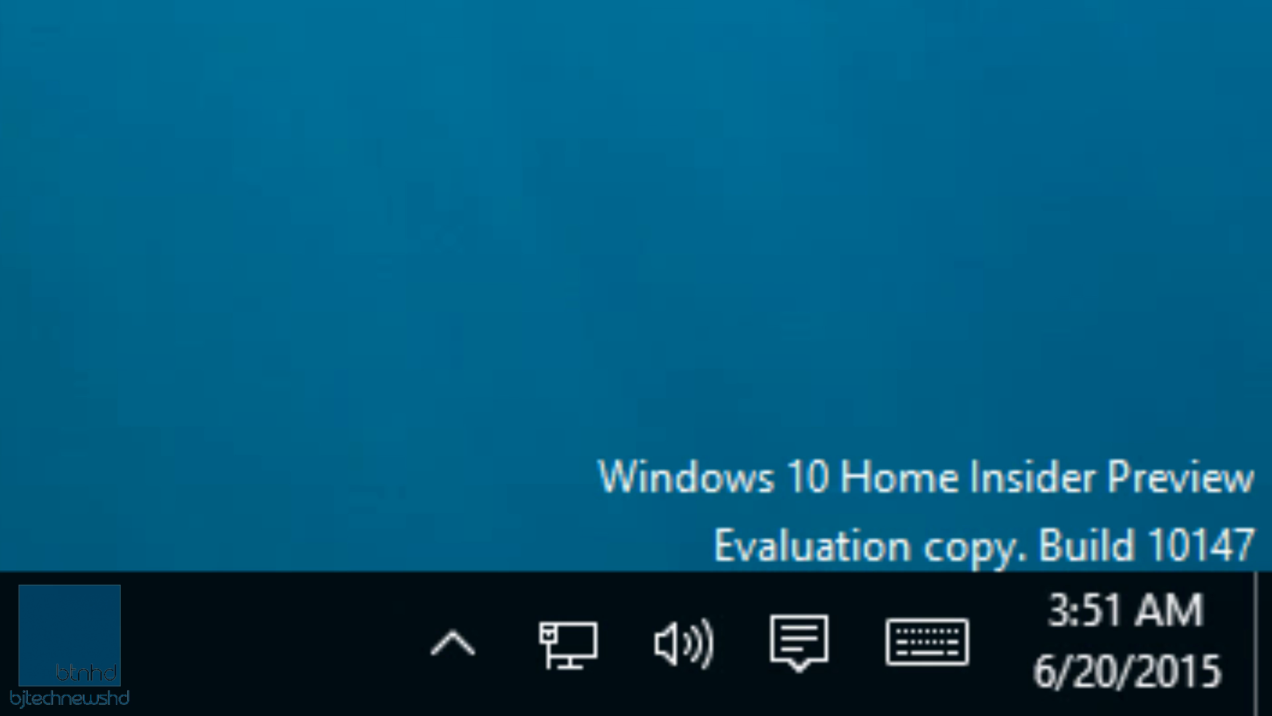
{"action": "key", "text": "numlock"}
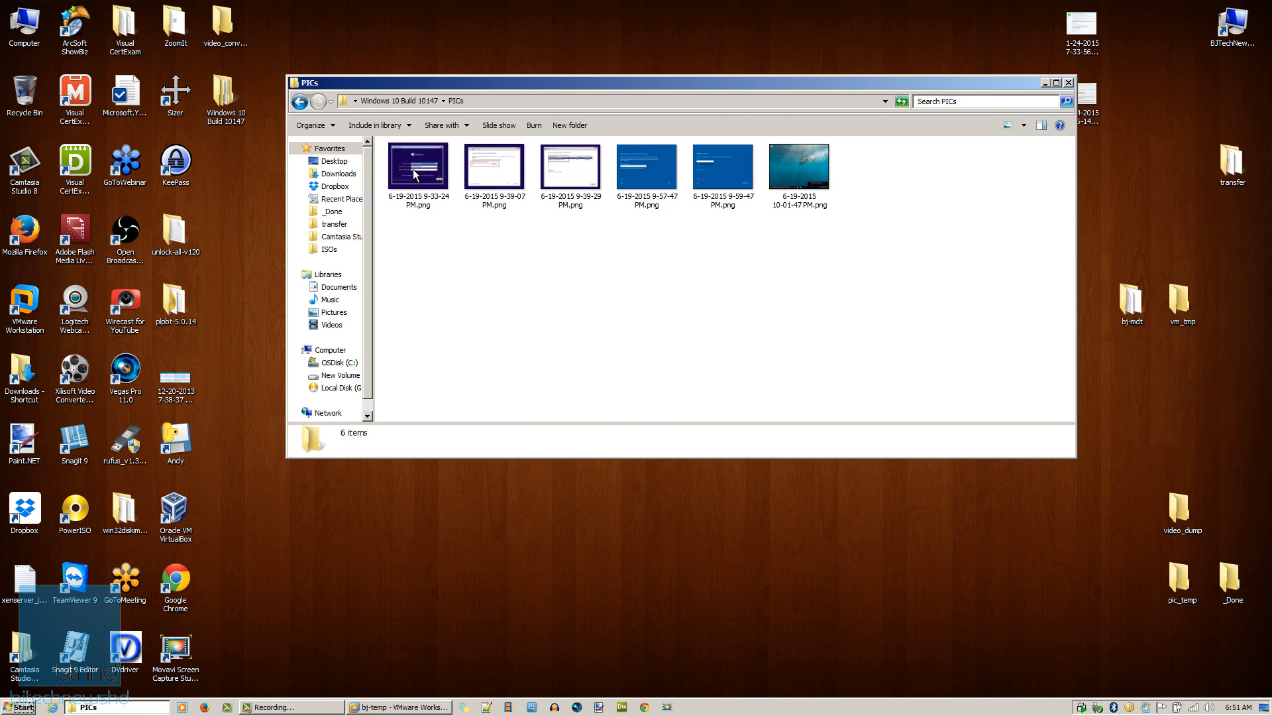
- Advance Windows Setup past the language and product key screens to the edition list
{"action": "right_click", "coordinate": [418, 167]}
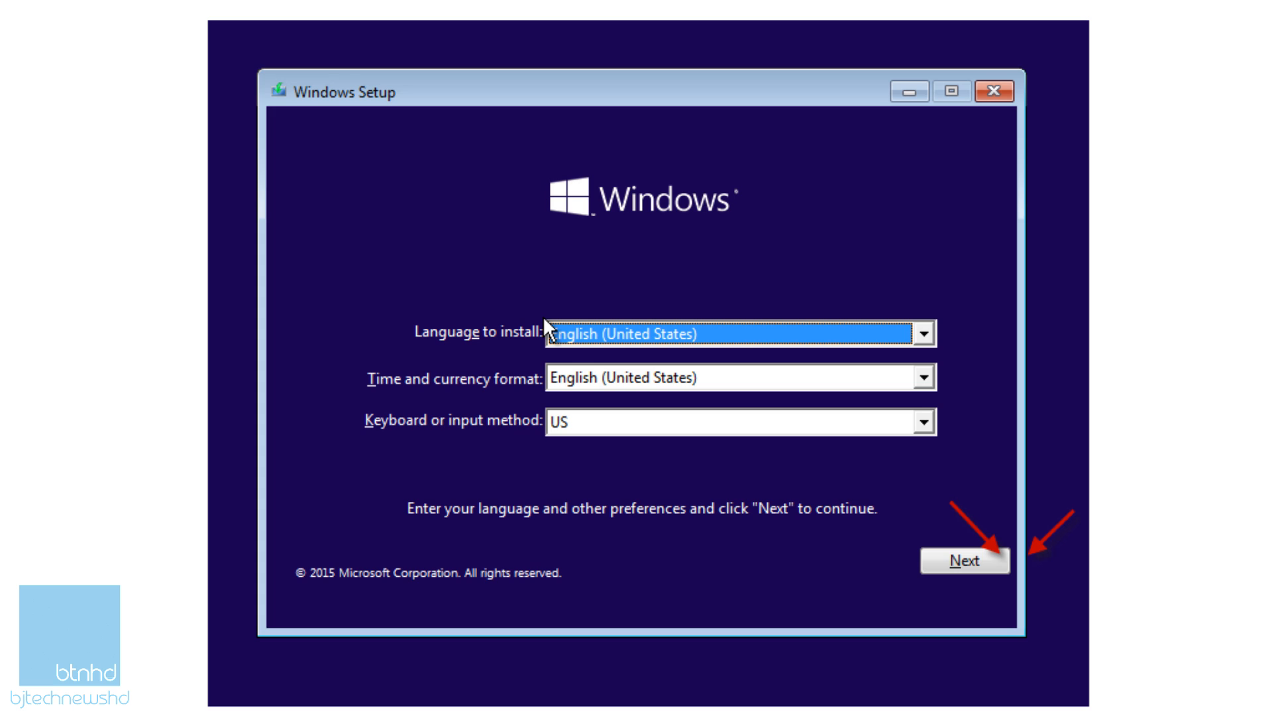
{"action": "mouse_move", "coordinate": [1040, 578]}
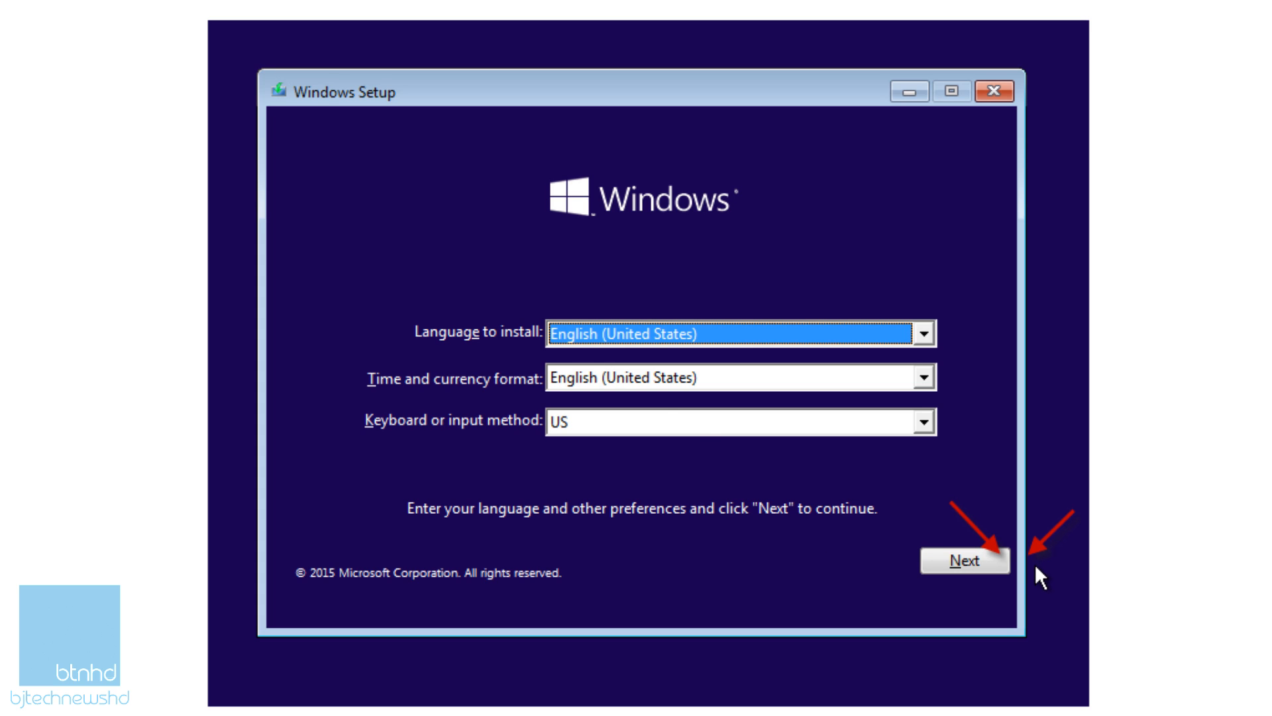
{"action": "mouse_move", "coordinate": [329, 369]}
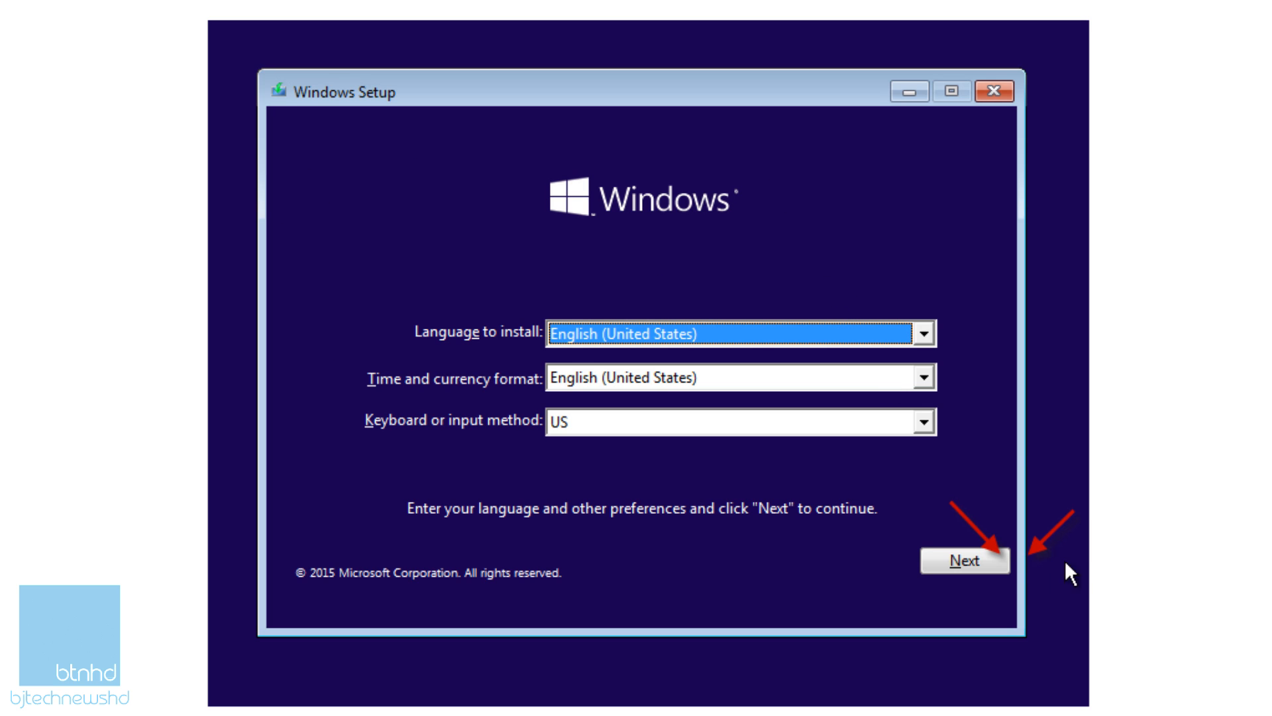
{"action": "mouse_move", "coordinate": [1003, 574]}
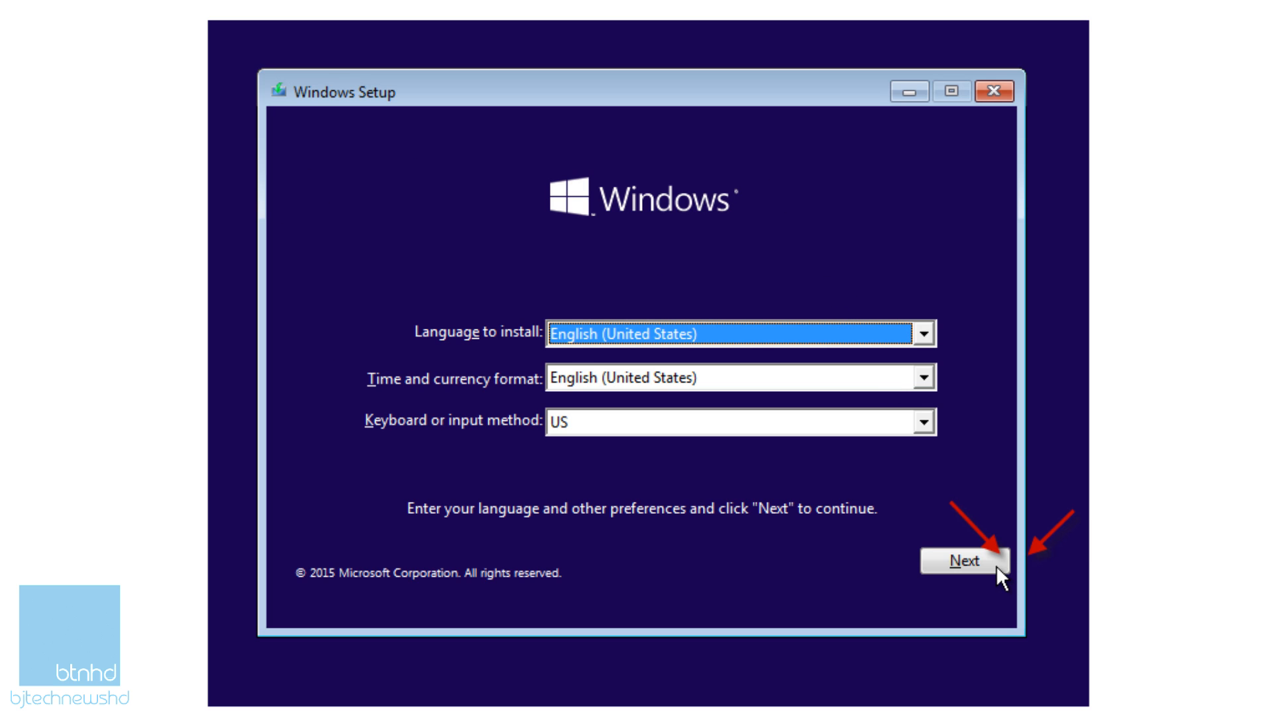
{"action": "mouse_move", "coordinate": [817, 704]}
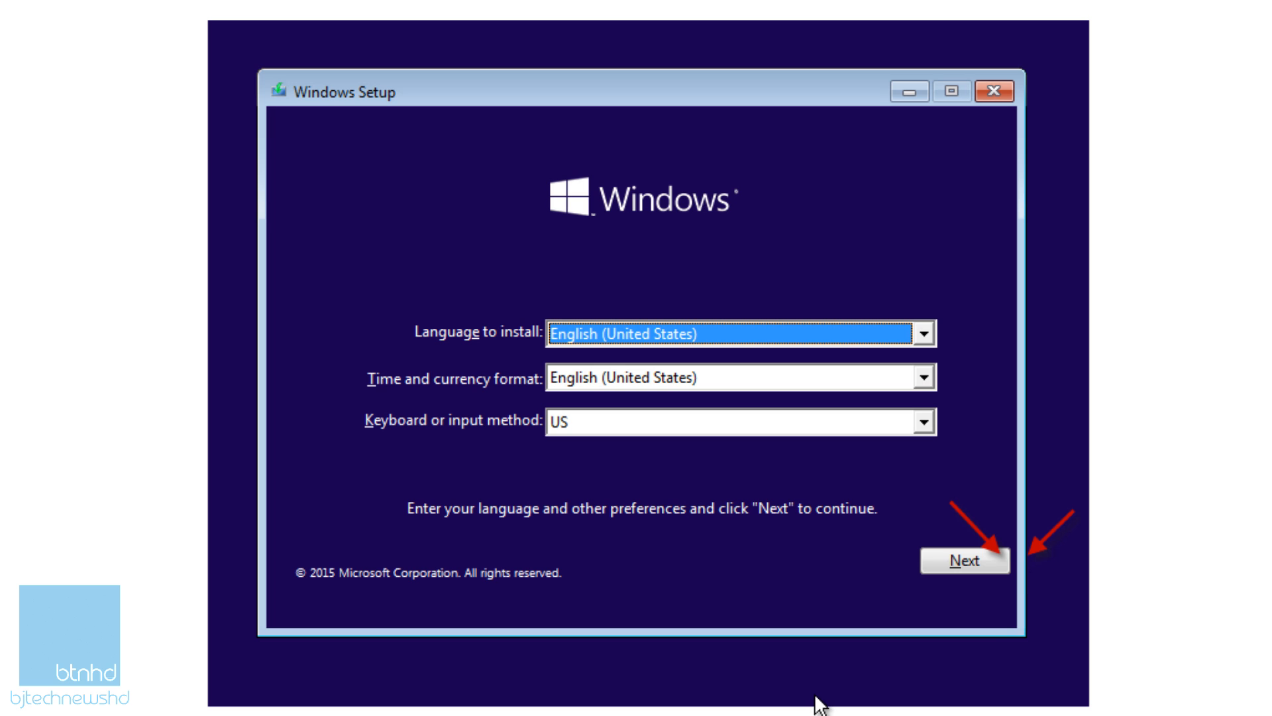
{"action": "left_click", "coordinate": [965, 560]}
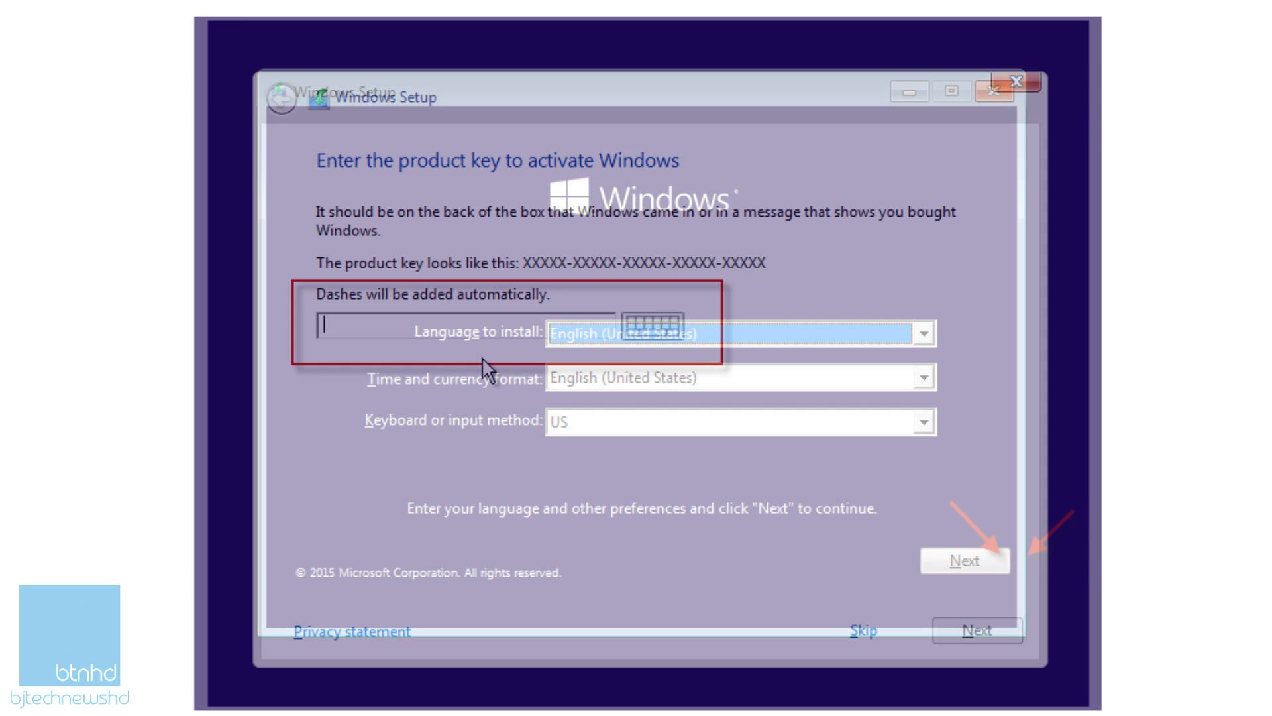
{"action": "left_click", "coordinate": [964, 561]}
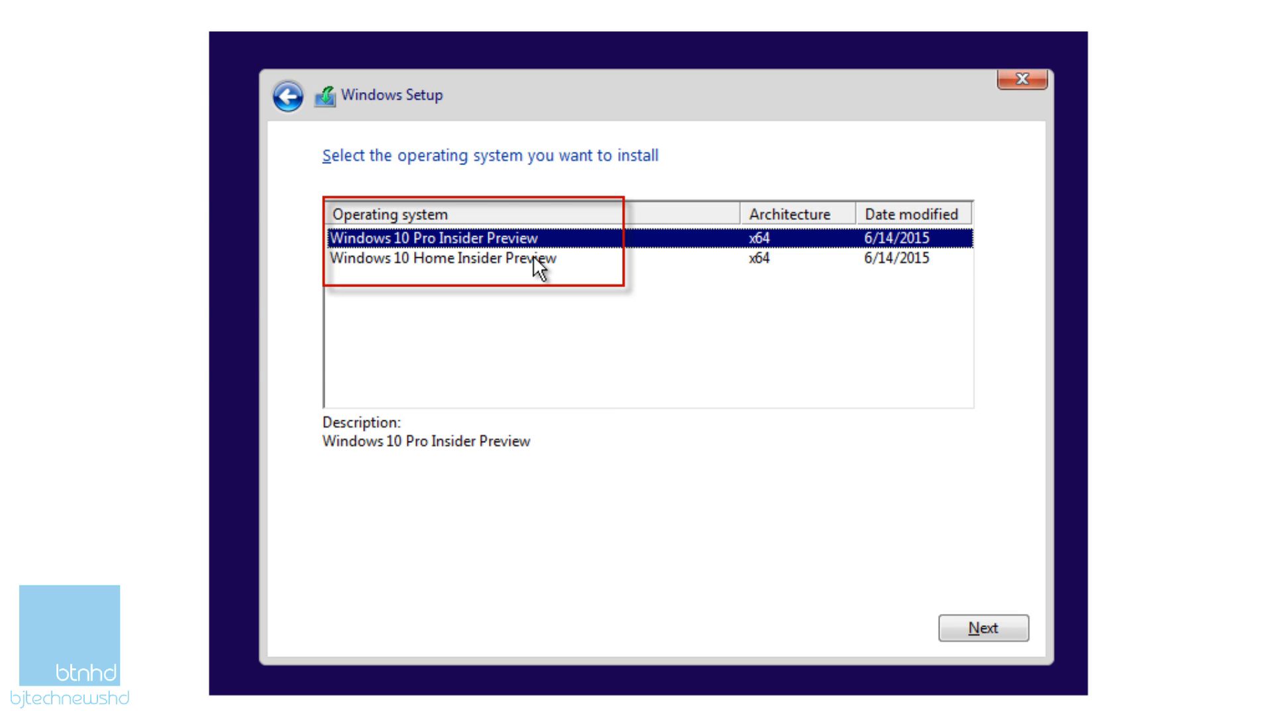
- Choose Windows 10 Pro Insider Preview and continue to the 'Make it yours' page
{"action": "left_click", "coordinate": [983, 628]}
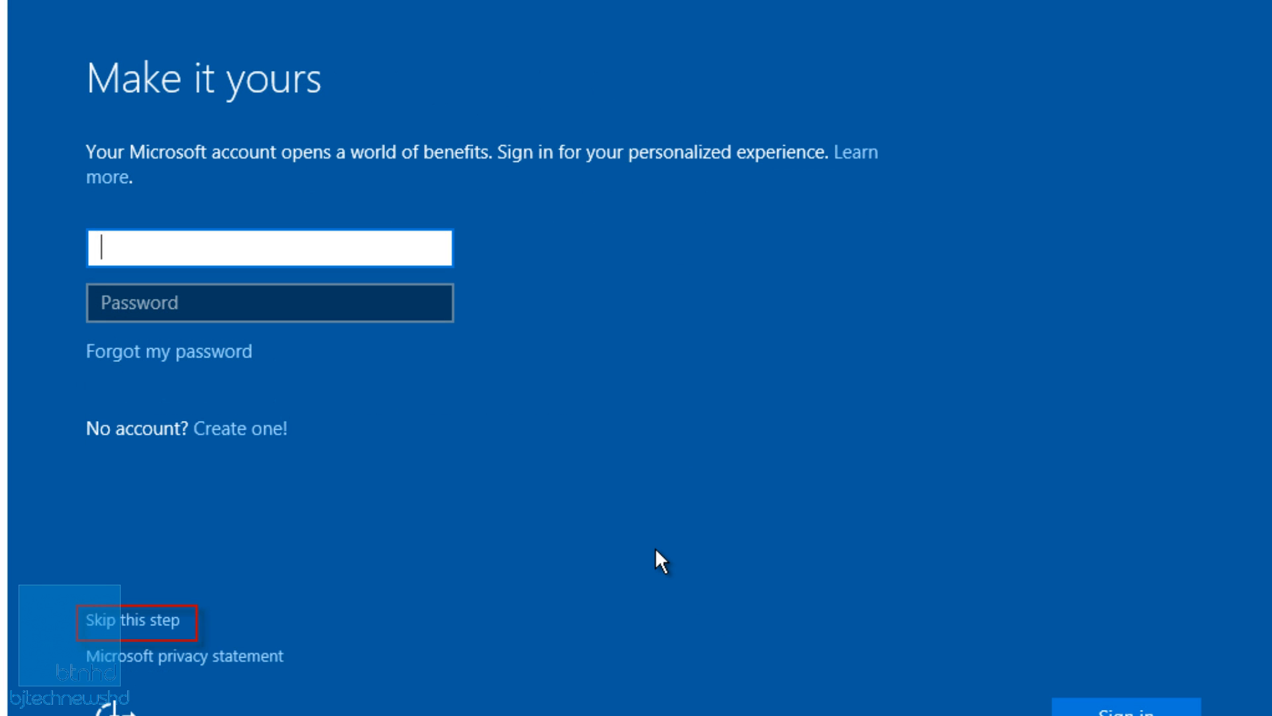
{"action": "mouse_move", "coordinate": [166, 637]}
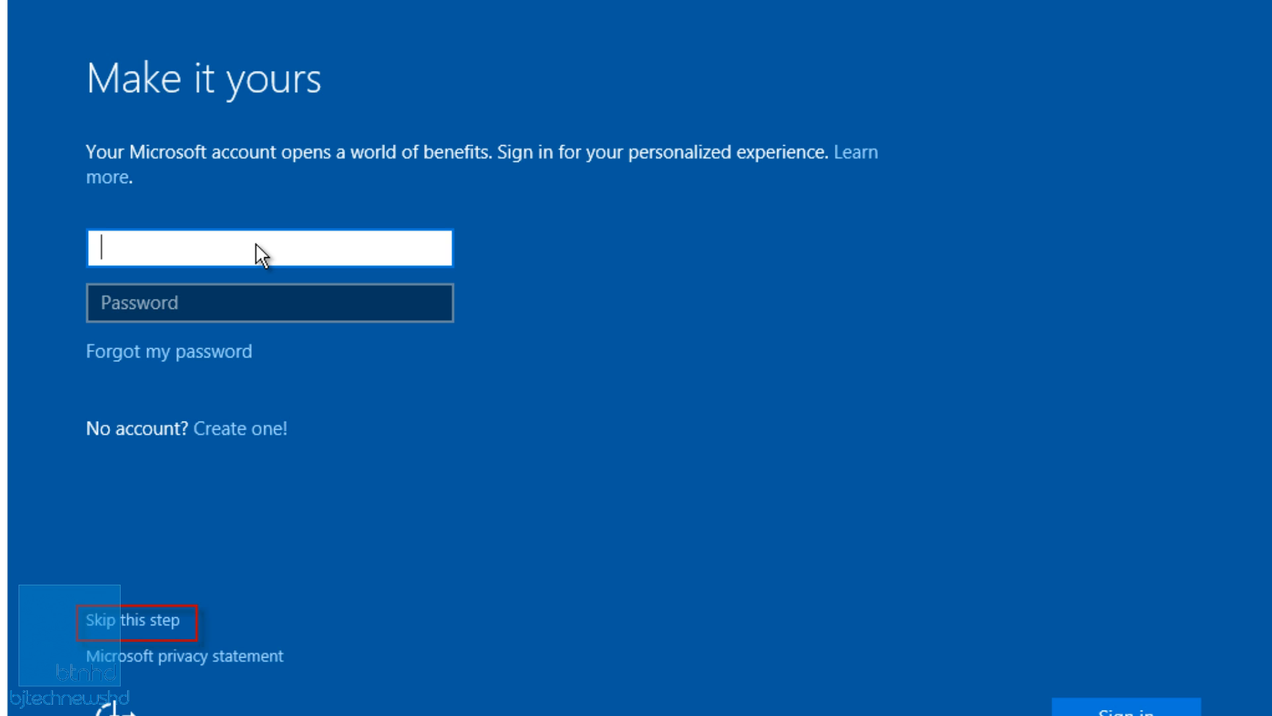
{"action": "mouse_move", "coordinate": [192, 615]}
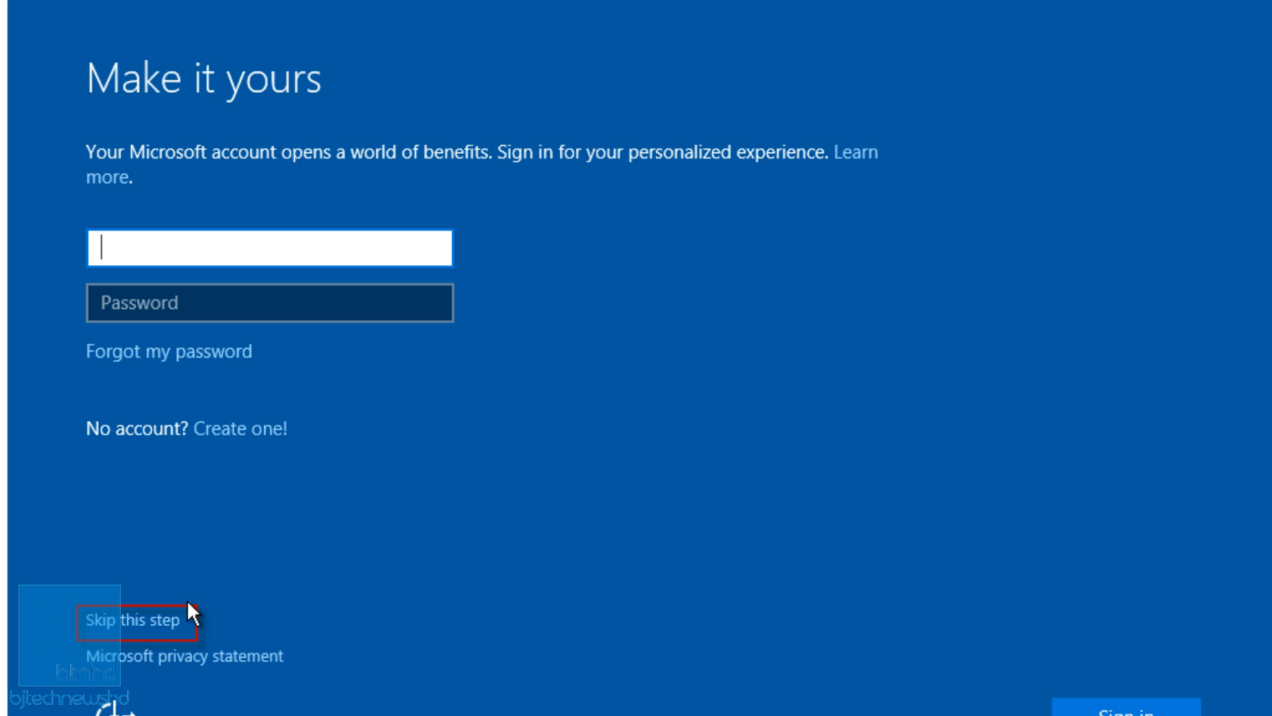
- Skip the Microsoft account sign-in and let the desktop load
{"action": "left_click", "coordinate": [139, 619]}
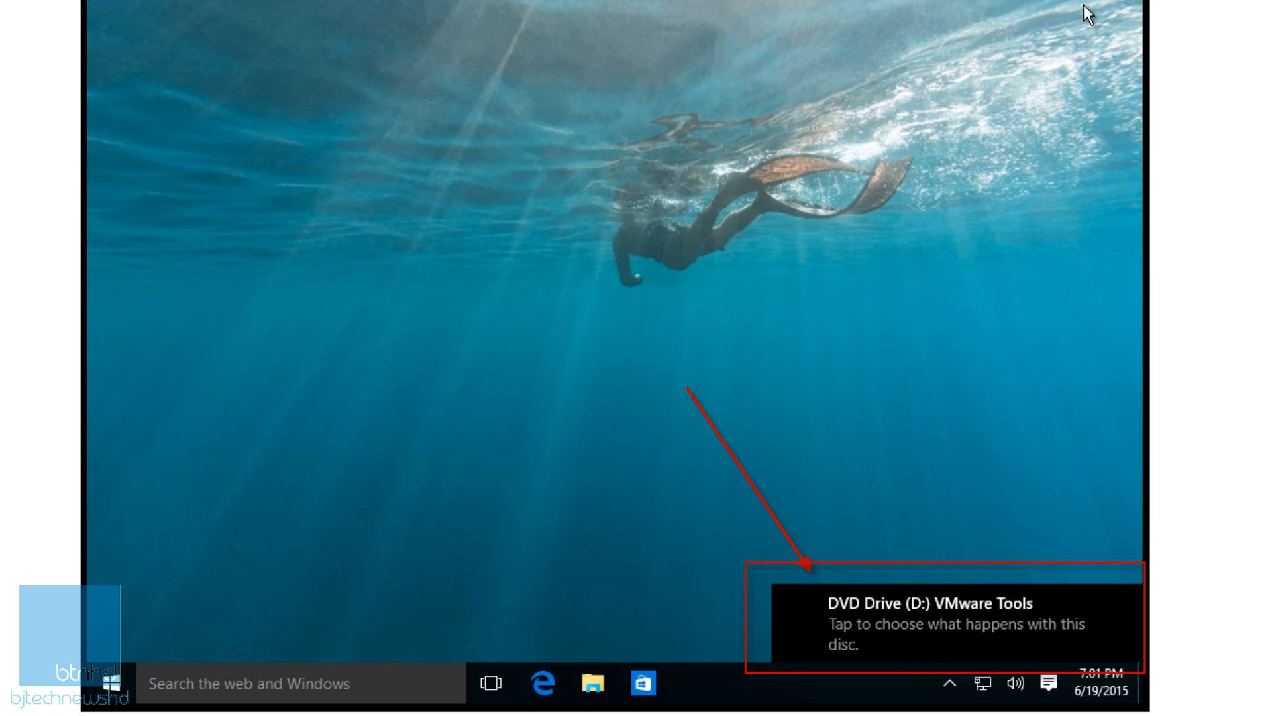
{"action": "mouse_move", "coordinate": [689, 428]}
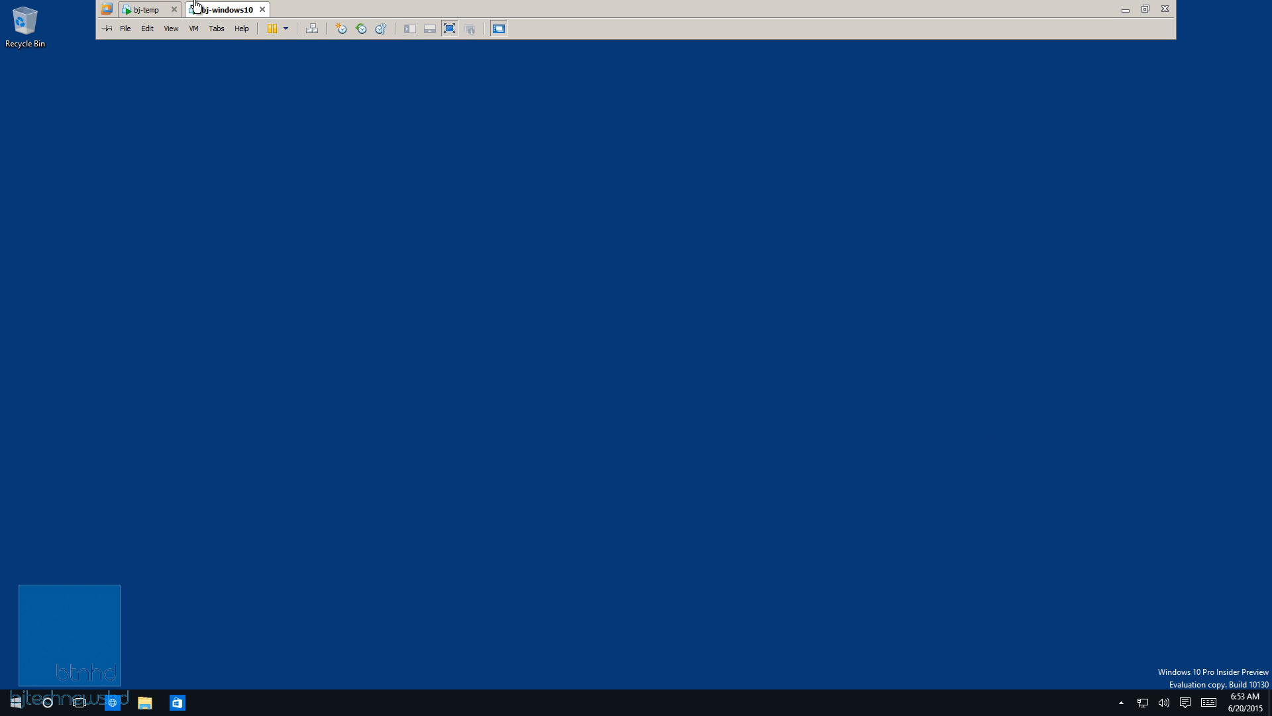
- Bring the build 10130 VM forward and open its All apps list
{"action": "left_click", "coordinate": [144, 8]}
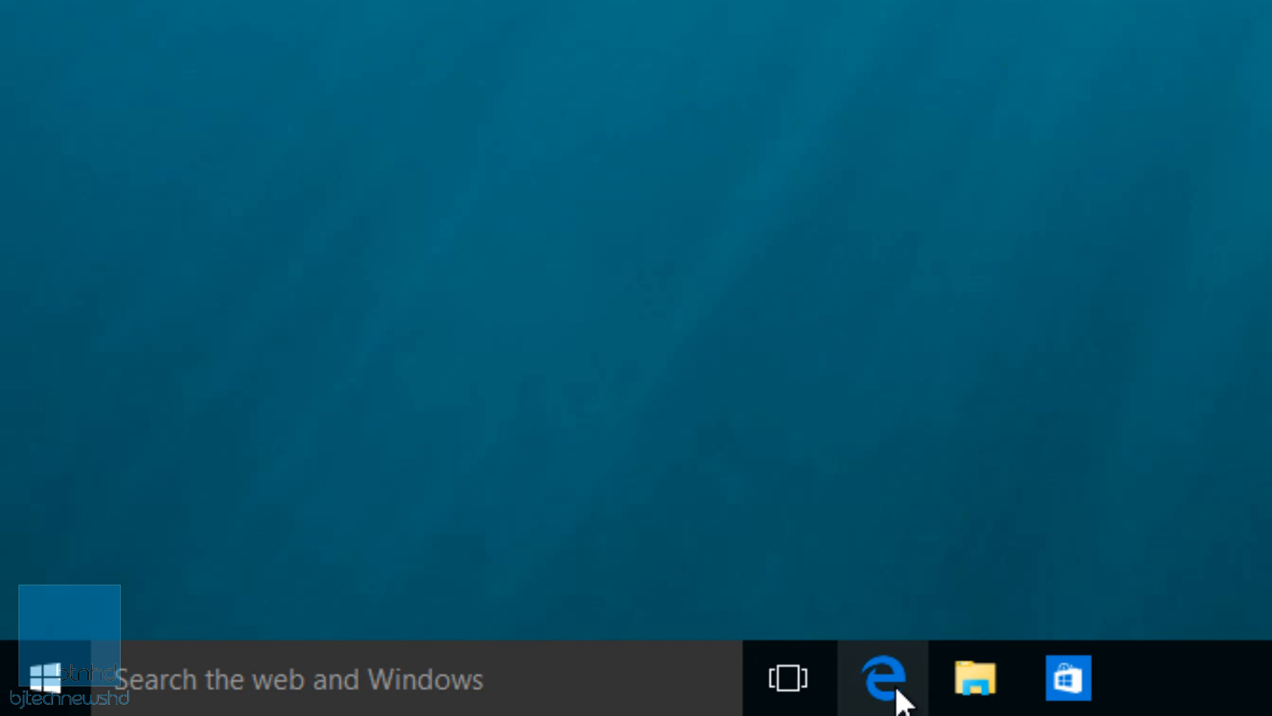
{"action": "mouse_move", "coordinate": [882, 676]}
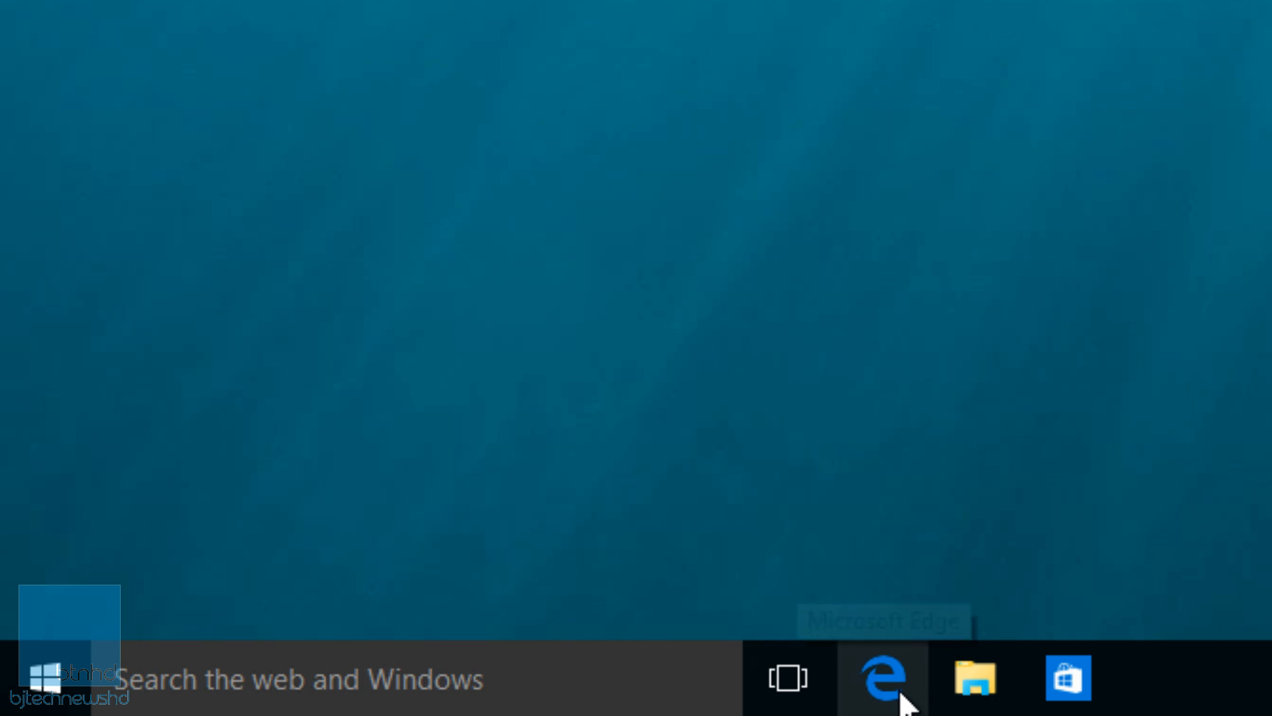
{"action": "left_click", "coordinate": [882, 678]}
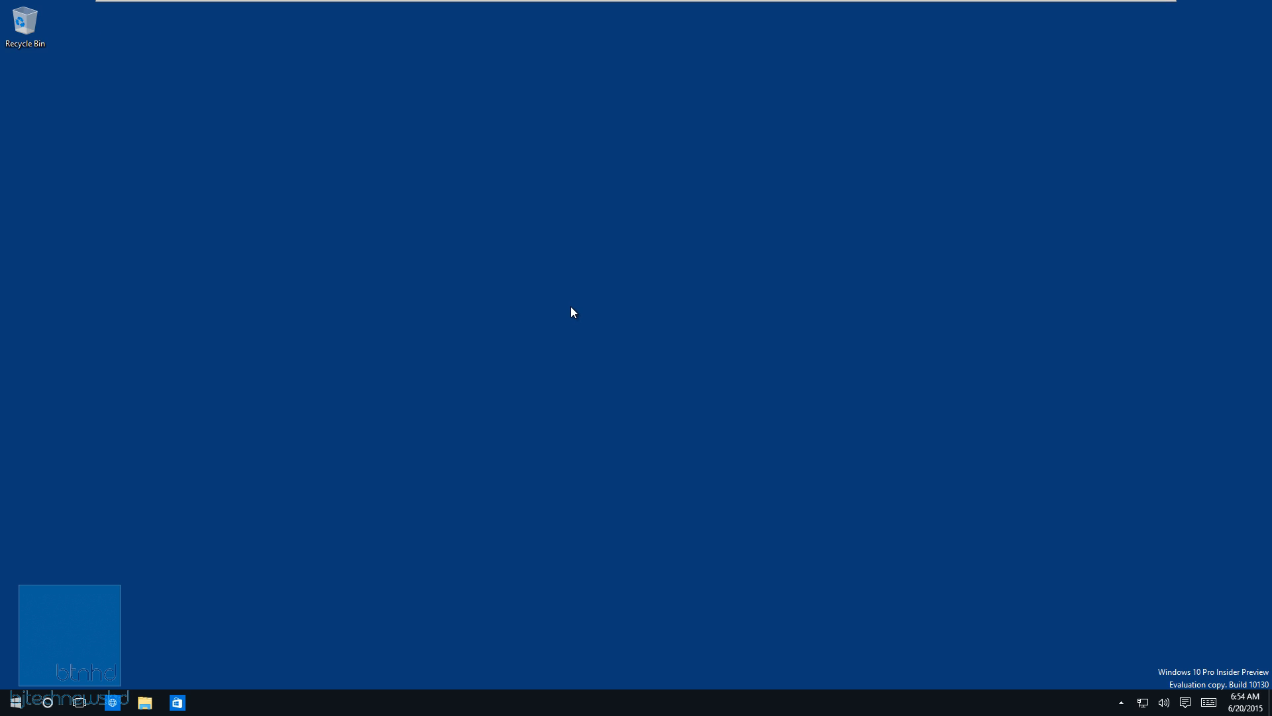
{"action": "mouse_move", "coordinate": [403, 668]}
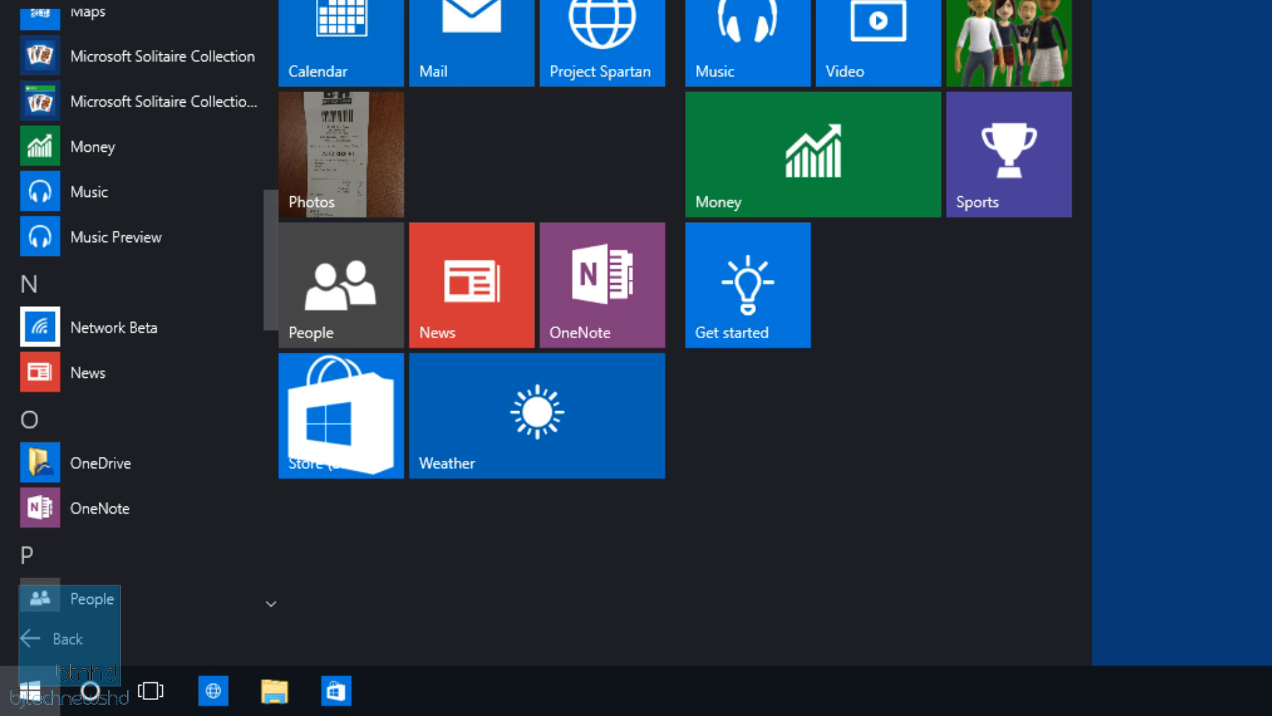
{"action": "mouse_move", "coordinate": [122, 326]}
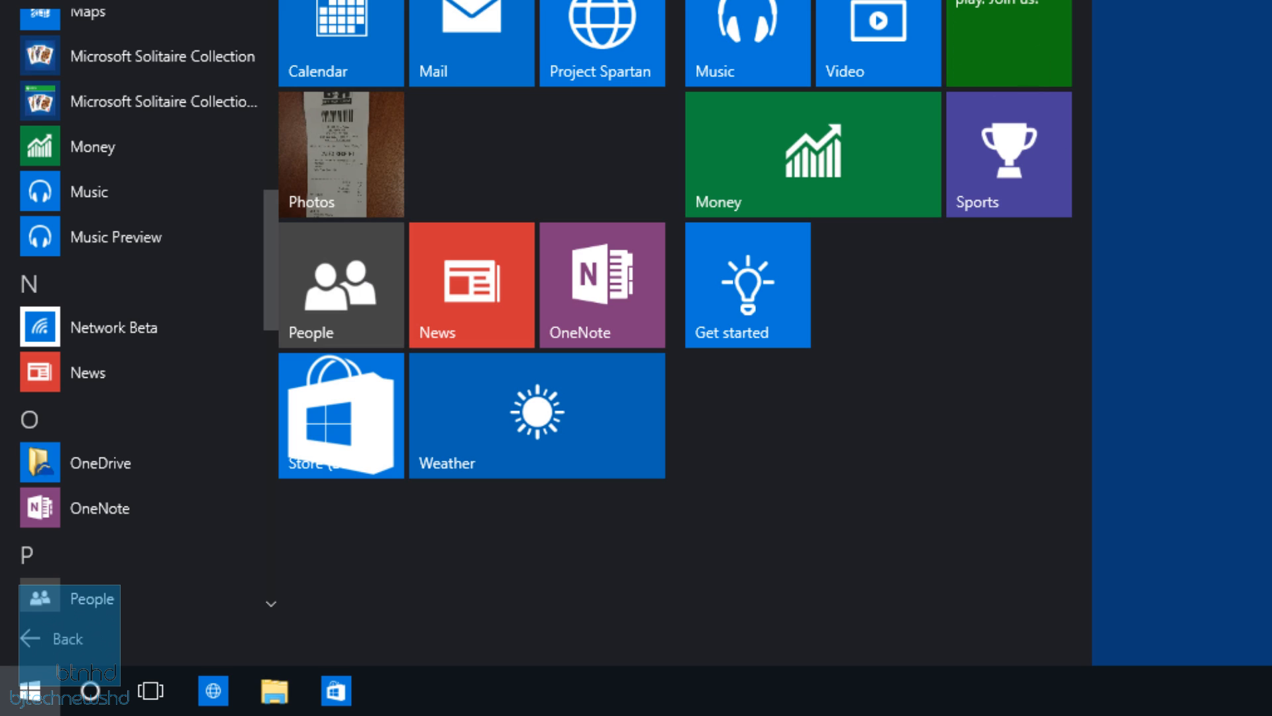
{"action": "left_click", "coordinate": [31, 691]}
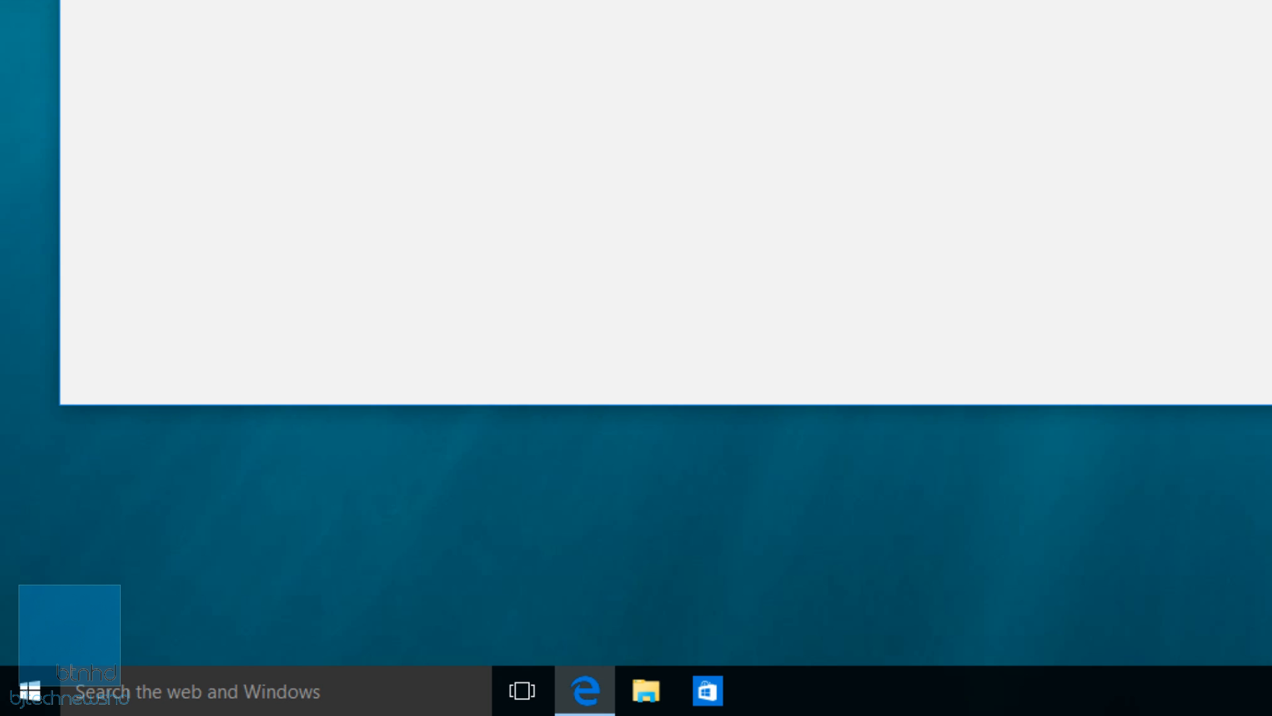
{"action": "left_click", "coordinate": [16, 691]}
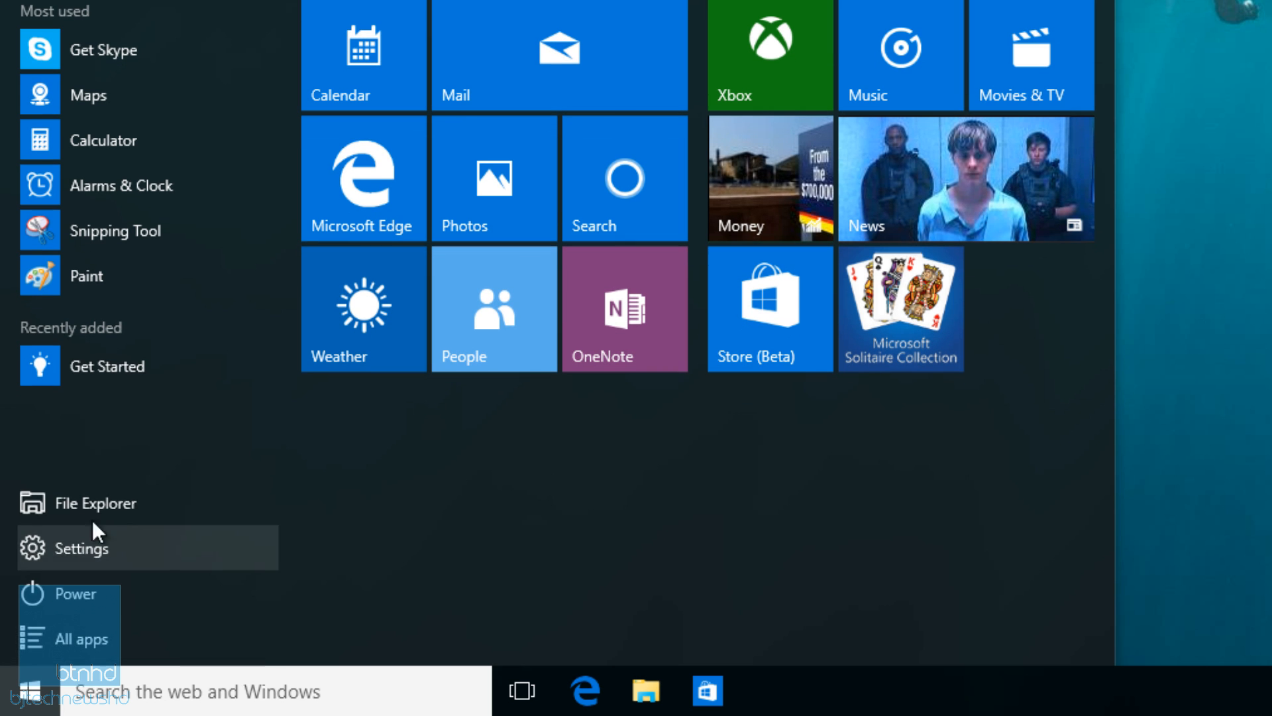
{"action": "left_click", "coordinate": [79, 639]}
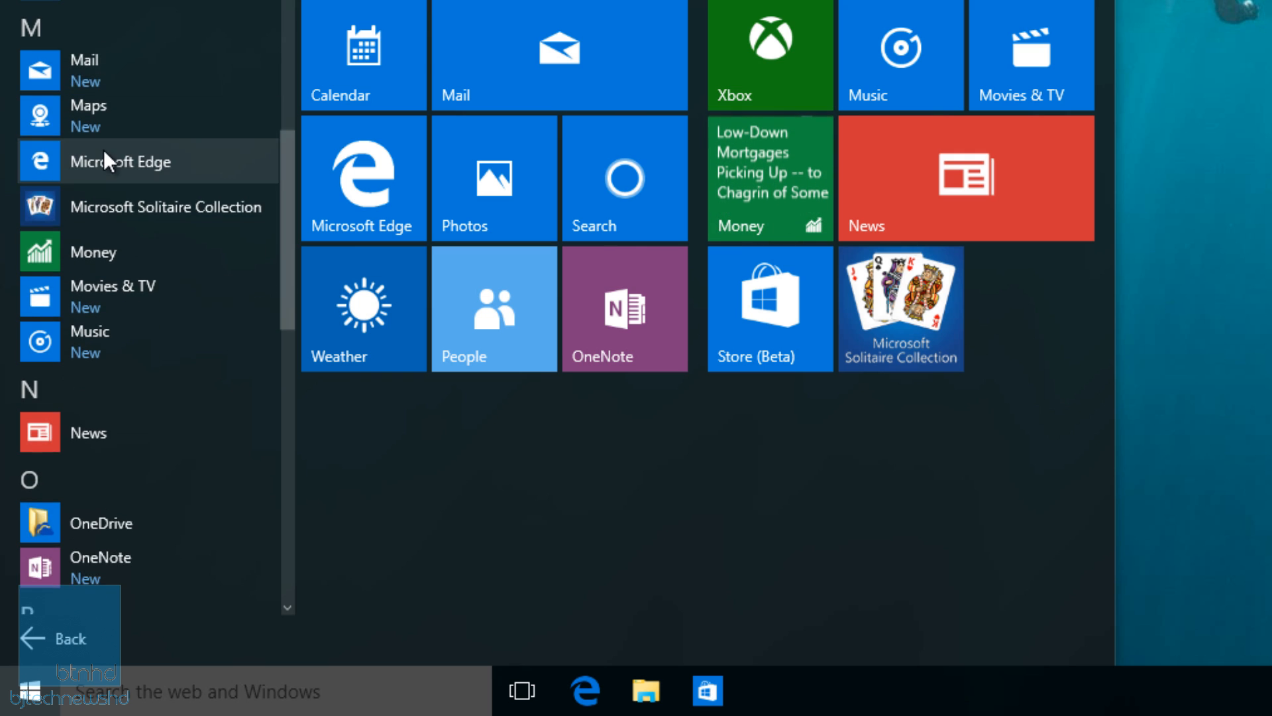
{"action": "scroll", "scroll_direction": "down", "scroll_amount": 3}
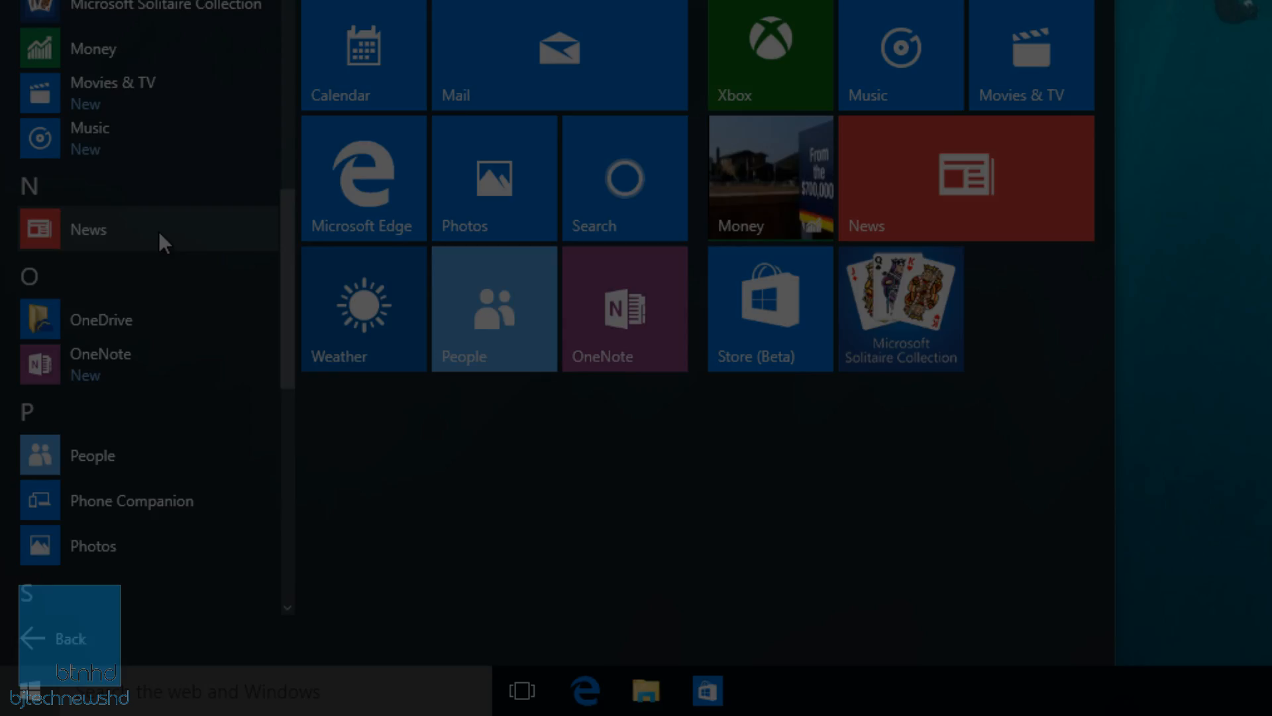
{"action": "left_click", "coordinate": [71, 637]}
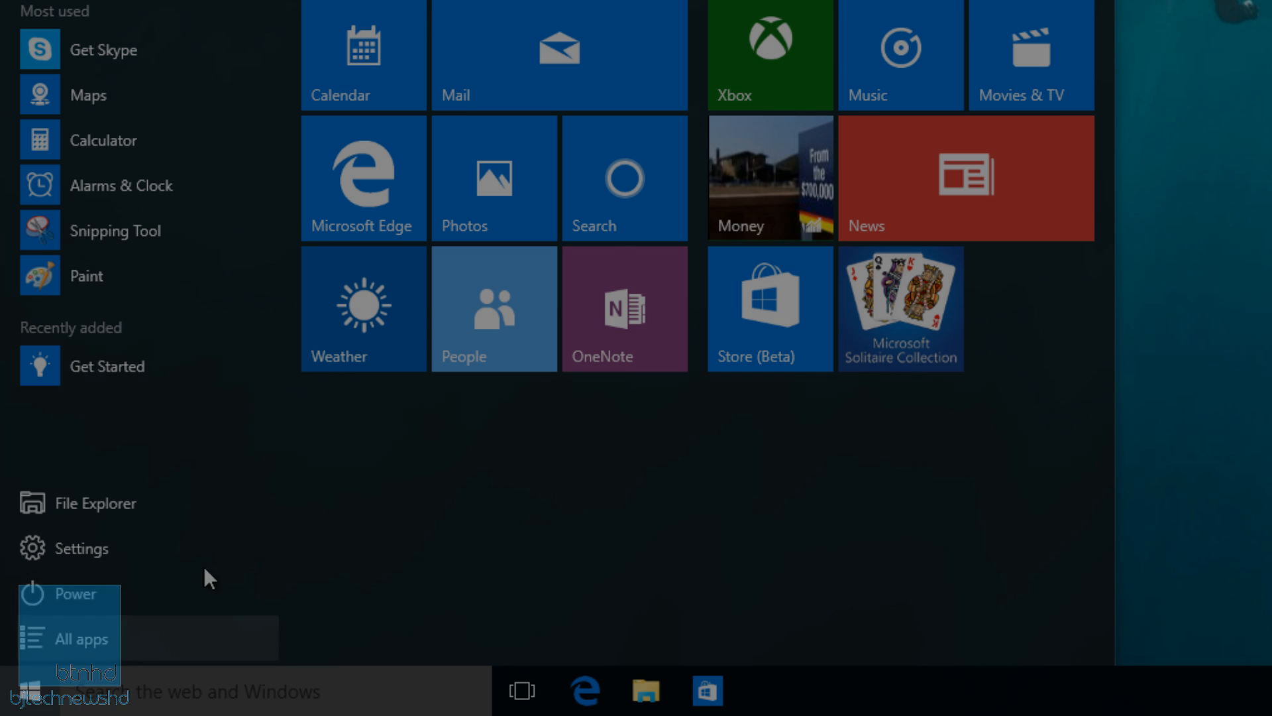
{"action": "mouse_move", "coordinate": [134, 593]}
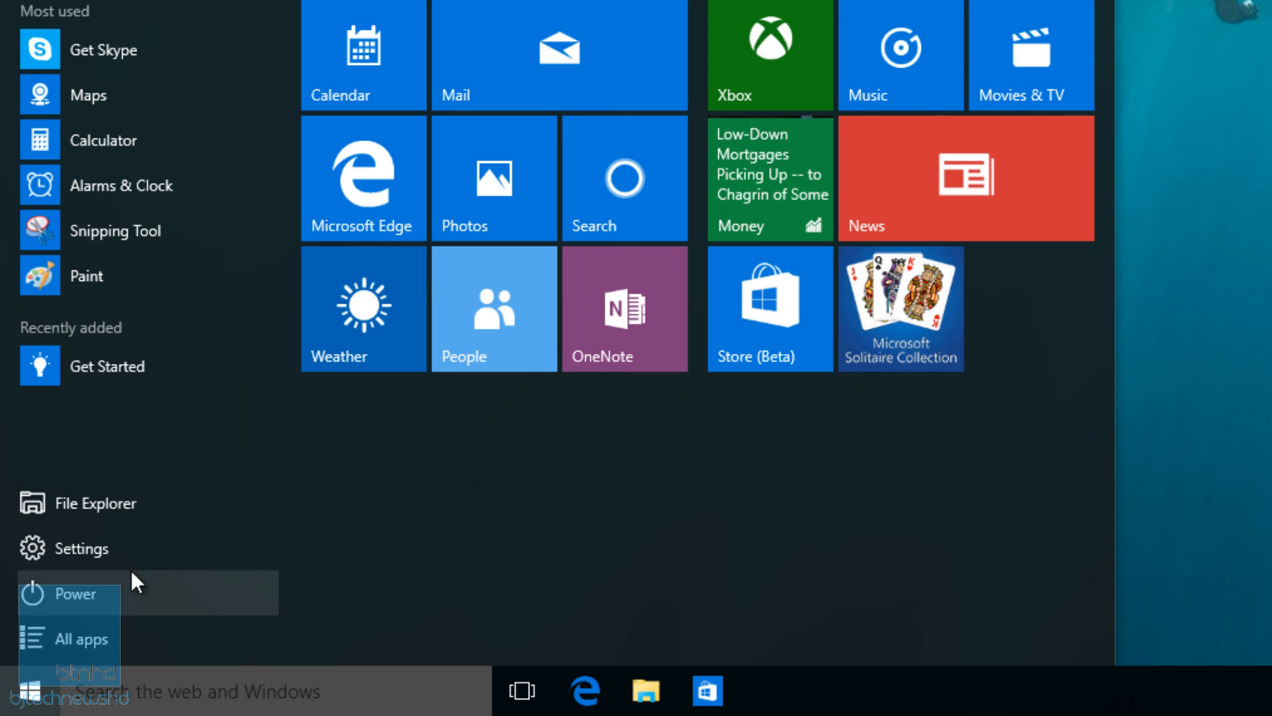
{"action": "mouse_move", "coordinate": [89, 547]}
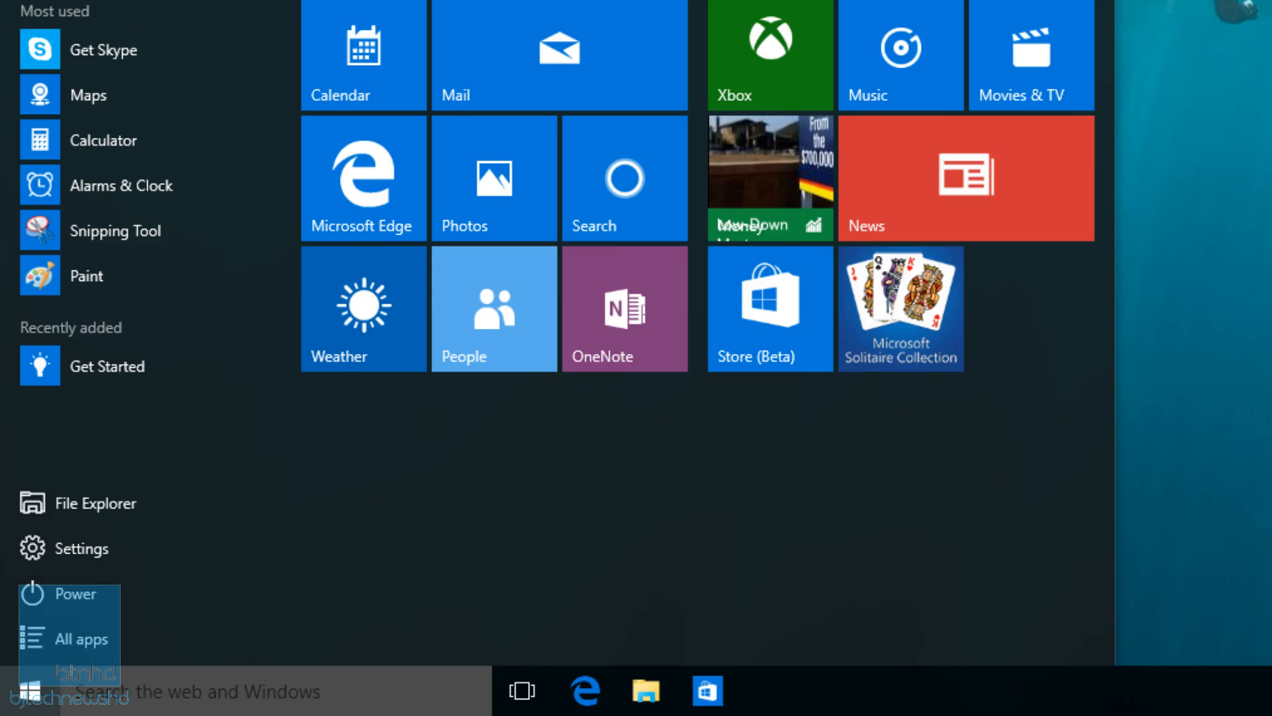
{"action": "left_click", "coordinate": [80, 639]}
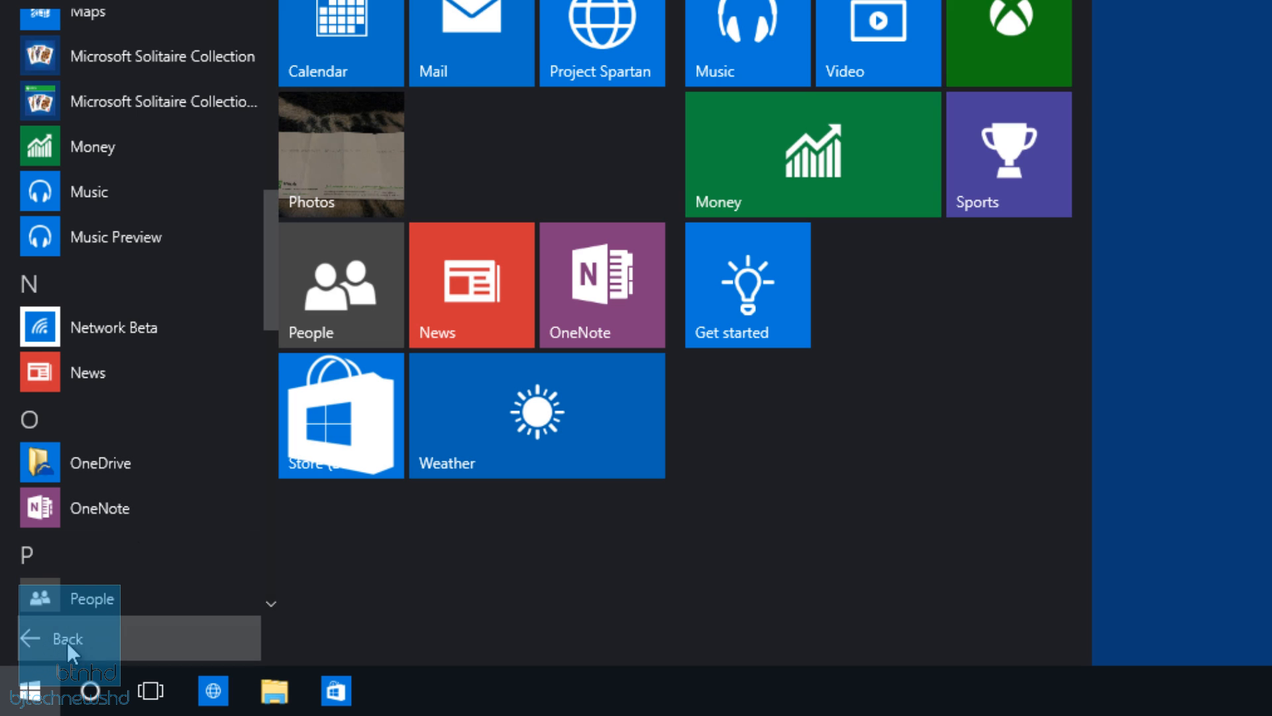
- Open All apps in build 10147, scroll to P, and launch Phone Companion
{"action": "left_click", "coordinate": [65, 638]}
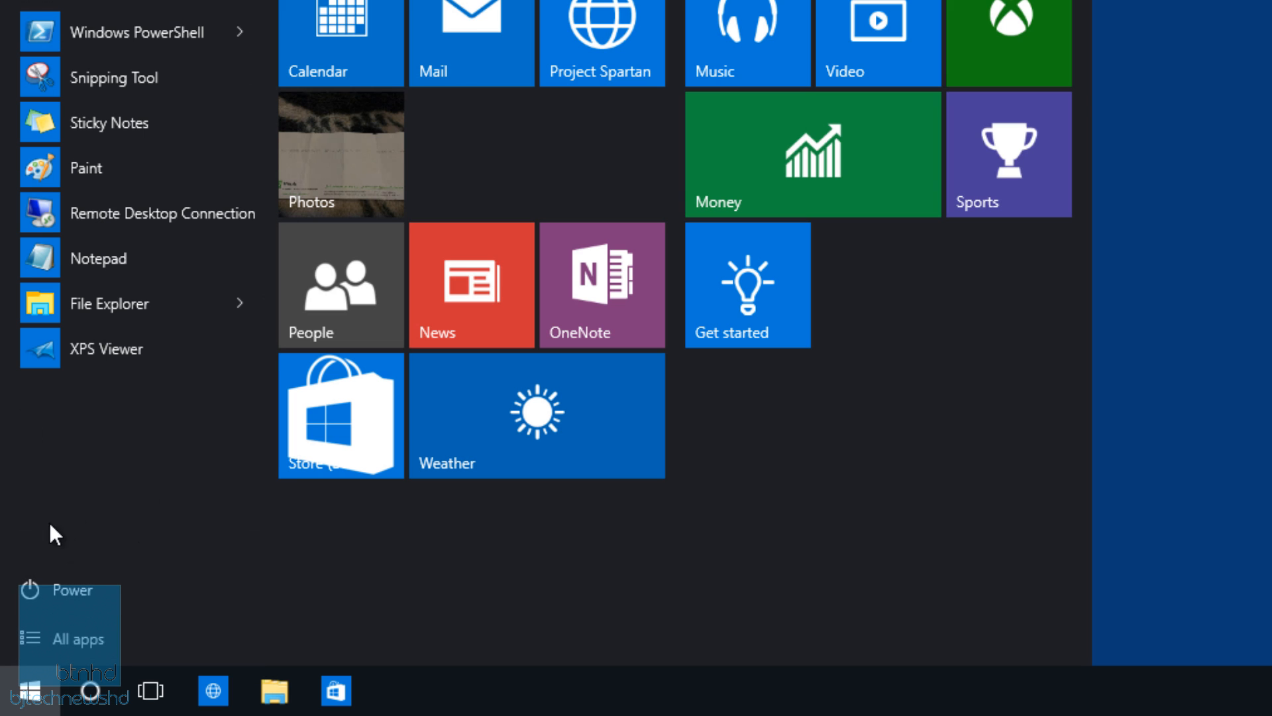
{"action": "mouse_move", "coordinate": [75, 536]}
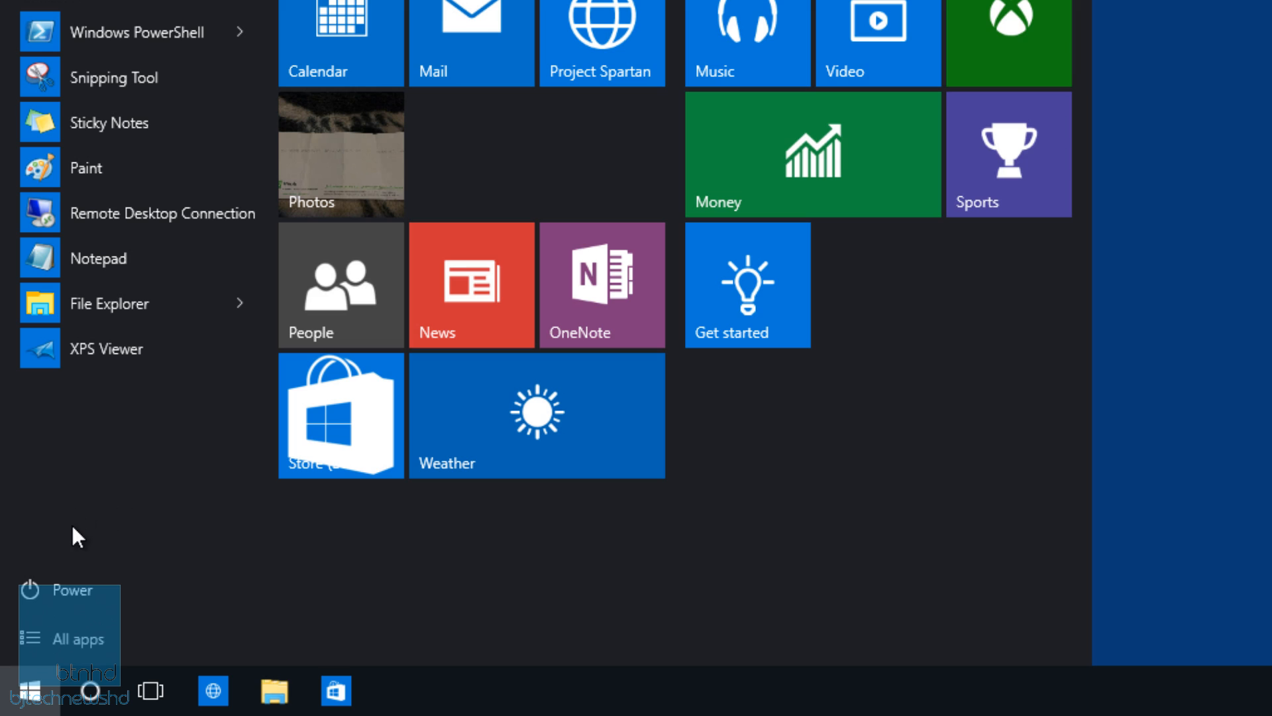
{"action": "mouse_move", "coordinate": [68, 501]}
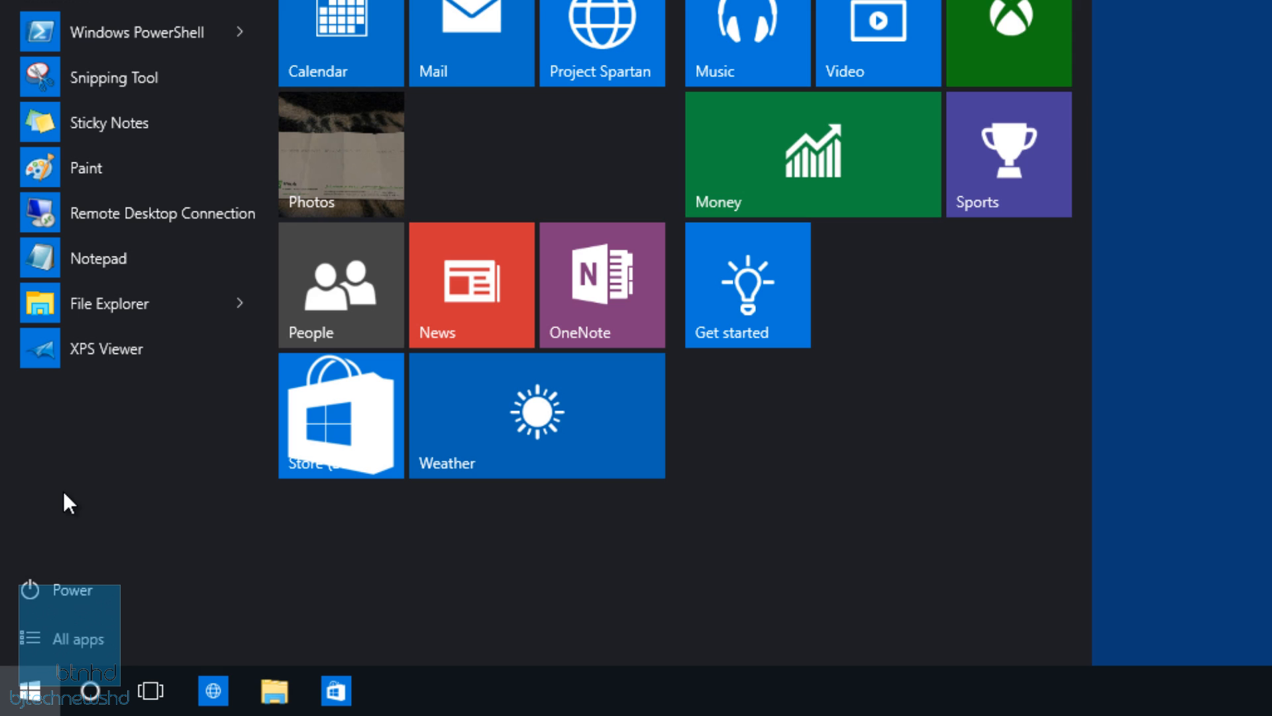
{"action": "mouse_move", "coordinate": [77, 523]}
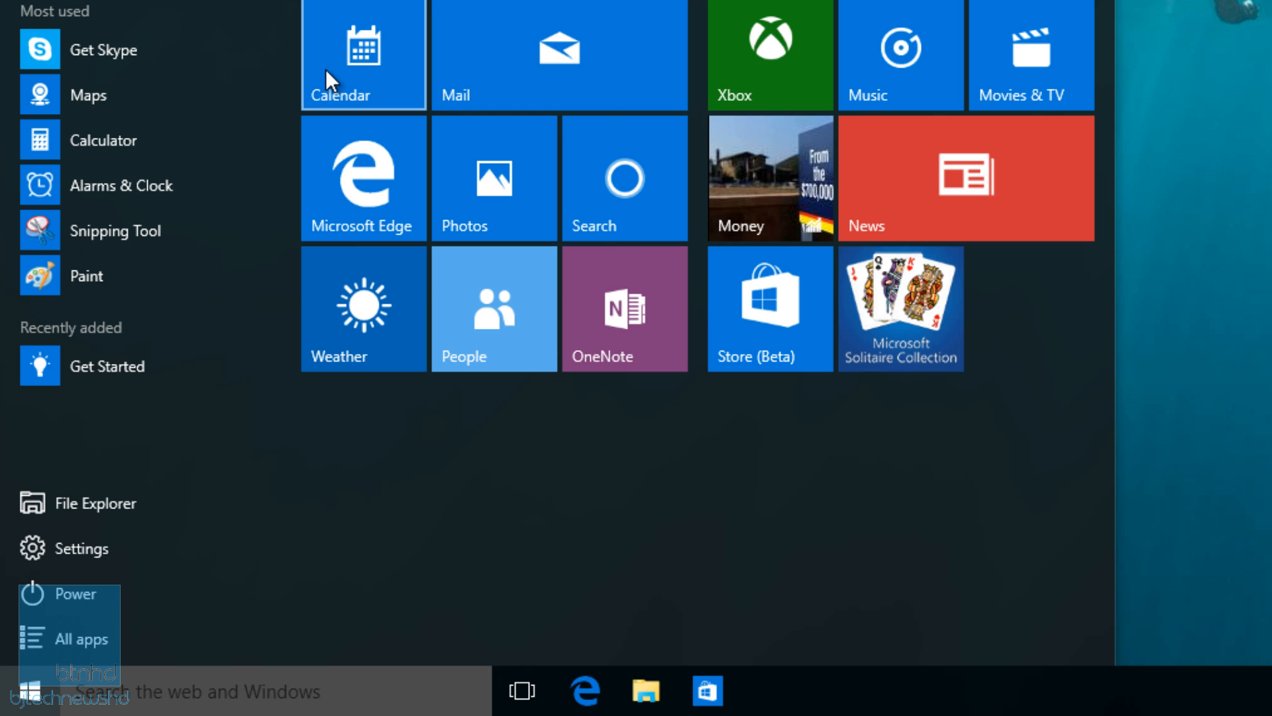
{"action": "mouse_move", "coordinate": [79, 638]}
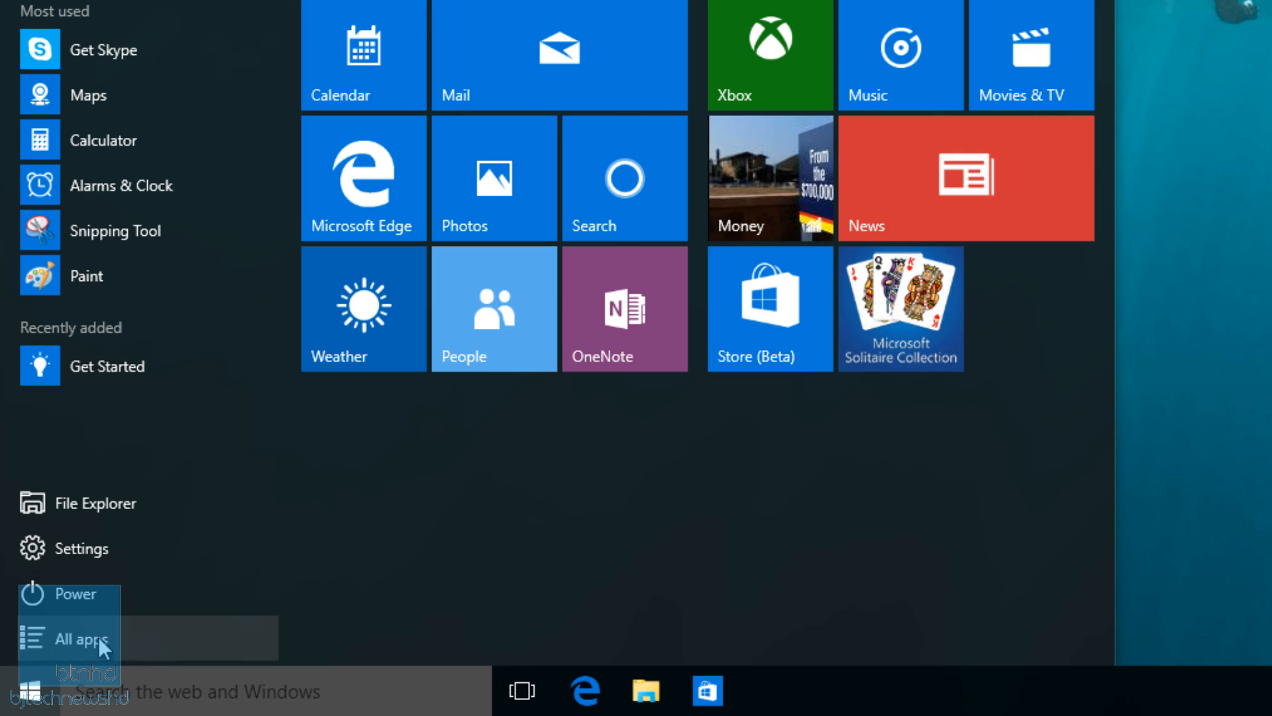
{"action": "left_click", "coordinate": [87, 638]}
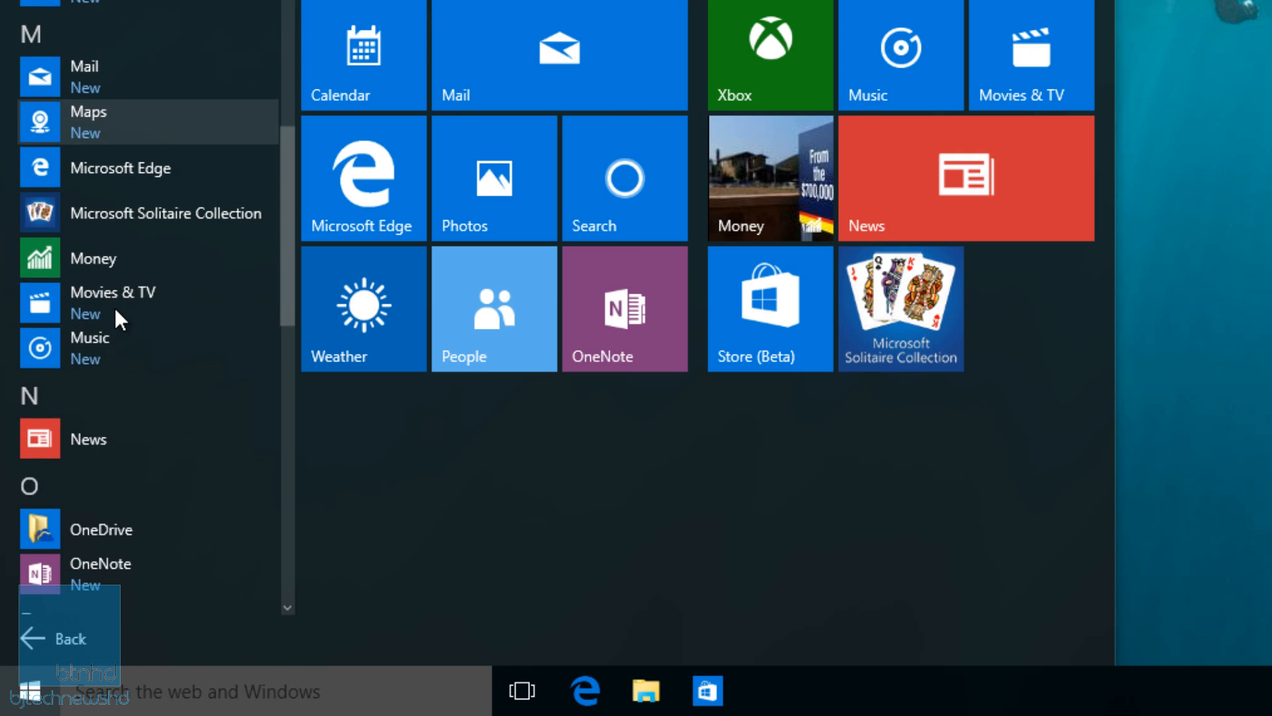
{"action": "scroll", "scroll_direction": "down", "scroll_amount": 3}
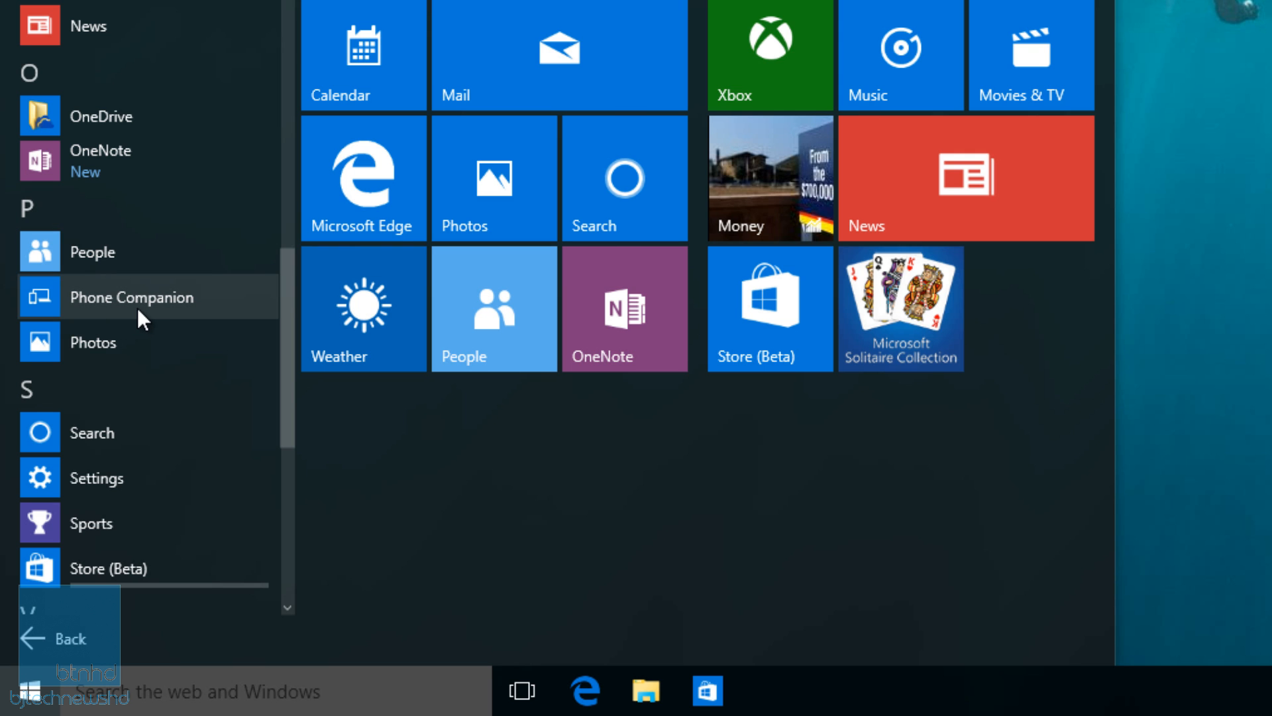
{"action": "left_click", "coordinate": [133, 296]}
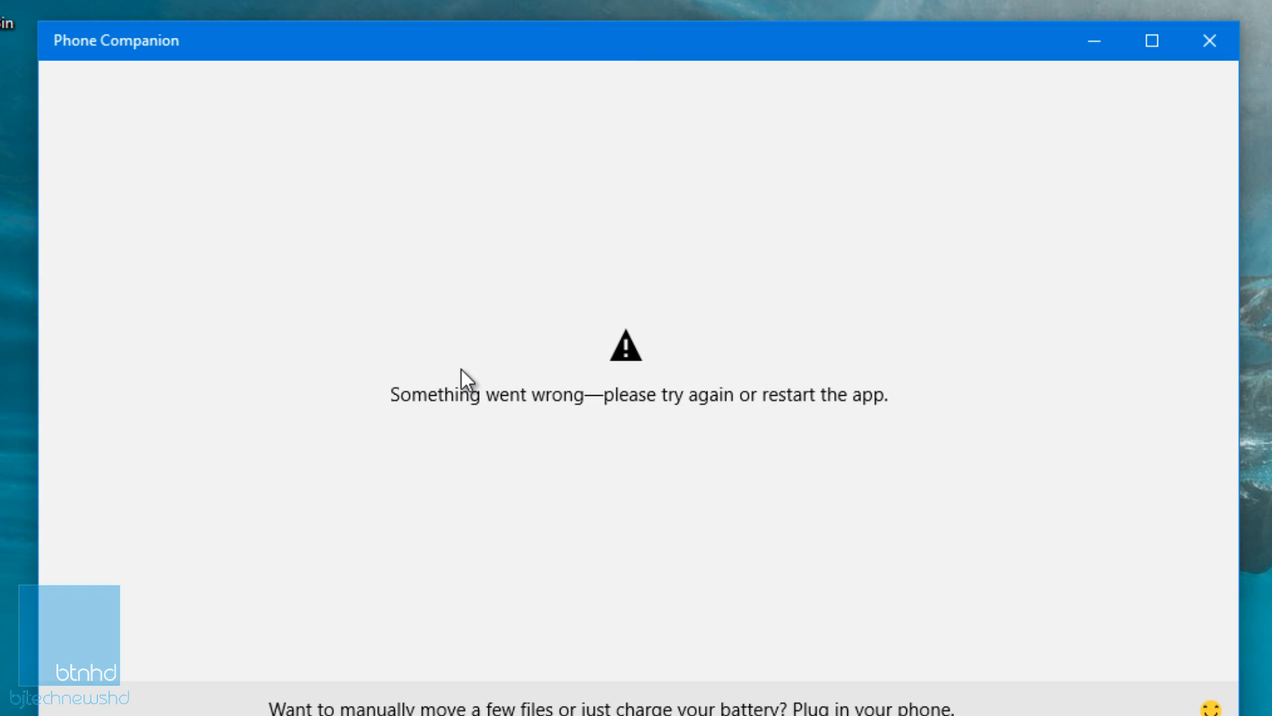
{"action": "mouse_move", "coordinate": [575, 406]}
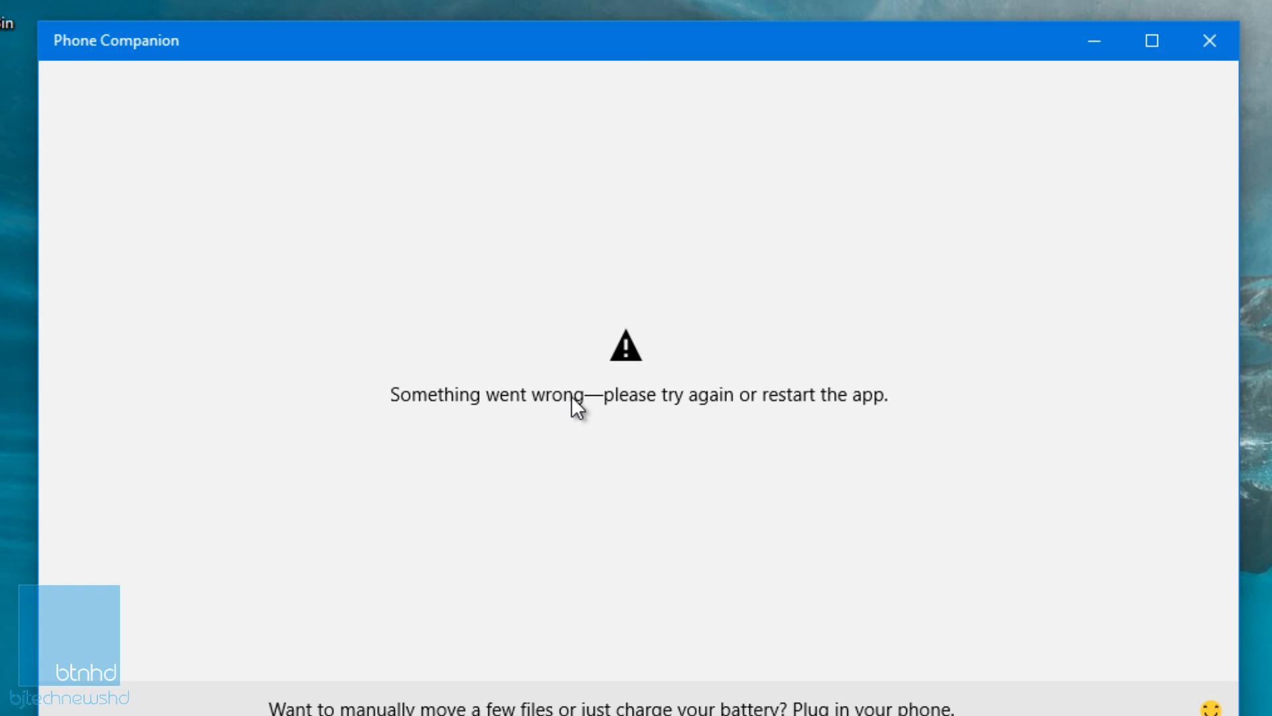
{"action": "mouse_move", "coordinate": [640, 403]}
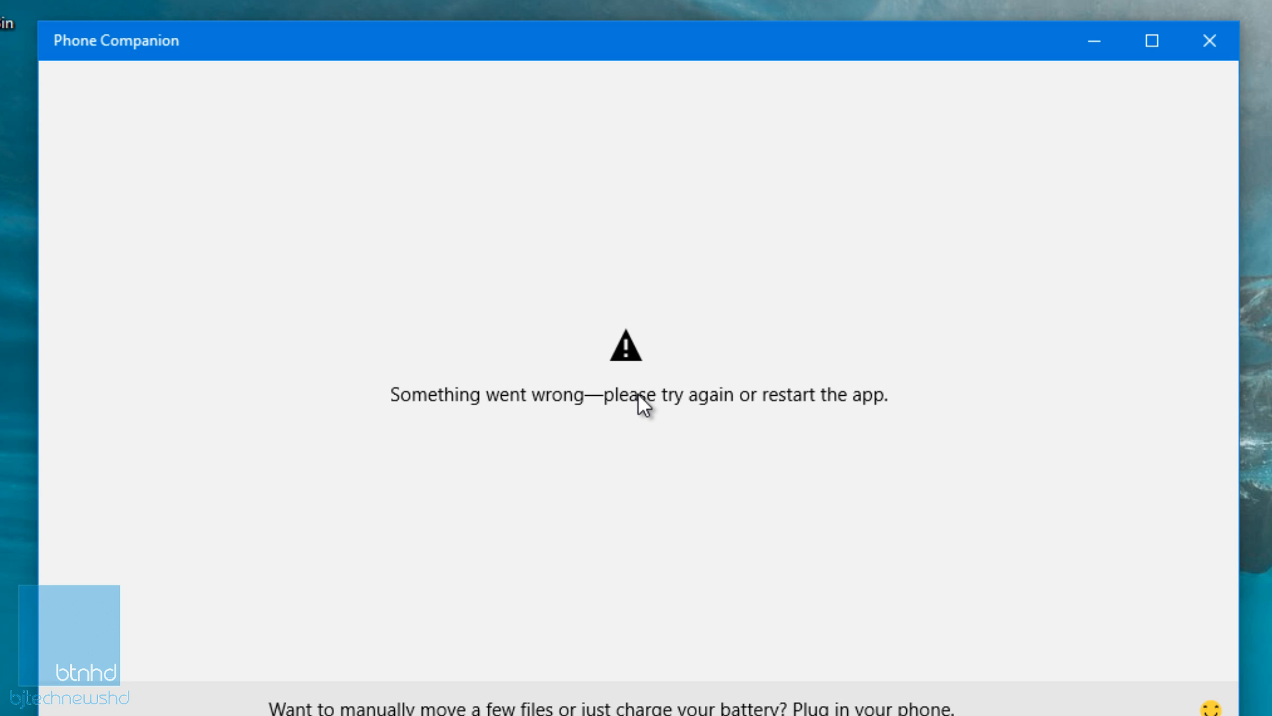
{"action": "mouse_move", "coordinate": [563, 263]}
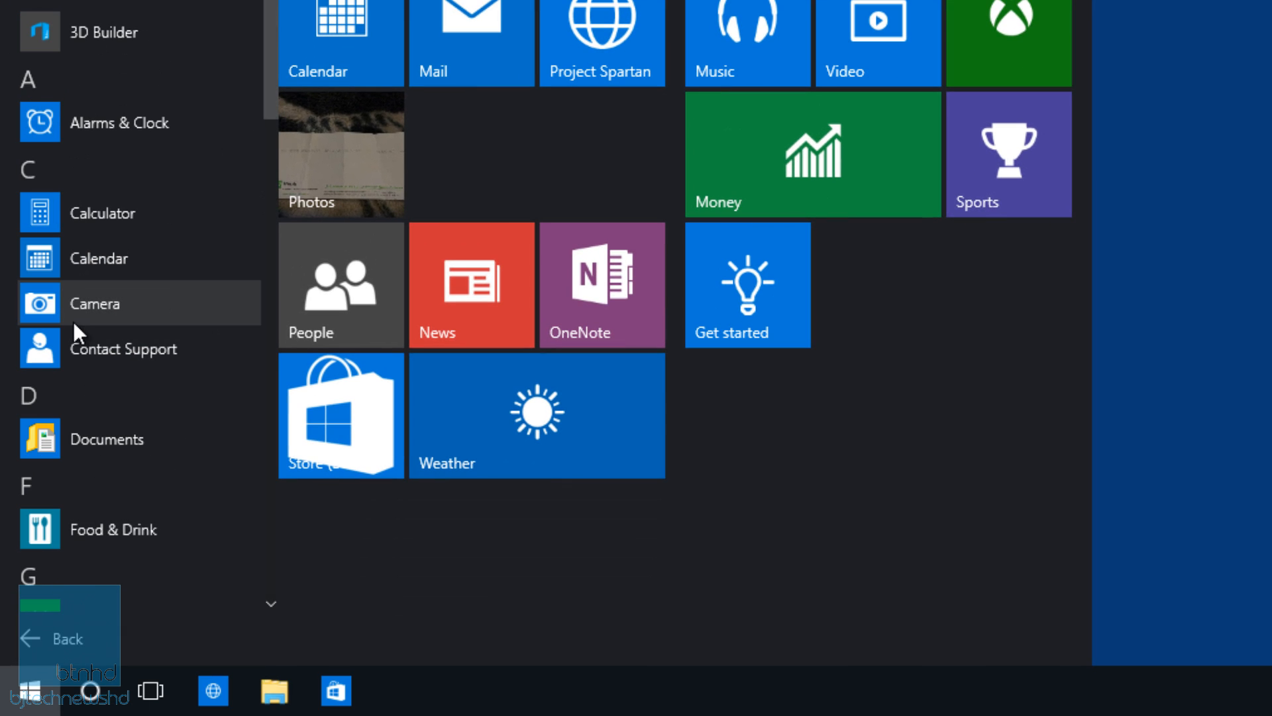
- Scroll build 10130's All apps list down to the P section and Project Spartan
{"action": "scroll", "scroll_direction": "down", "scroll_amount": 3}
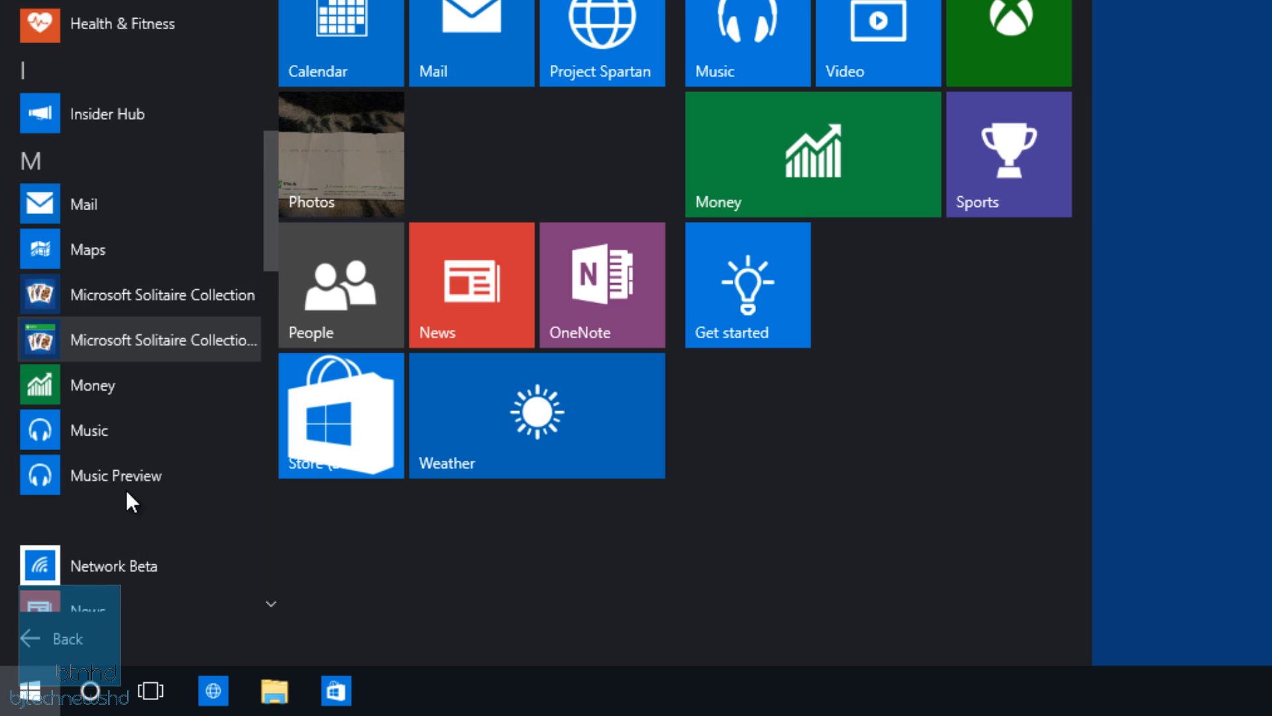
{"action": "scroll", "scroll_direction": "down", "scroll_amount": 3}
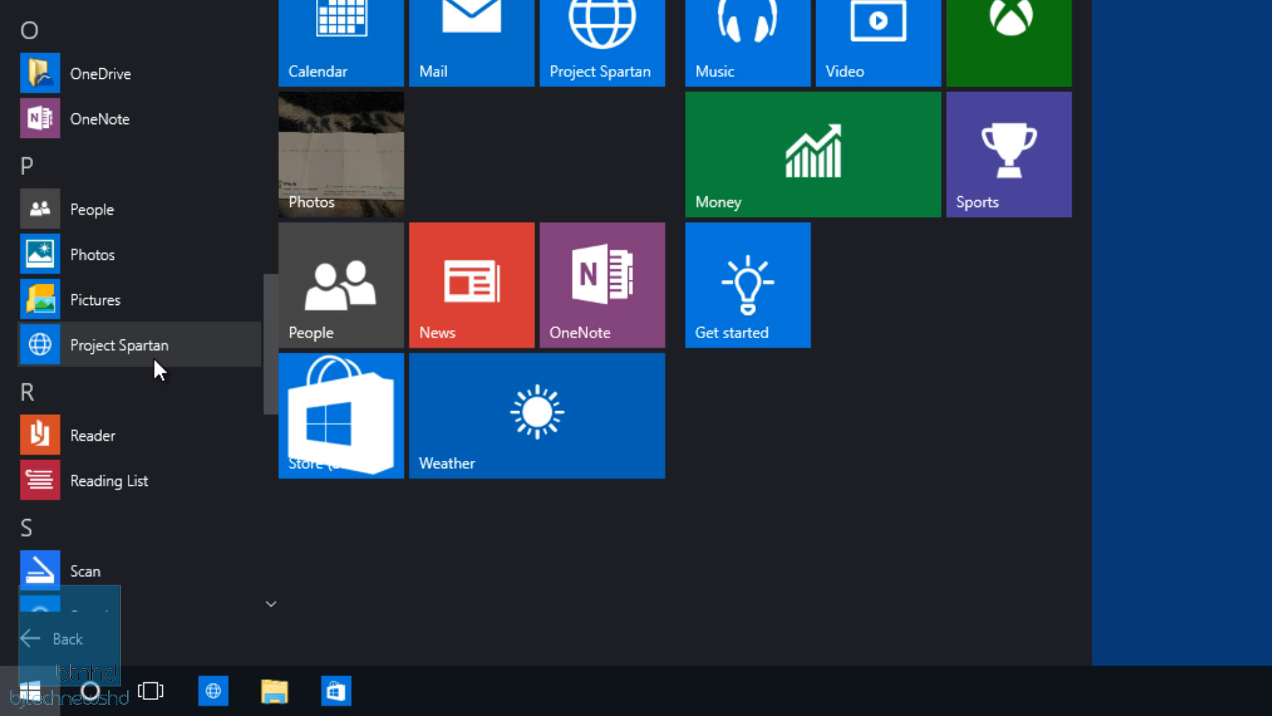
{"action": "mouse_move", "coordinate": [159, 361]}
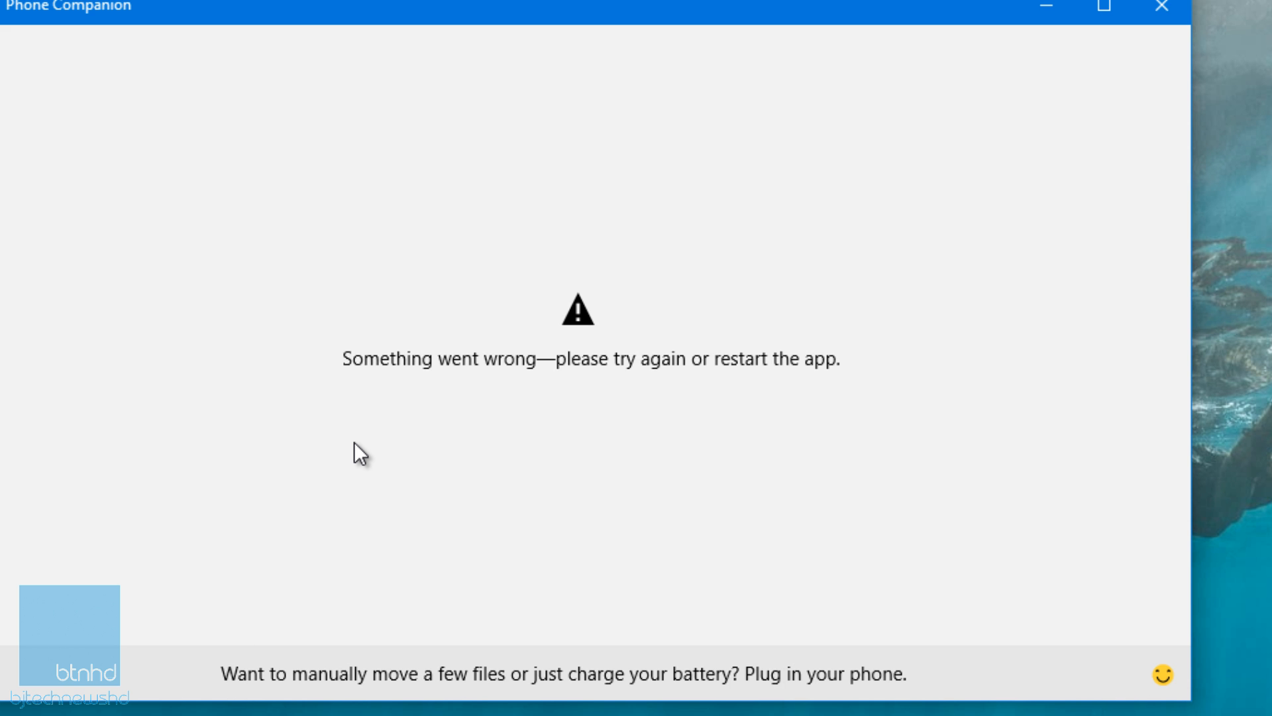
{"action": "mouse_move", "coordinate": [531, 384]}
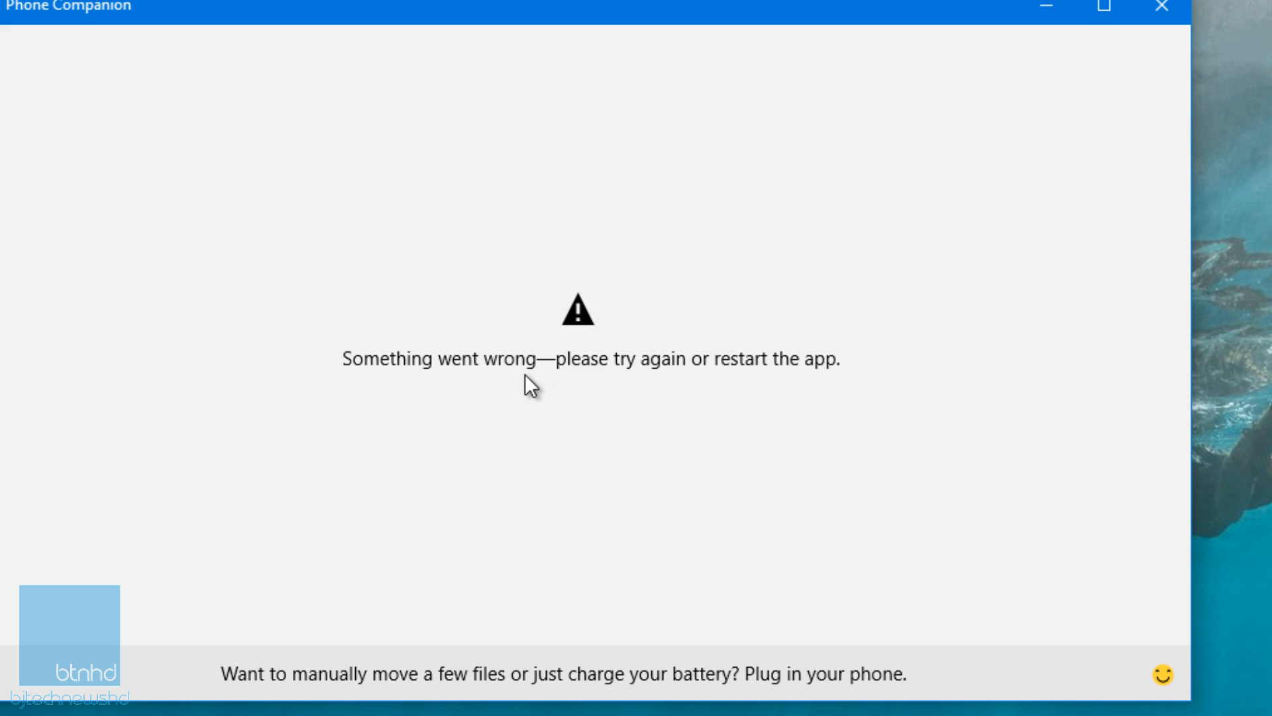
{"action": "mouse_move", "coordinate": [442, 649]}
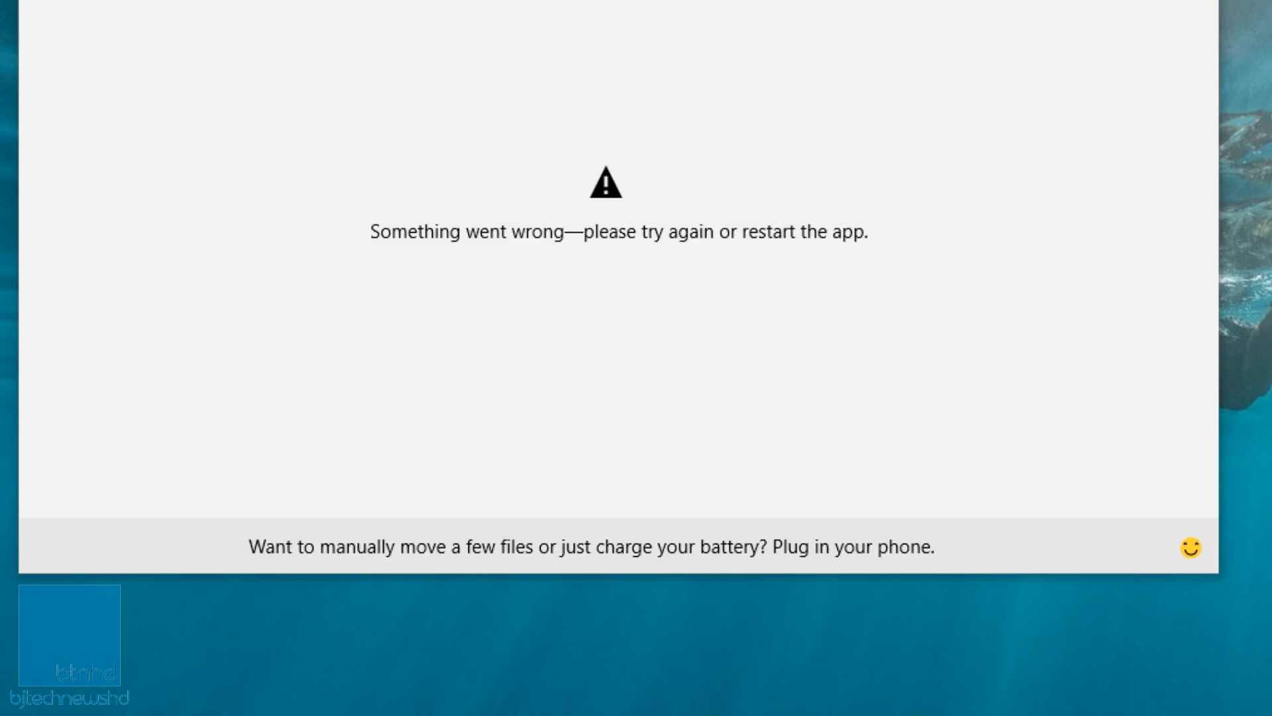
- Open the build 10147 Start menu with Phone Companion still open
{"action": "left_click", "coordinate": [15, 691]}
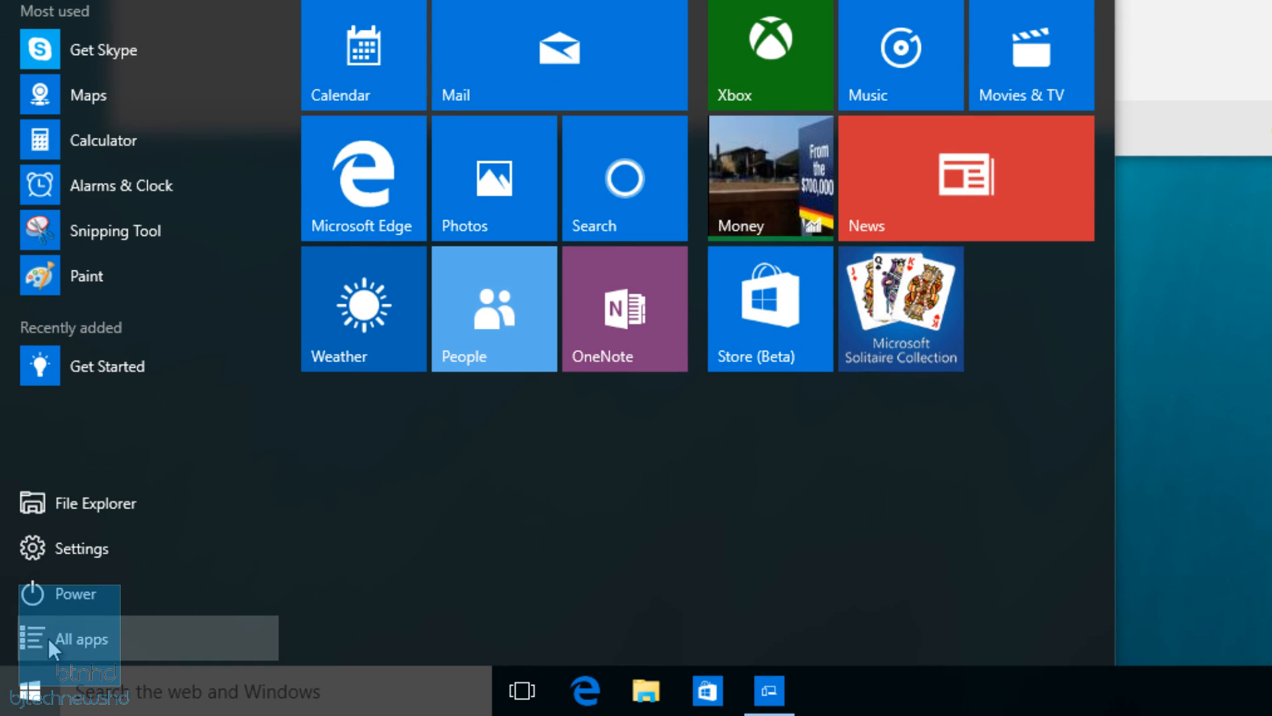
- Launch Get Office from build 10147's All apps list and scroll its welcome page
{"action": "left_click", "coordinate": [79, 639]}
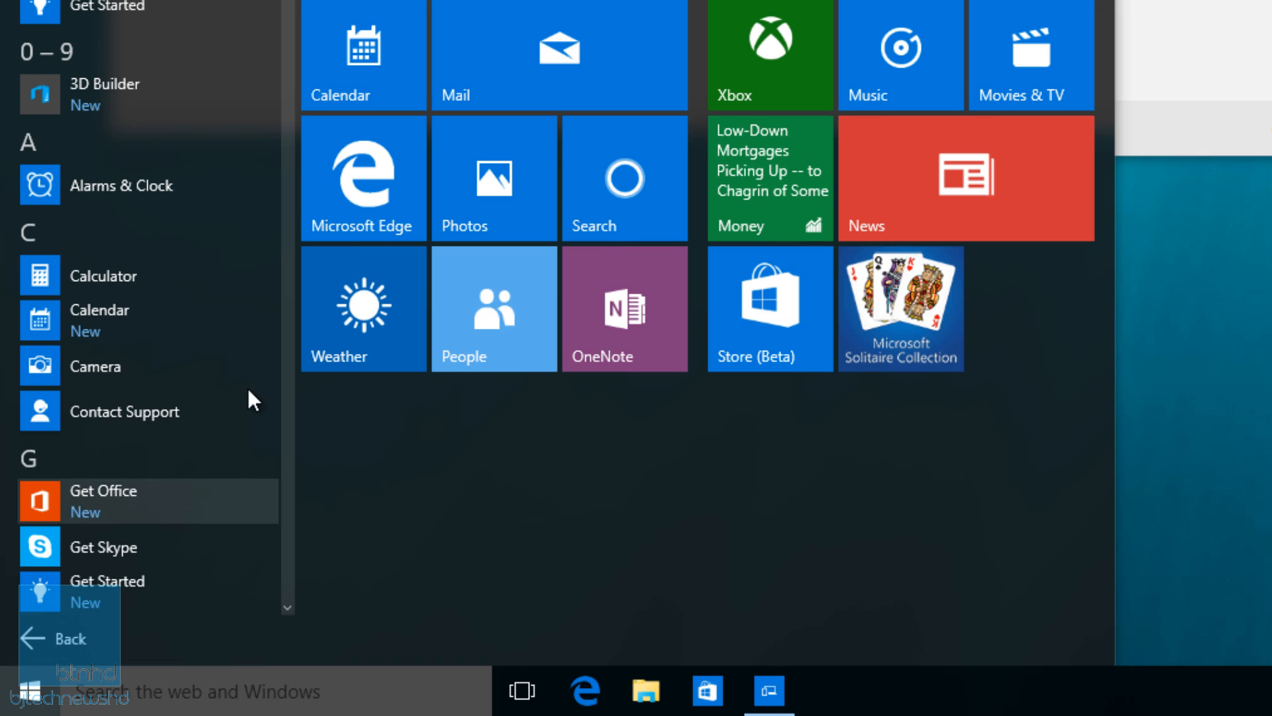
{"action": "mouse_move", "coordinate": [160, 514]}
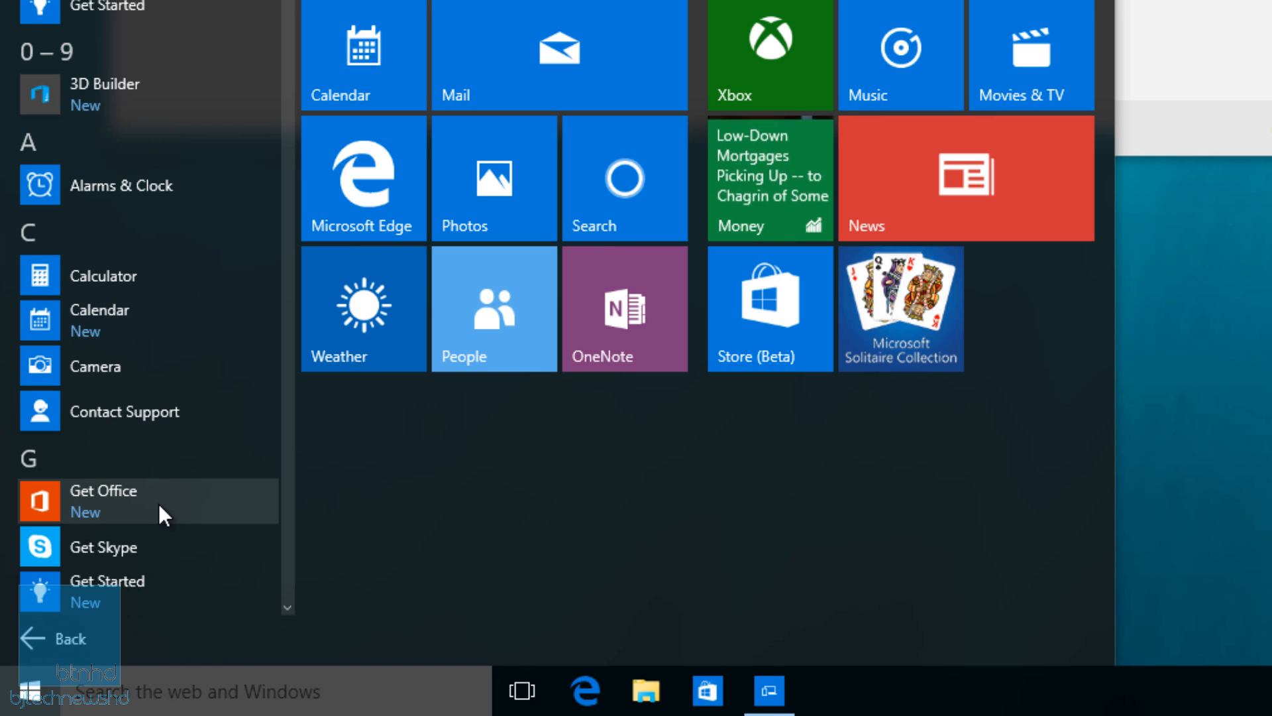
{"action": "scroll", "scroll_direction": "down", "scroll_amount": 3}
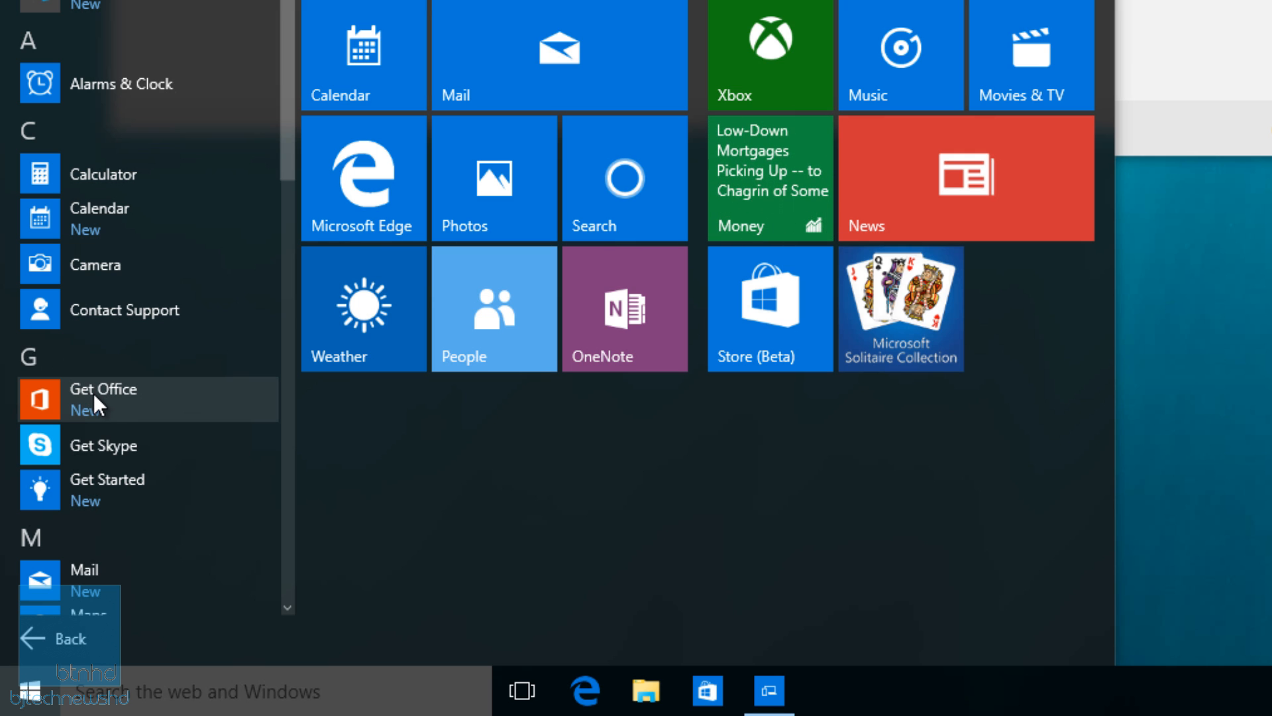
{"action": "left_click", "coordinate": [104, 389]}
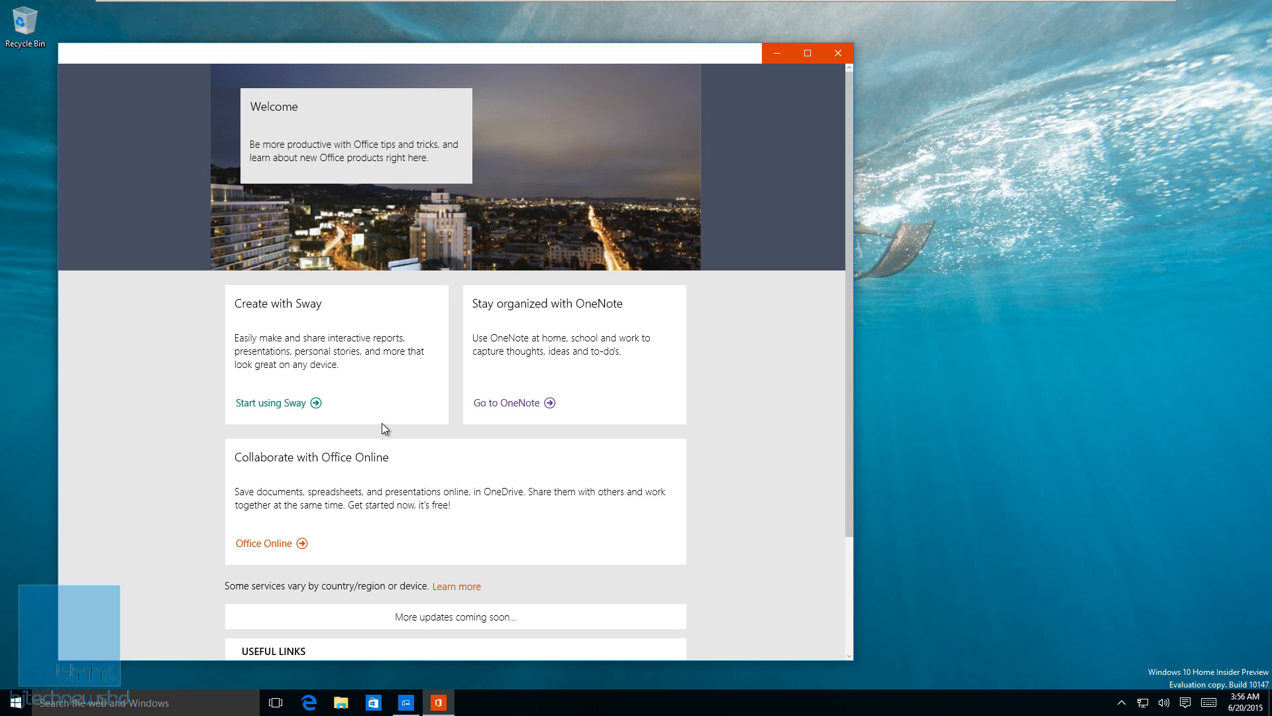
{"action": "scroll", "scroll_direction": "down", "scroll_amount": 3}
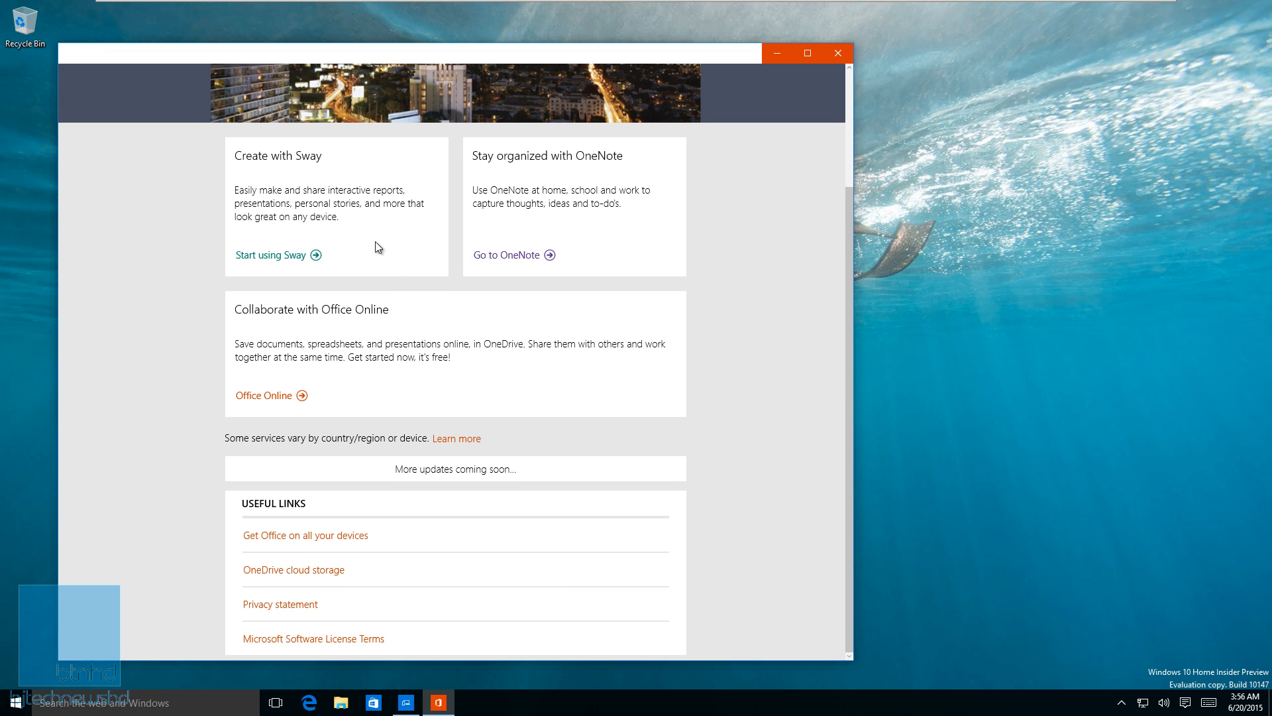
{"action": "mouse_move", "coordinate": [405, 357]}
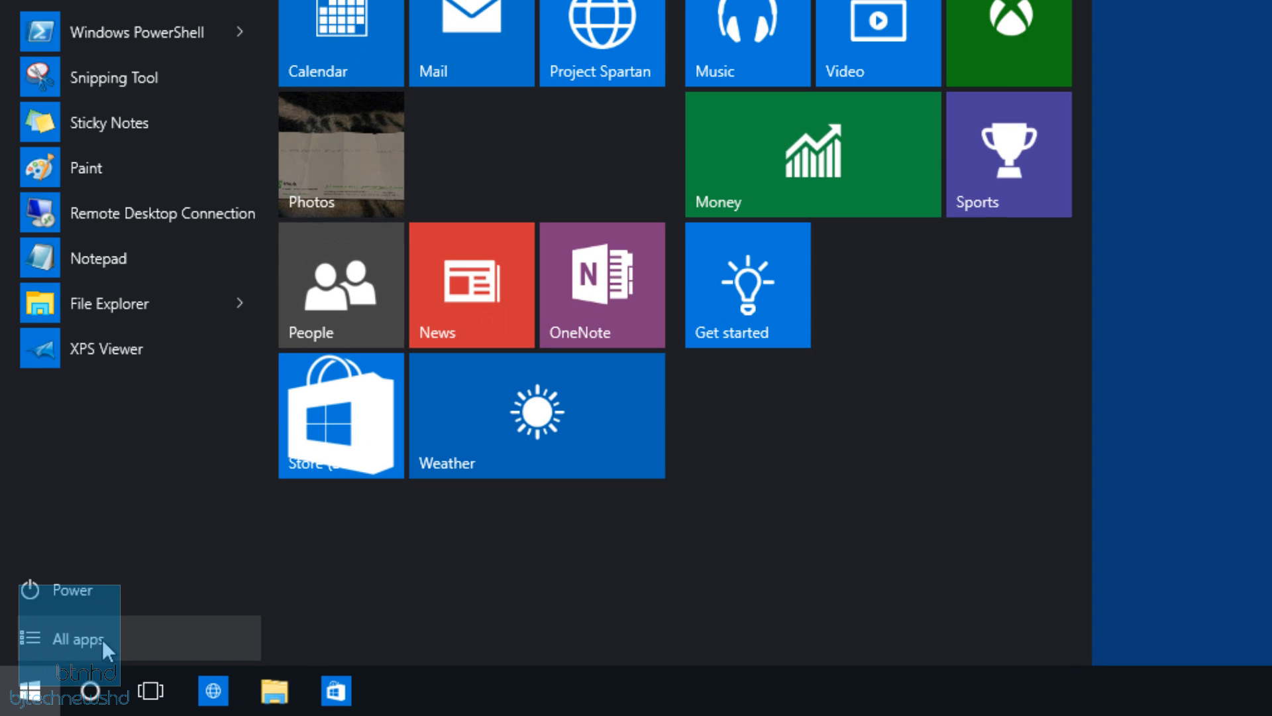
- Close Get Office, open and dismiss Start, then switch to the build 10130 desktop
{"action": "left_click", "coordinate": [73, 639]}
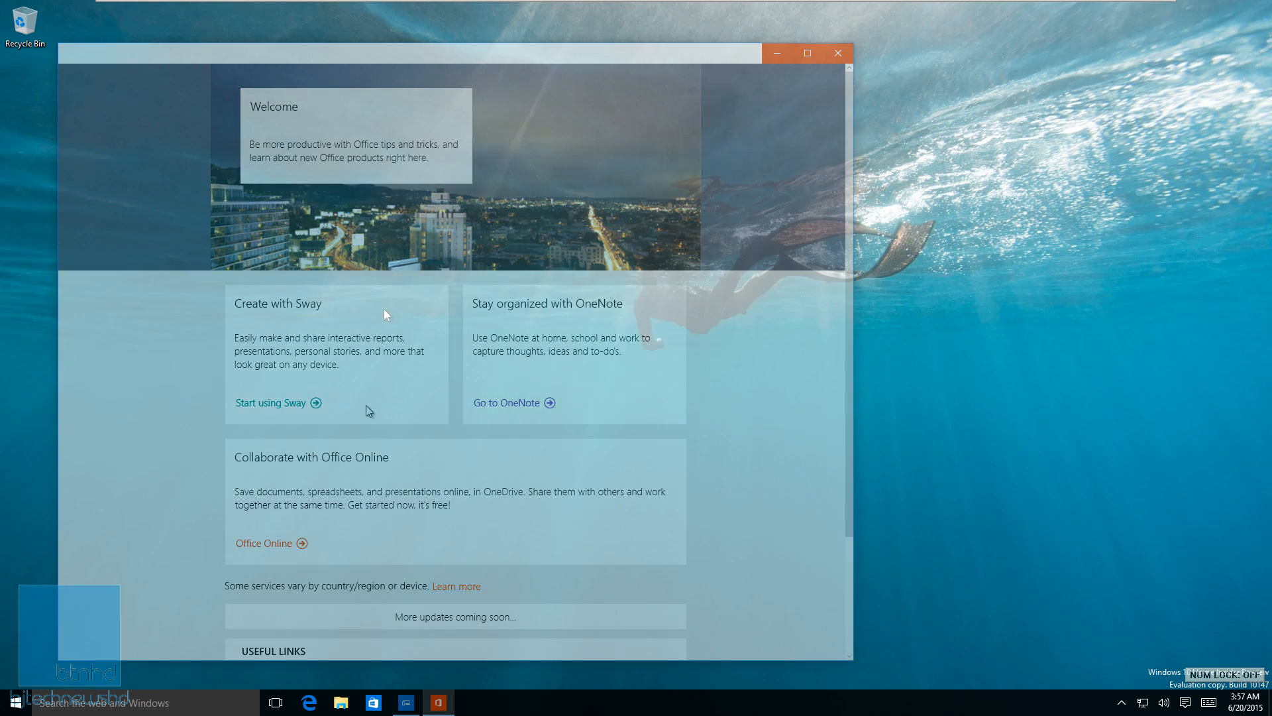
{"action": "left_click", "coordinate": [837, 51]}
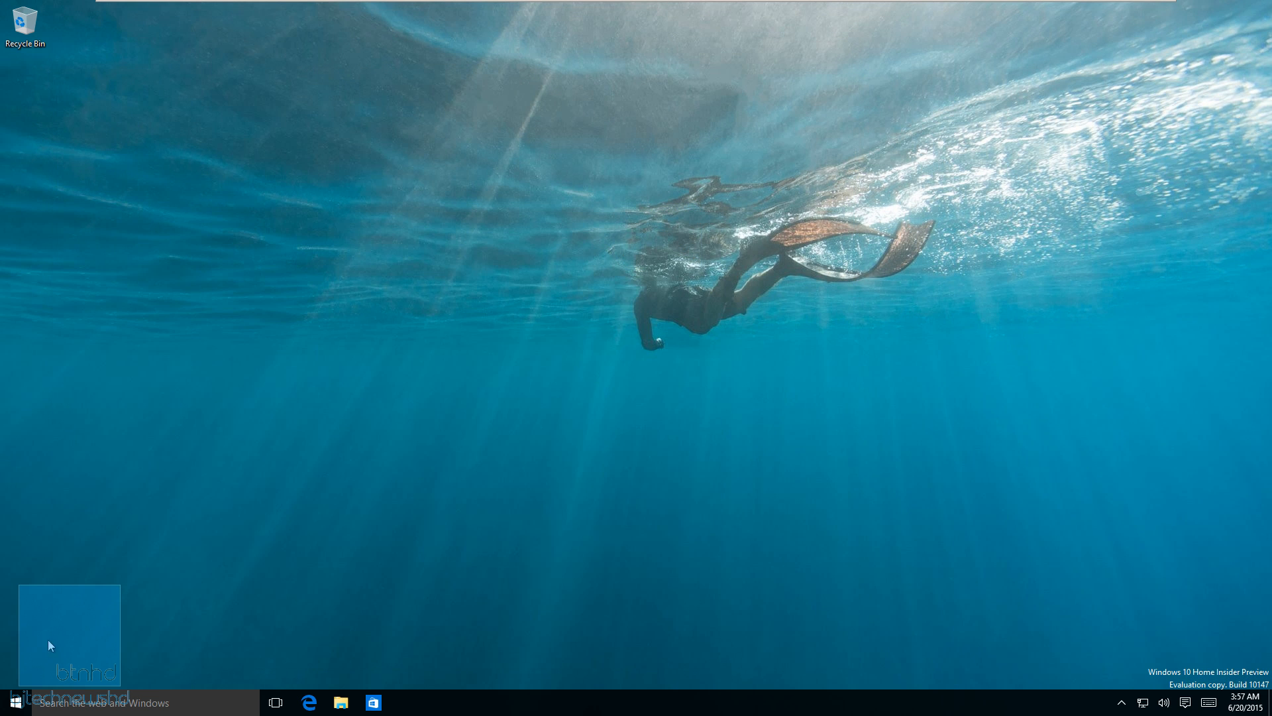
{"action": "left_click", "coordinate": [14, 702]}
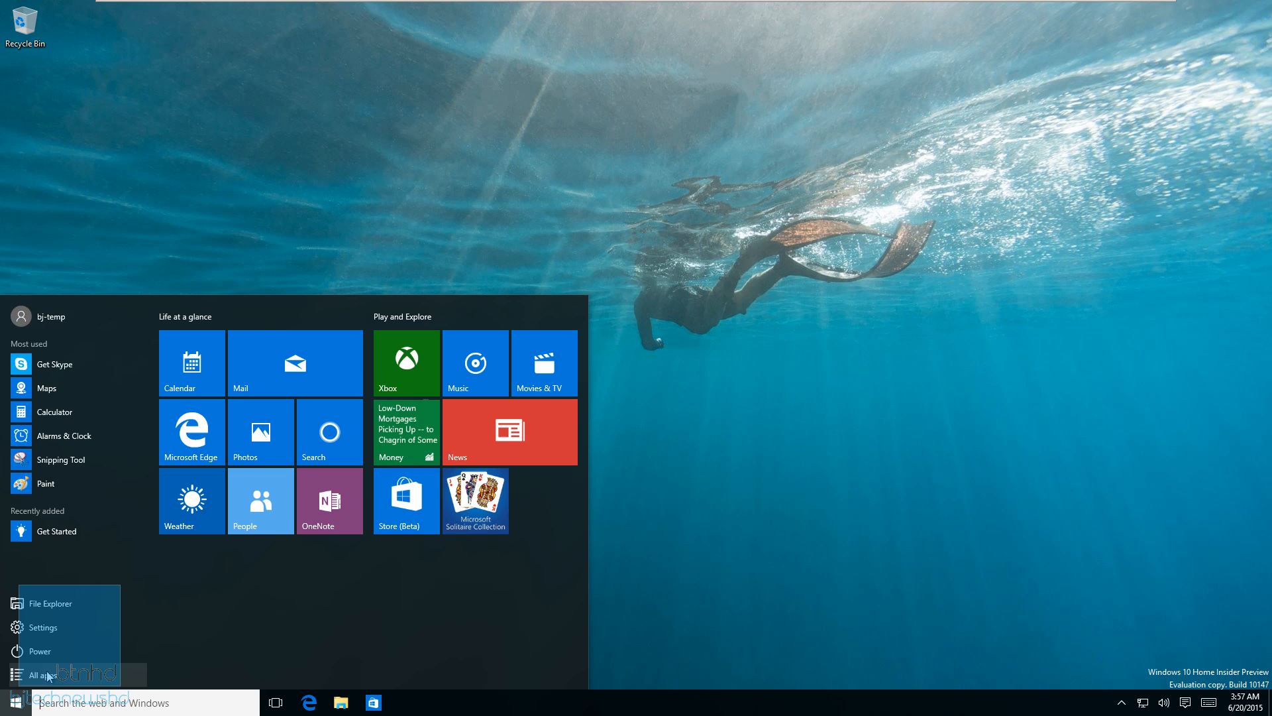
{"action": "left_click", "coordinate": [39, 675]}
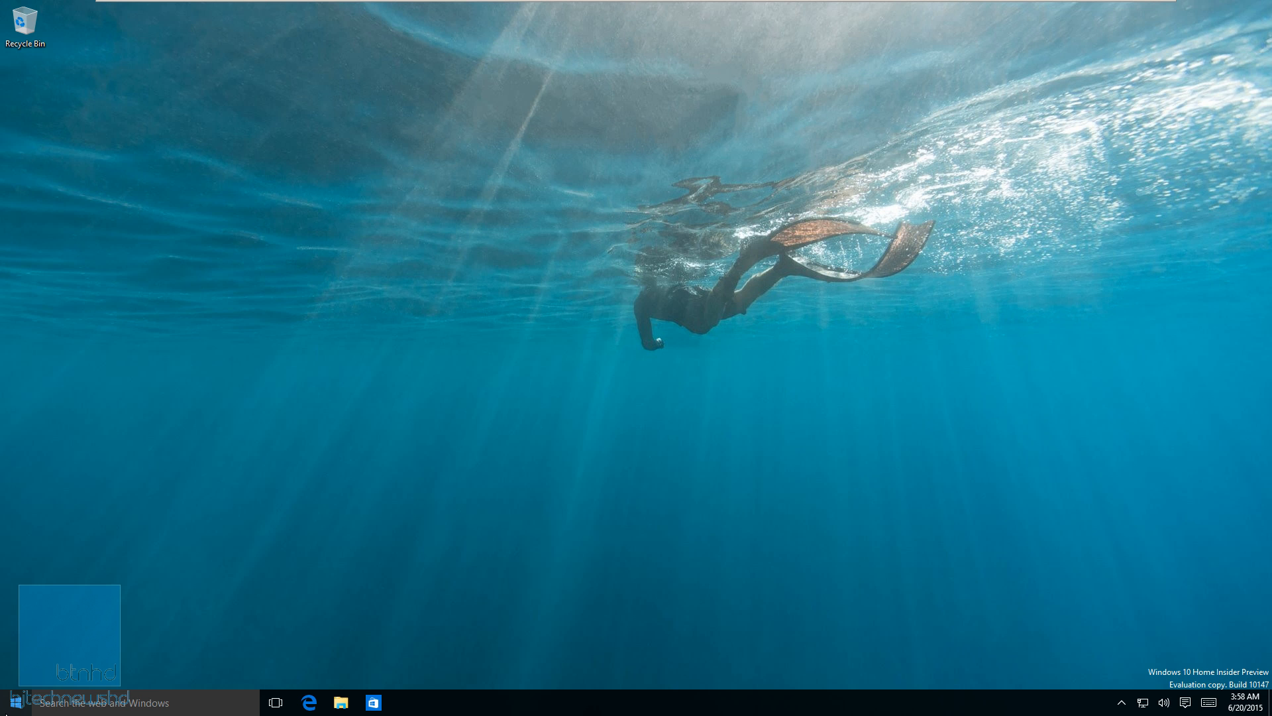
{"action": "left_click", "coordinate": [13, 703]}
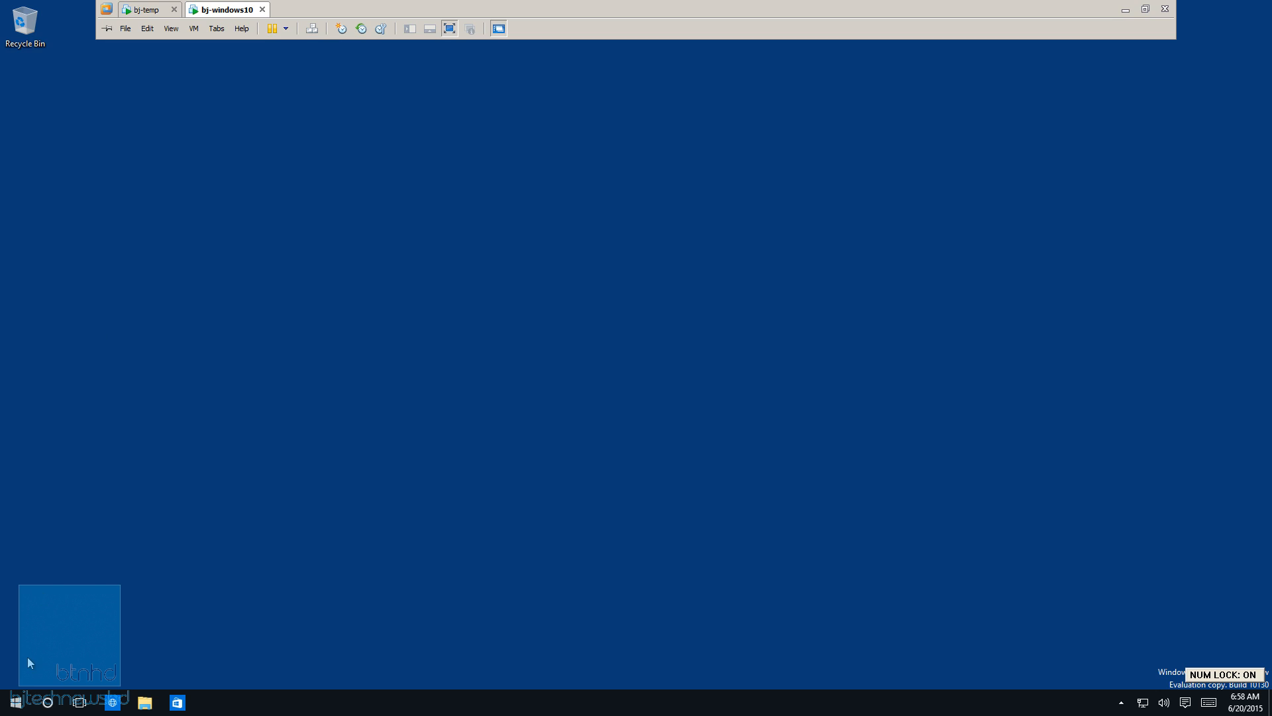
- Open Start and show the alphabetical All apps list, reaching Mail, Maps and Money
{"action": "left_click", "coordinate": [14, 701]}
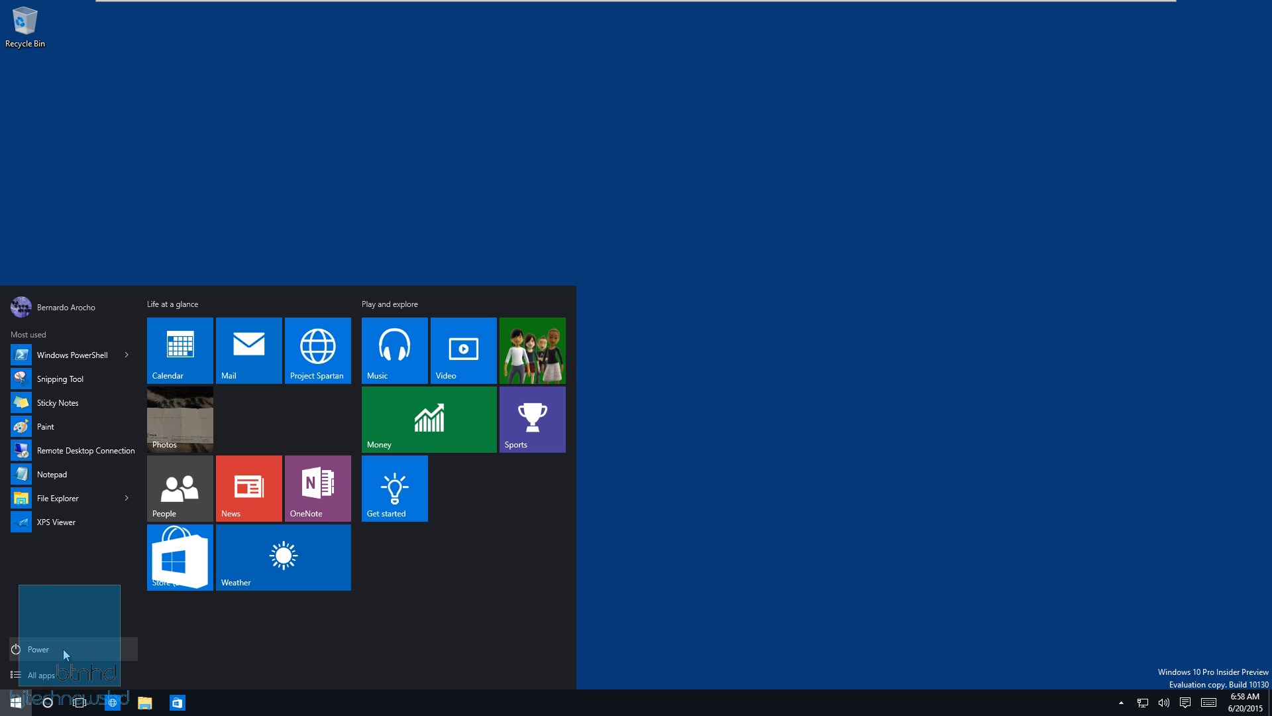
{"action": "left_click", "coordinate": [40, 675]}
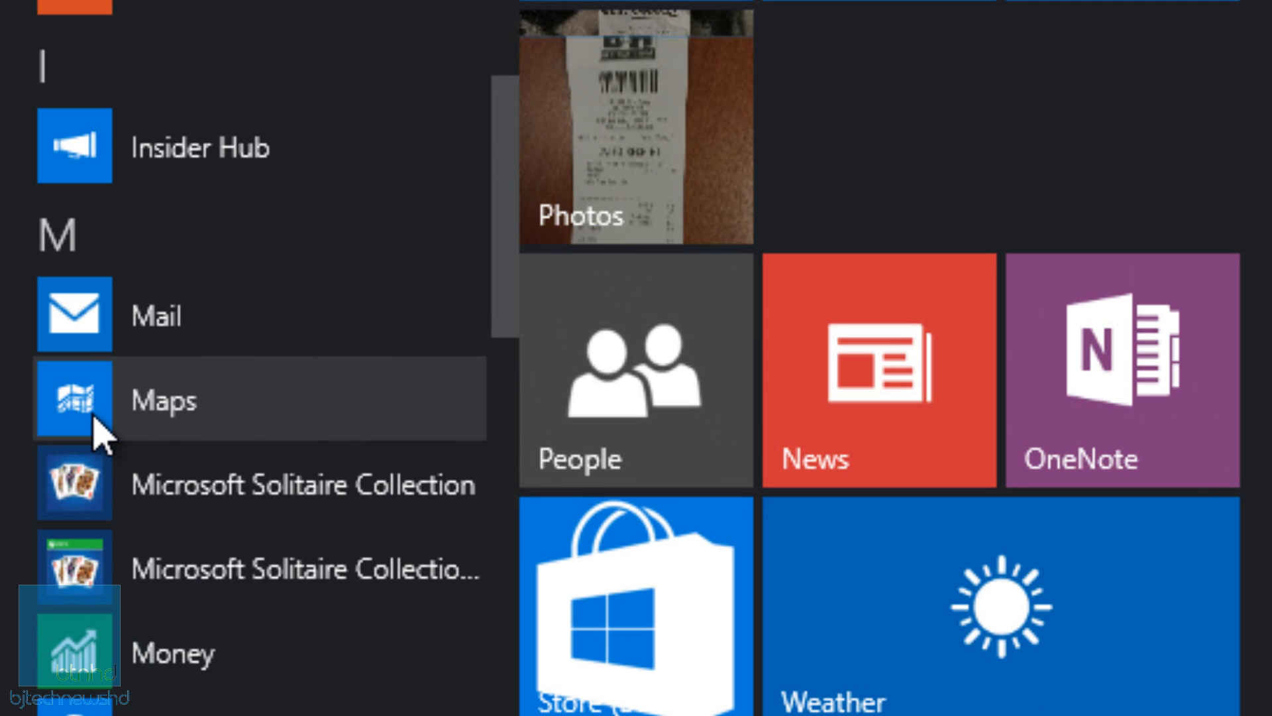
{"action": "mouse_move", "coordinate": [434, 686]}
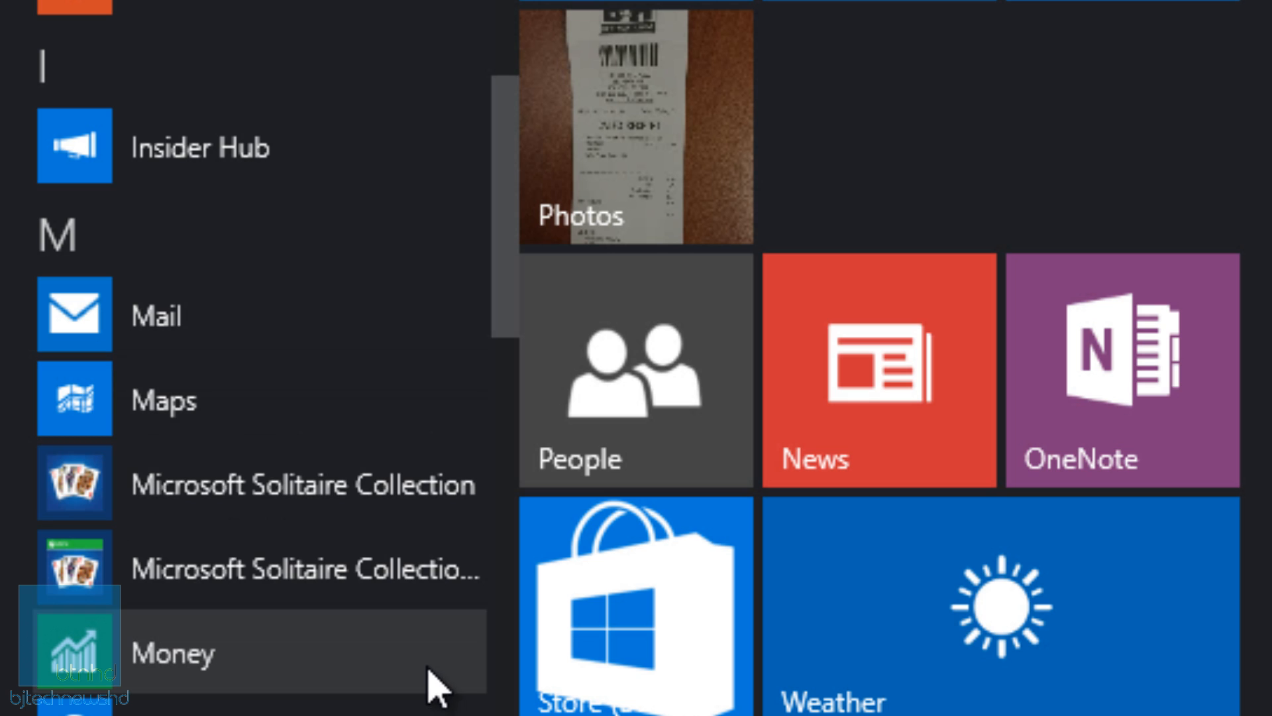
{"action": "mouse_move", "coordinate": [154, 381]}
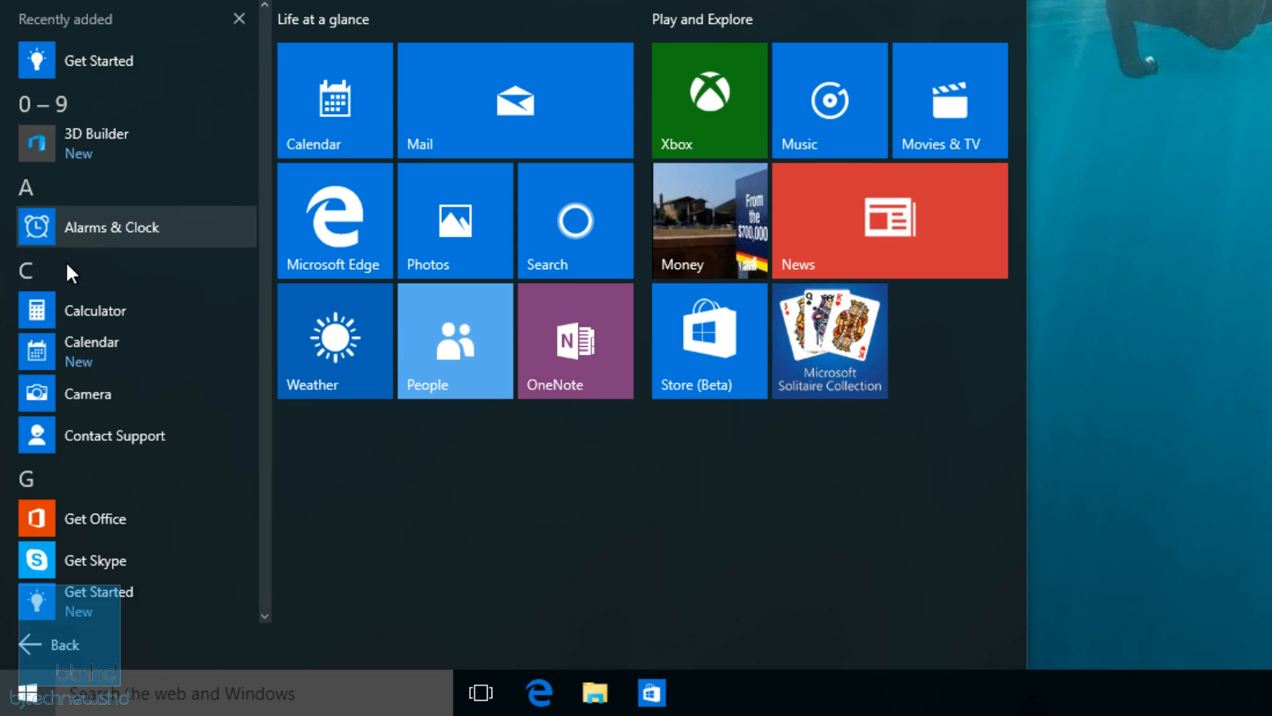
- Scroll build 10147's All apps list down through the M section
{"action": "scroll", "scroll_direction": "down", "scroll_amount": 3}
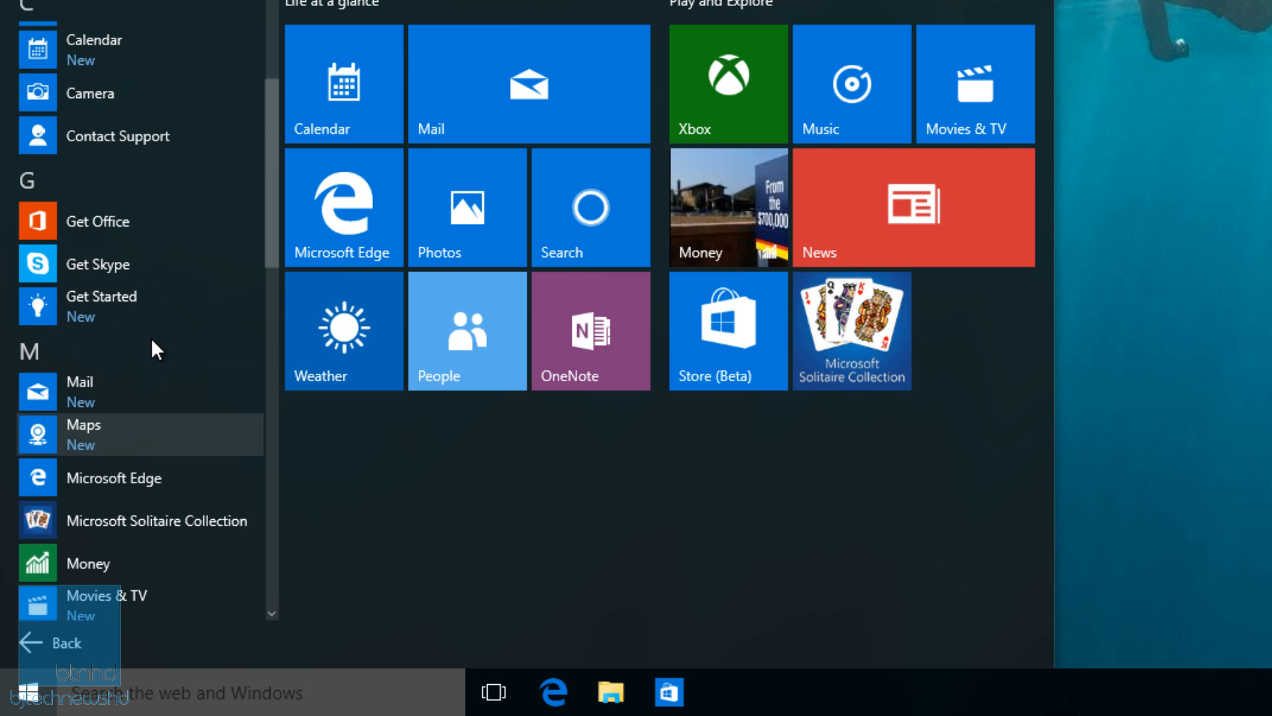
{"action": "scroll", "scroll_direction": "down", "scroll_amount": 3}
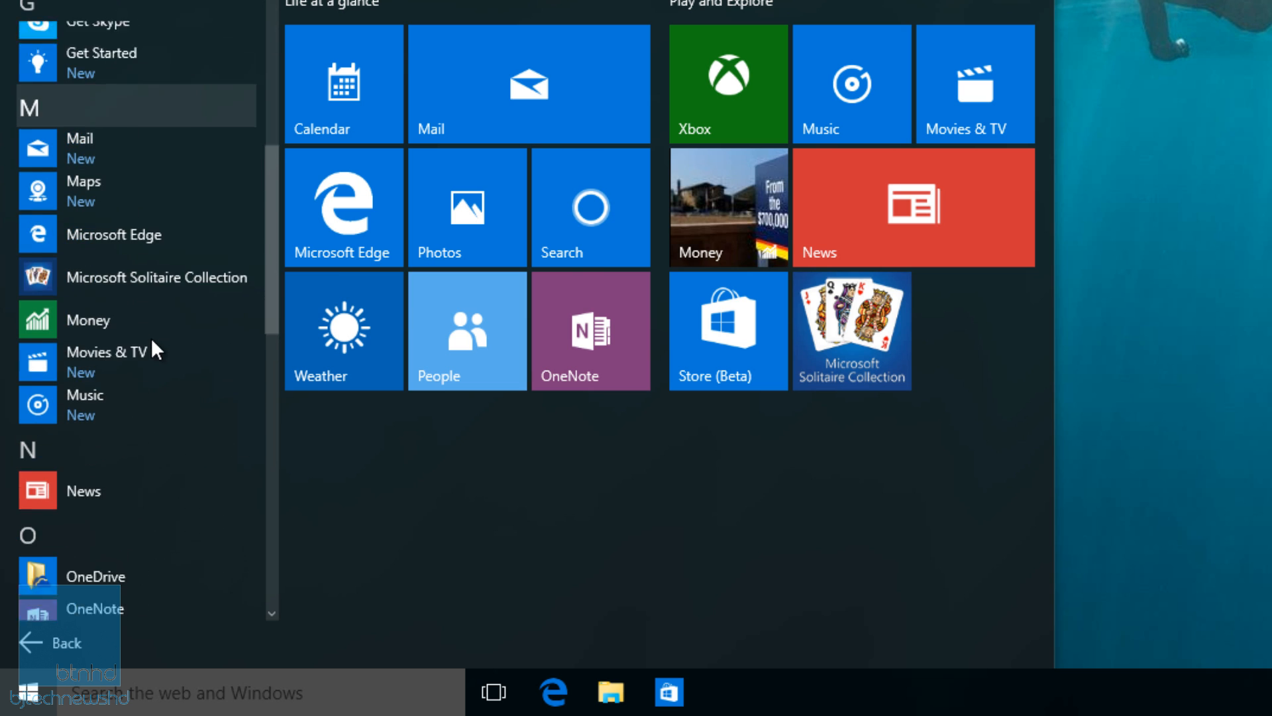
{"action": "scroll", "scroll_direction": "down", "scroll_amount": 3}
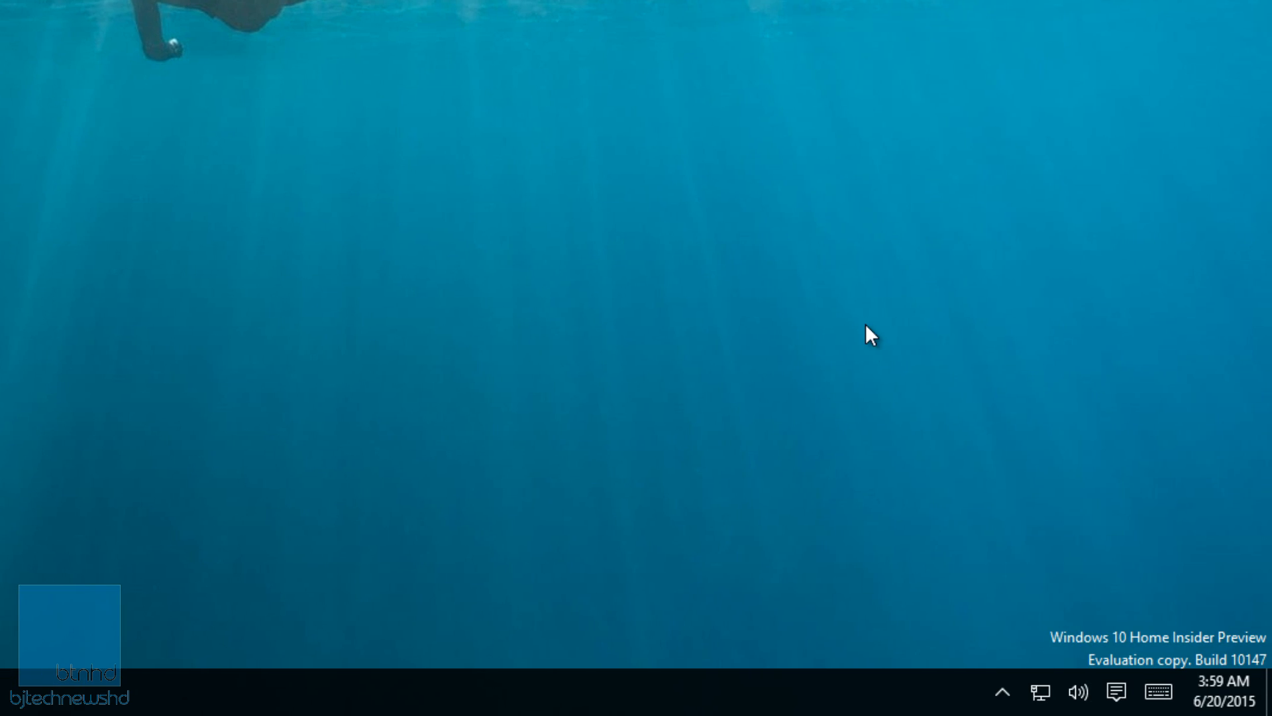
- Expand build 10147's Action Center to show Tablet mode, Connect, Note, VPN and Bluetooth
{"action": "left_click", "coordinate": [1115, 691]}
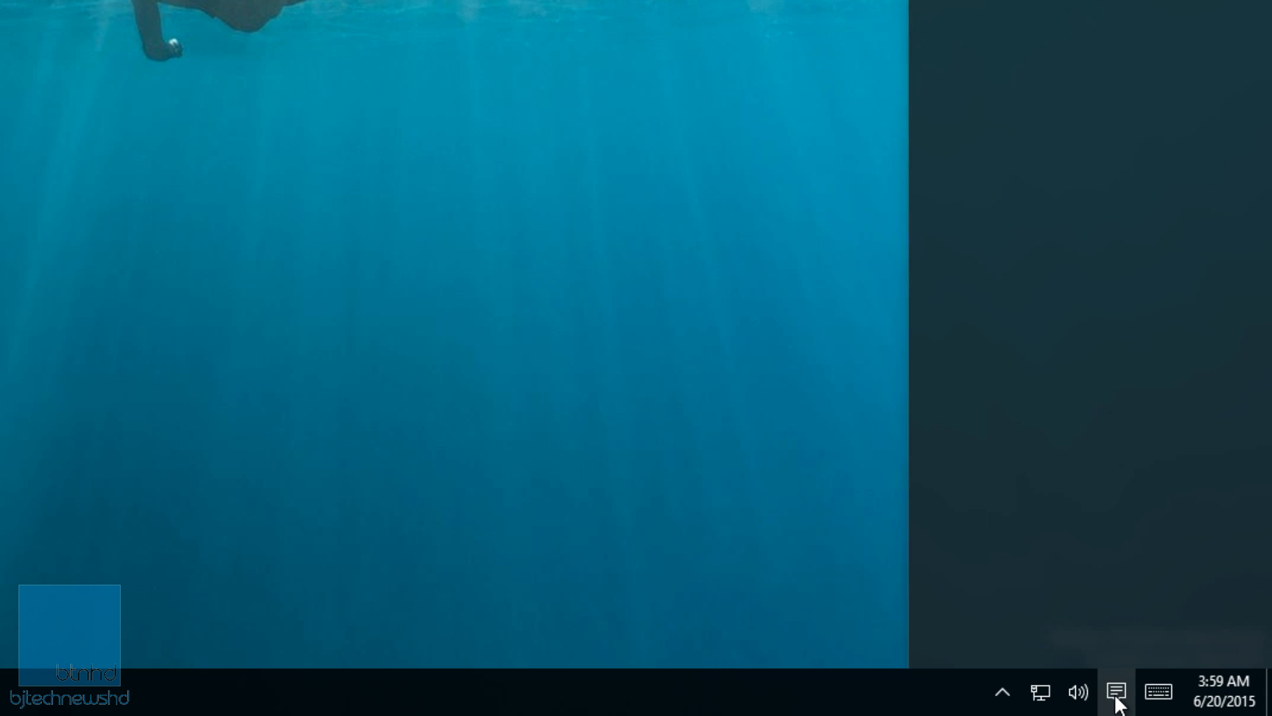
{"action": "left_click", "coordinate": [1116, 691]}
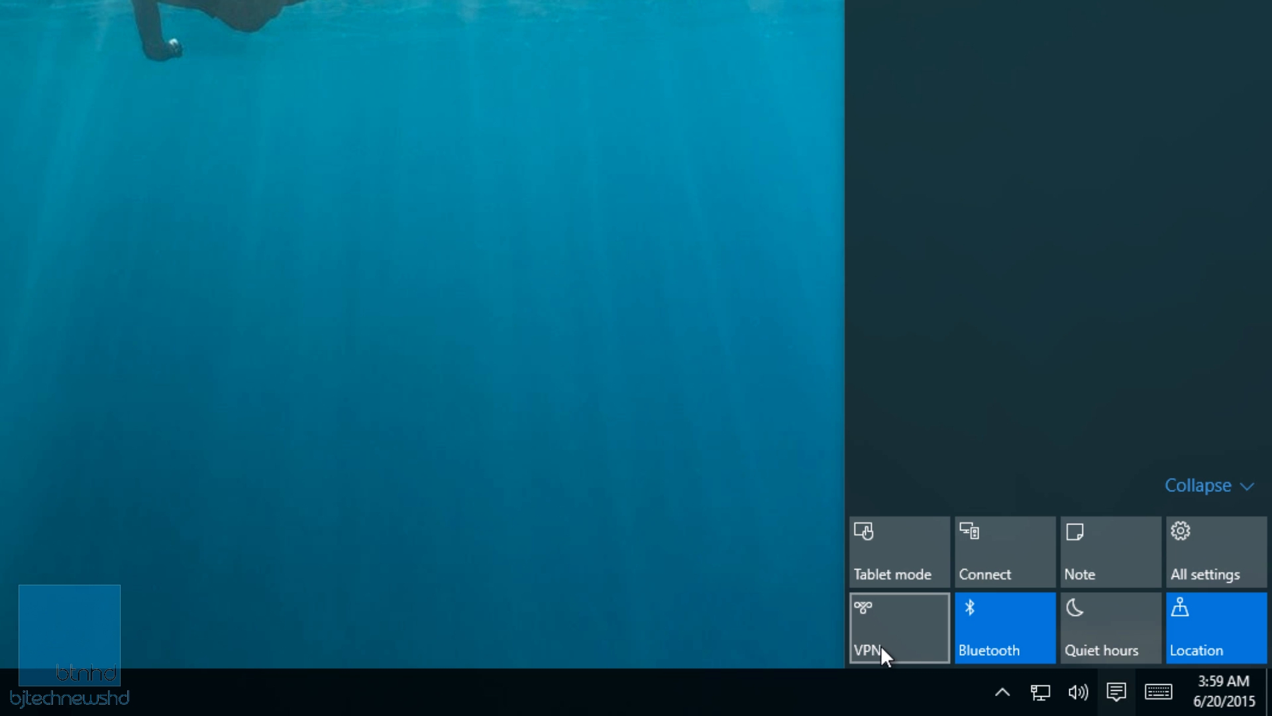
{"action": "mouse_move", "coordinate": [1098, 650]}
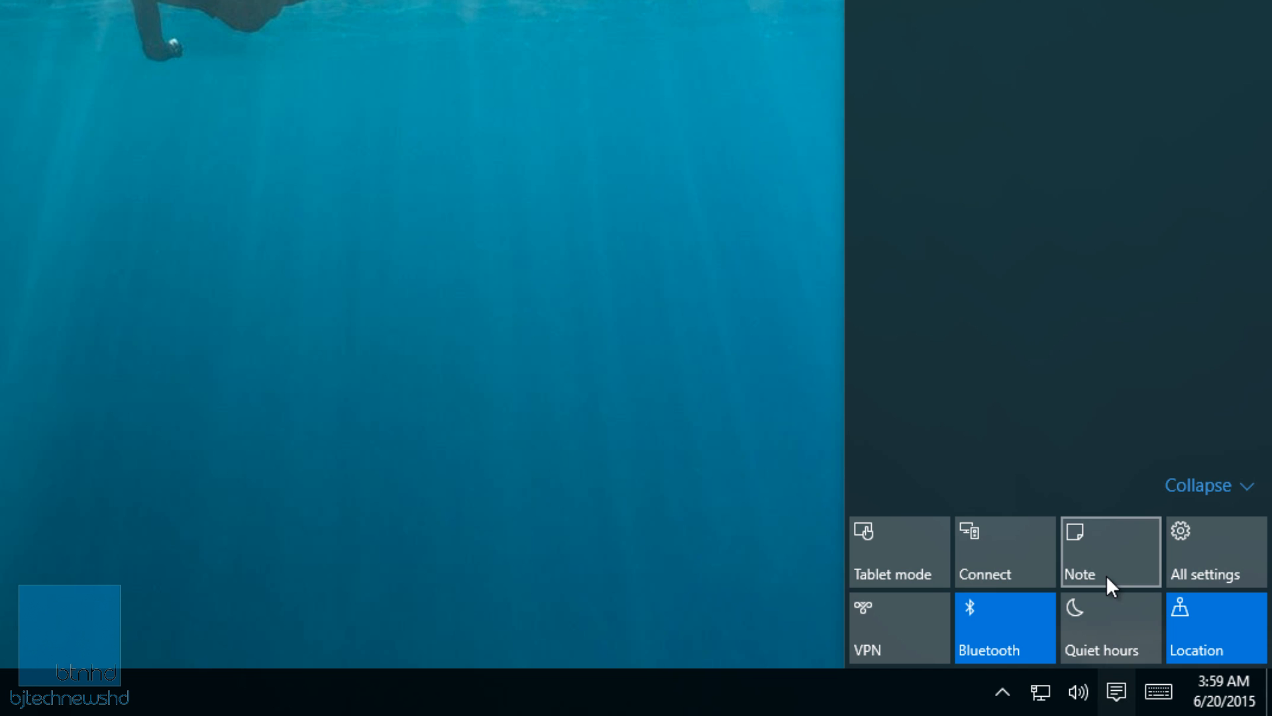
{"action": "left_click", "coordinate": [1110, 551]}
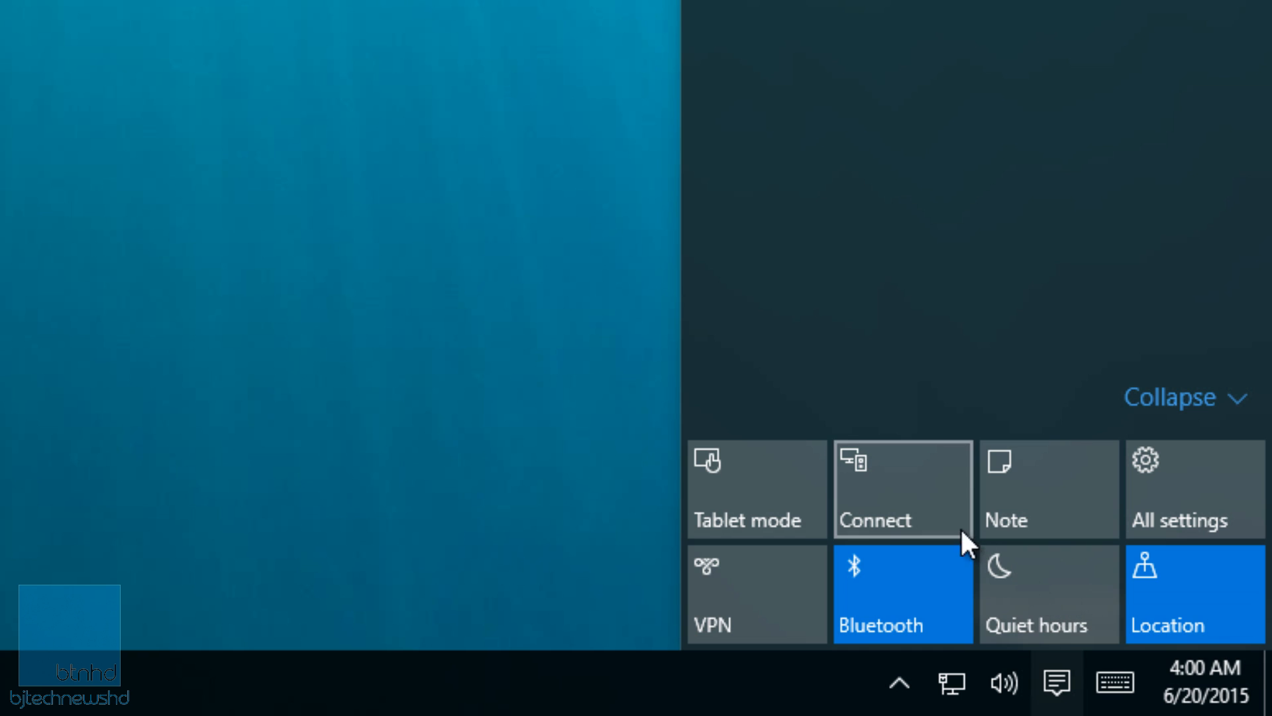
{"action": "mouse_move", "coordinate": [1034, 599]}
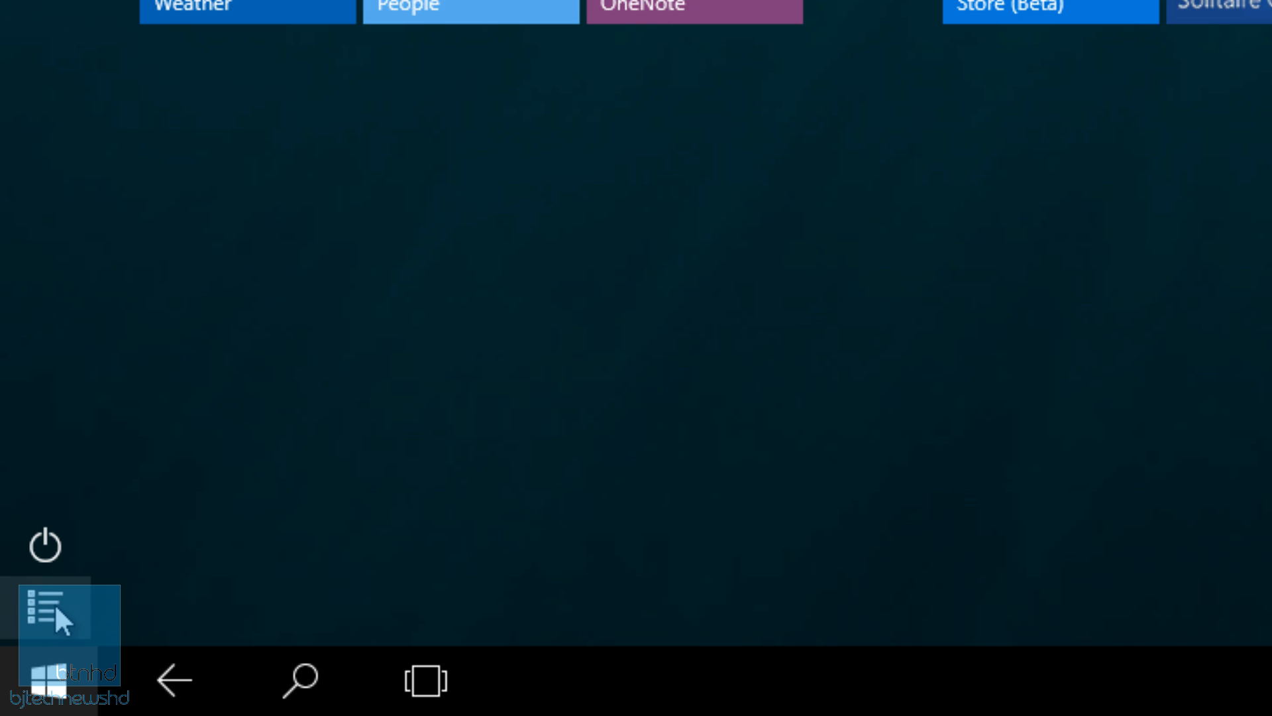
- View the tablet-mode All apps list, go back to the tiles, then switch VM
{"action": "left_click", "coordinate": [45, 612]}
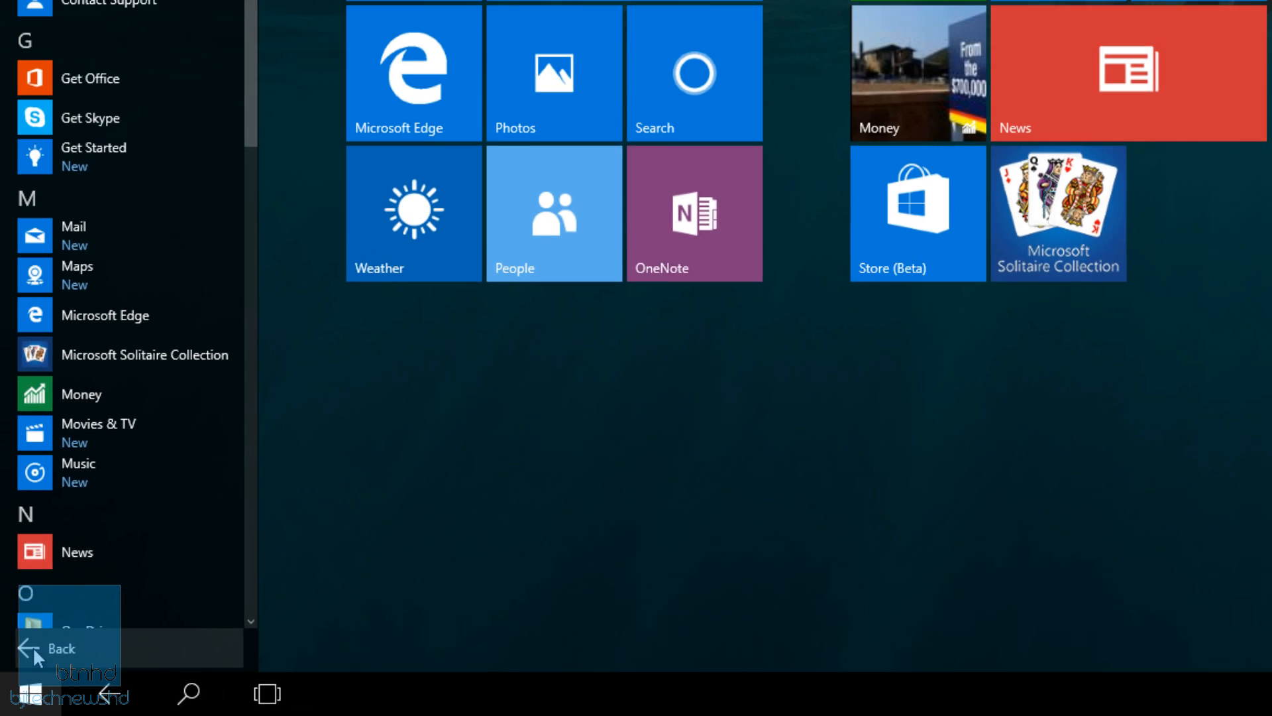
{"action": "left_click", "coordinate": [58, 647]}
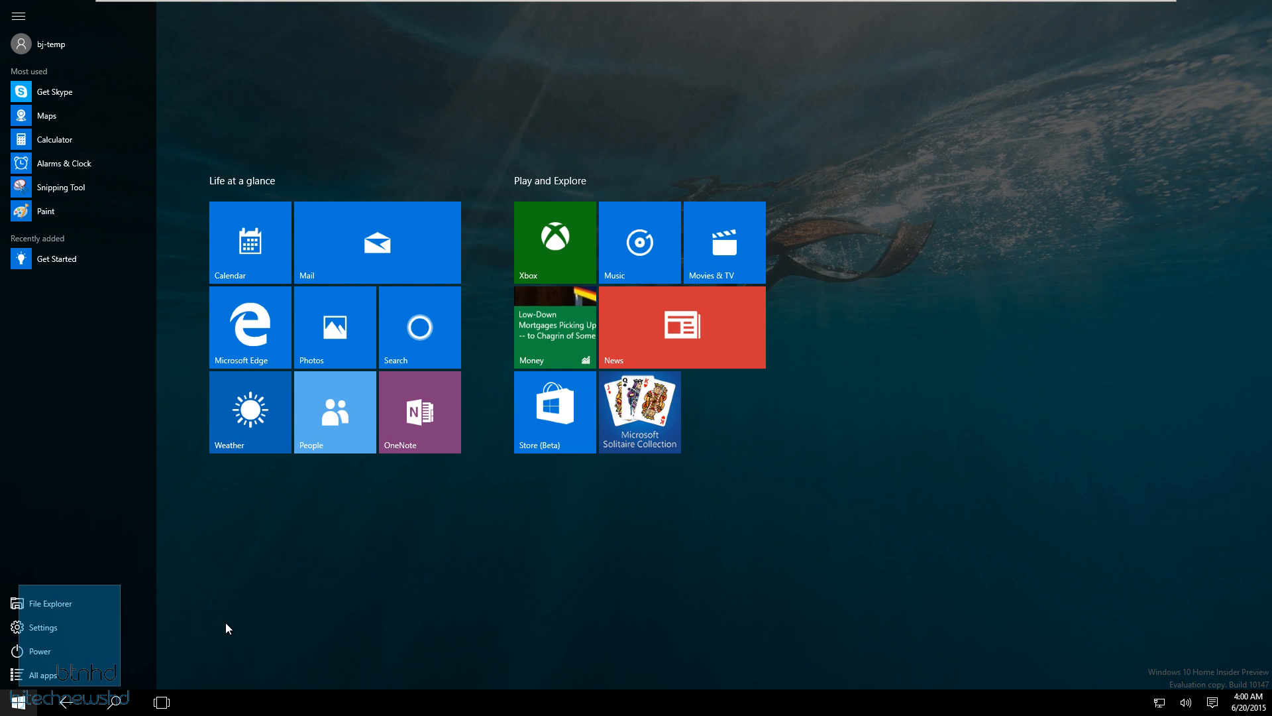
{"action": "left_click", "coordinate": [18, 15]}
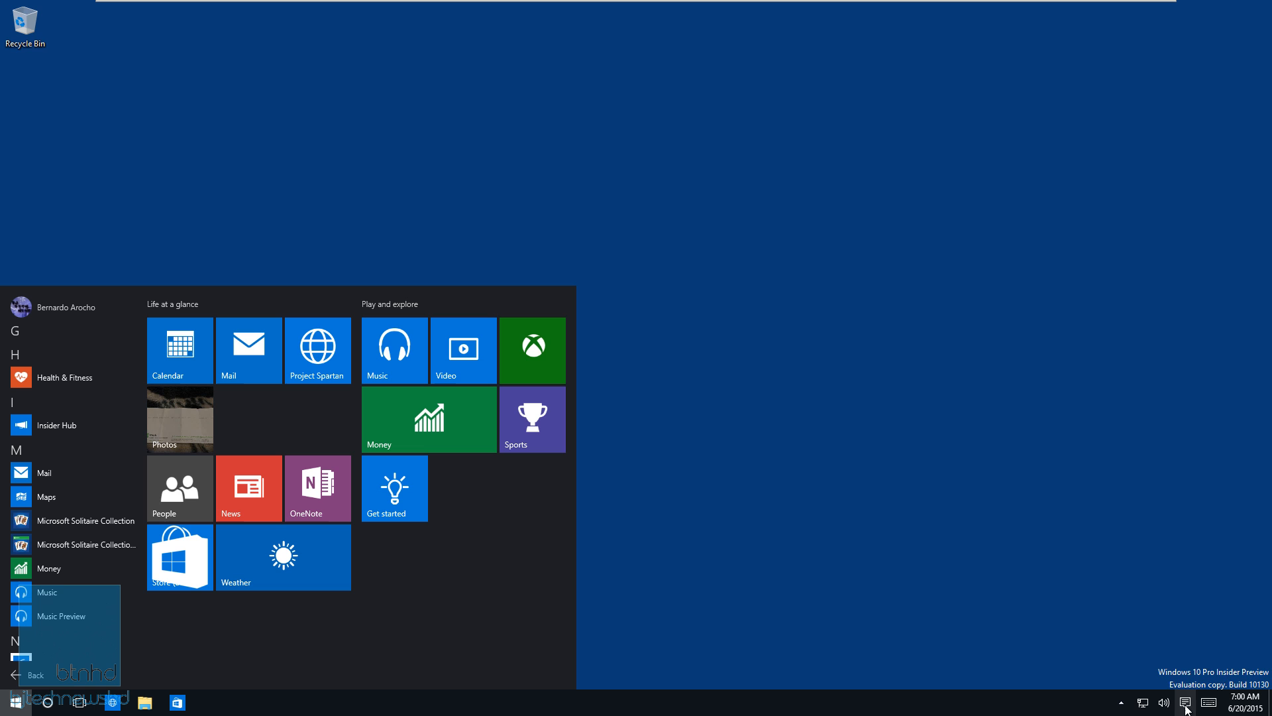
- Open build 10130's Action Center, then switch back to build 10147's full-screen Start
{"action": "left_click", "coordinate": [1184, 702]}
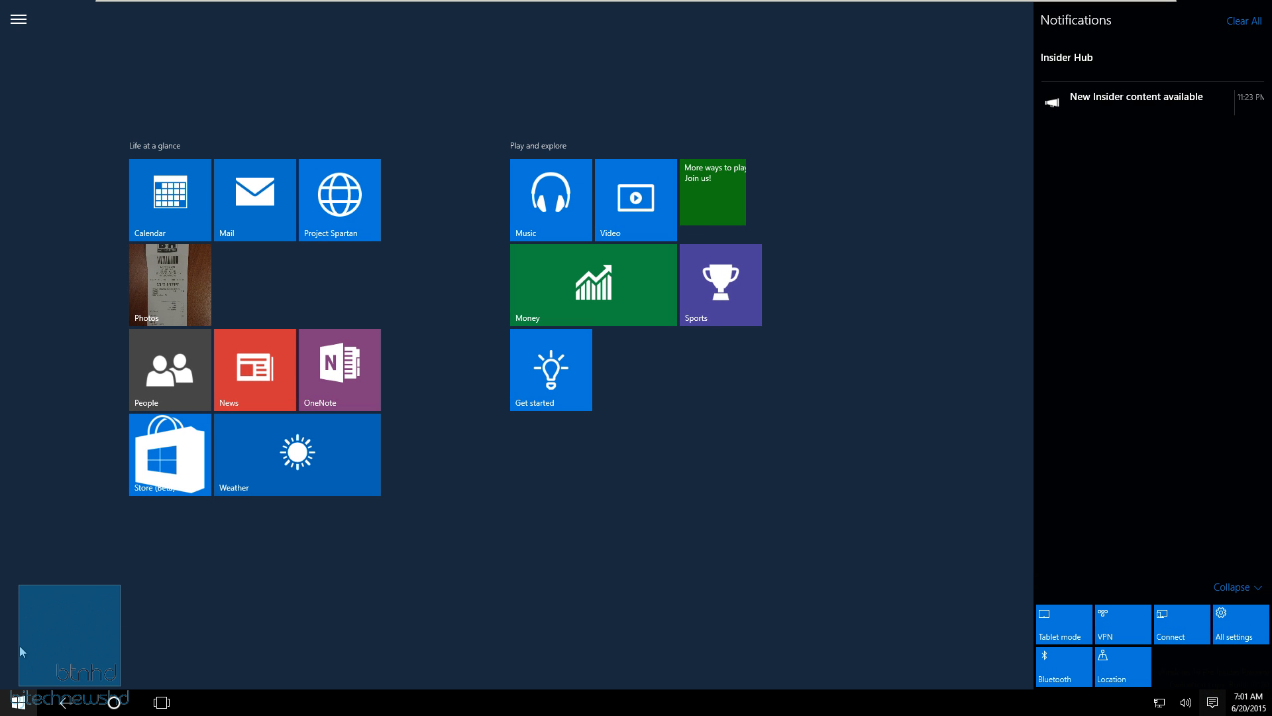
{"action": "mouse_move", "coordinate": [20, 51]}
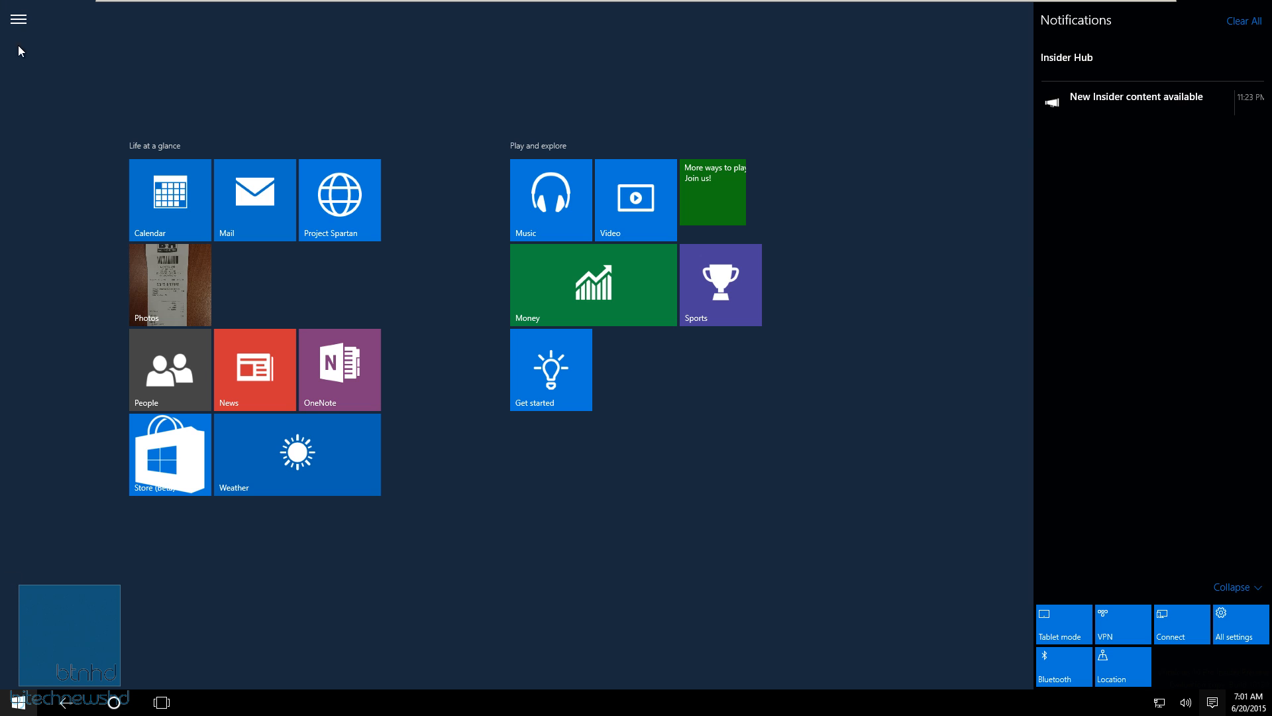
{"action": "left_click", "coordinate": [18, 19]}
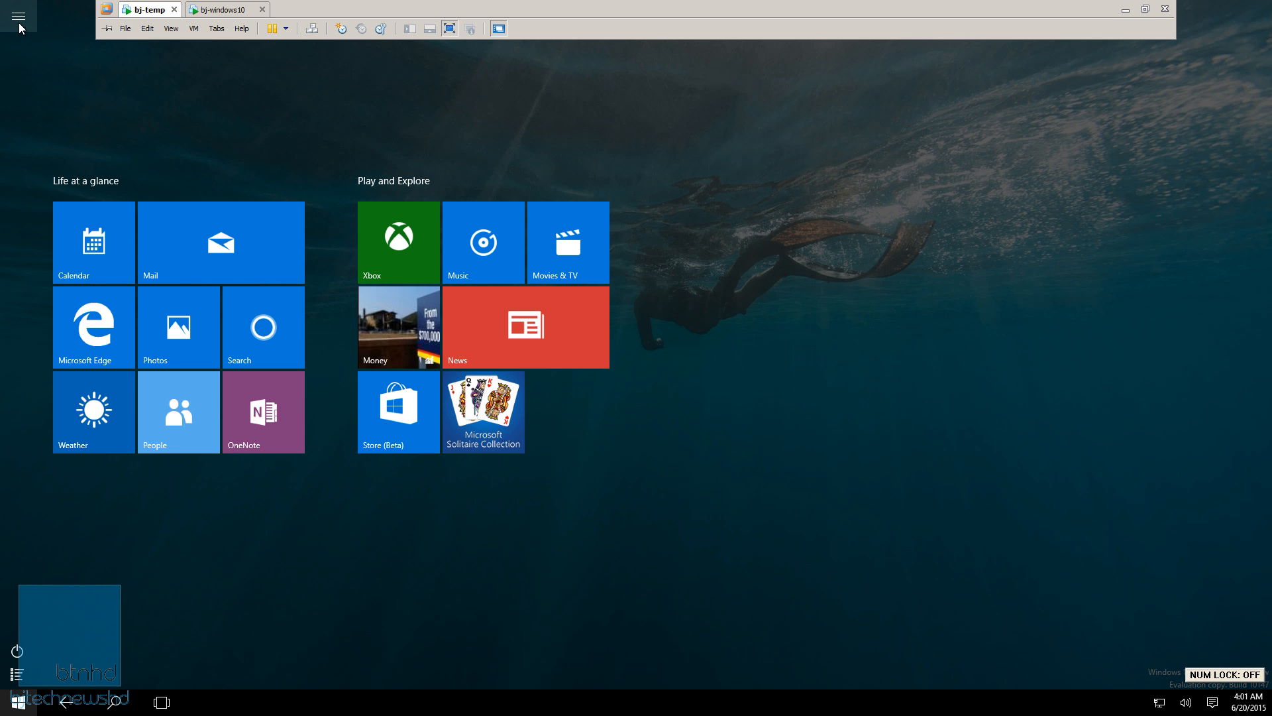
- Expand the side menu showing most used apps, File Explorer and Settings
{"action": "left_click", "coordinate": [18, 16]}
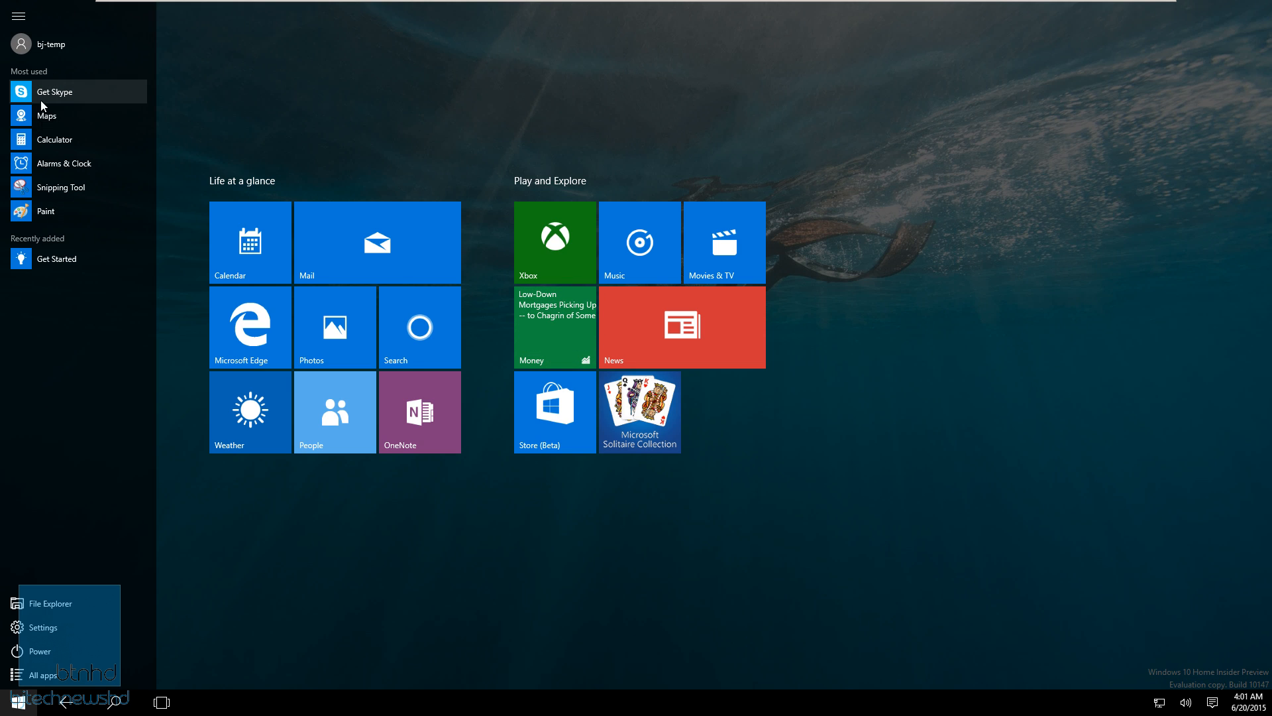
{"action": "mouse_move", "coordinate": [84, 611]}
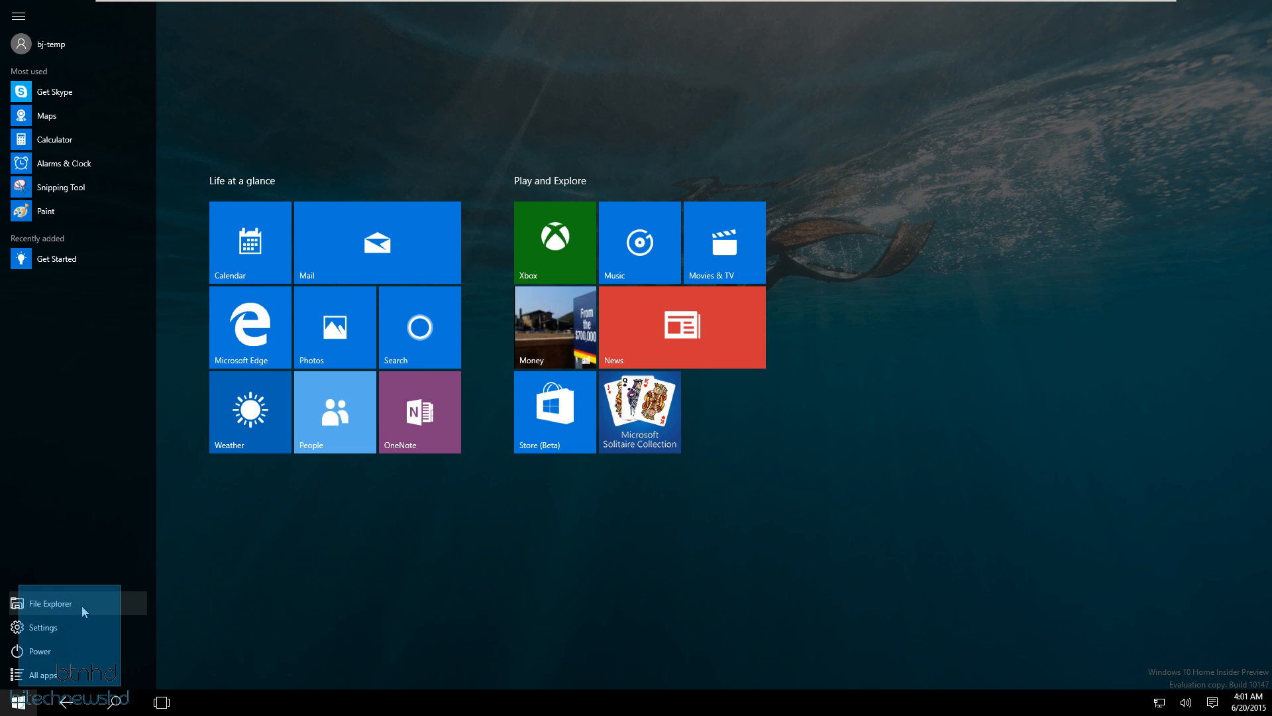
{"action": "mouse_move", "coordinate": [70, 650]}
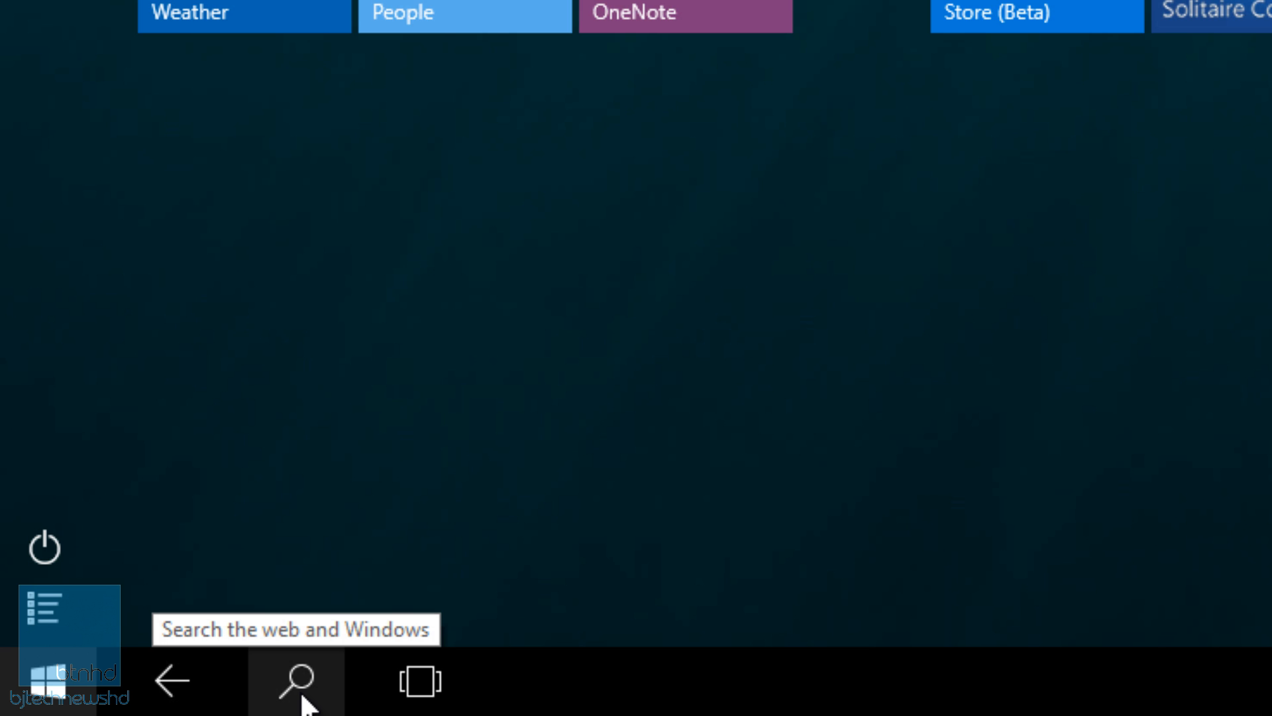
{"action": "mouse_move", "coordinate": [316, 478]}
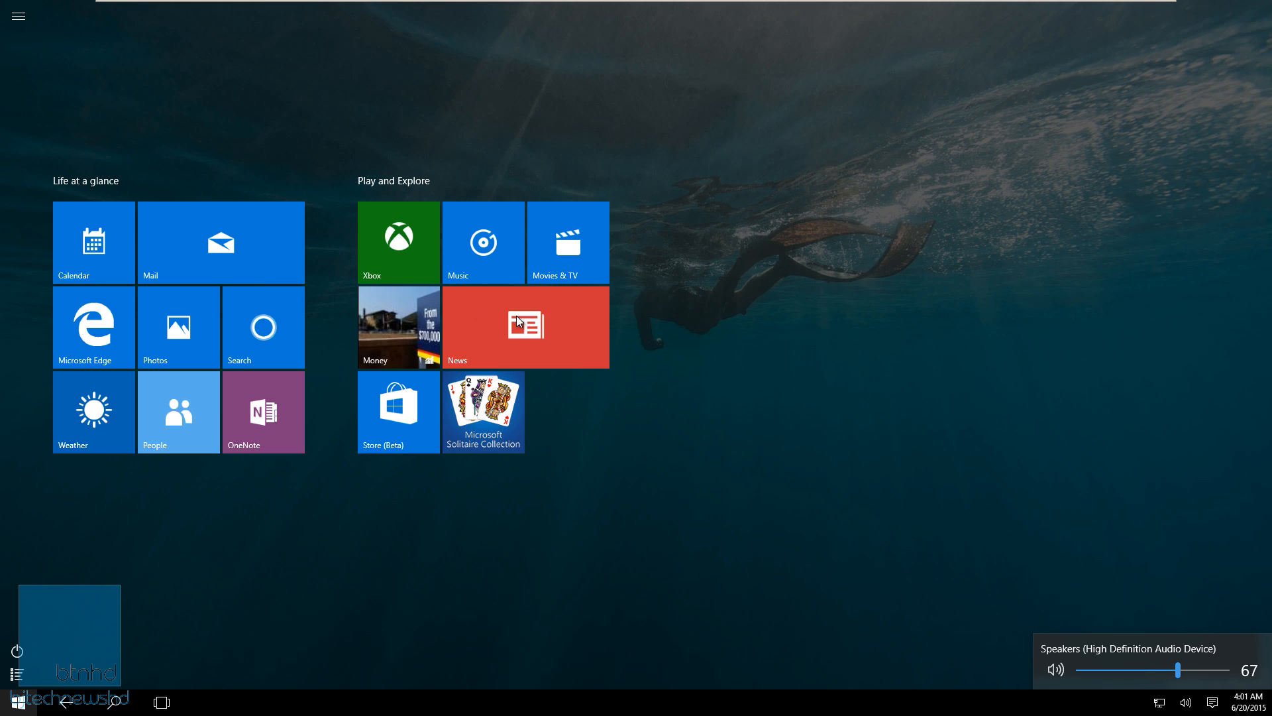
{"action": "mouse_move", "coordinate": [534, 358]}
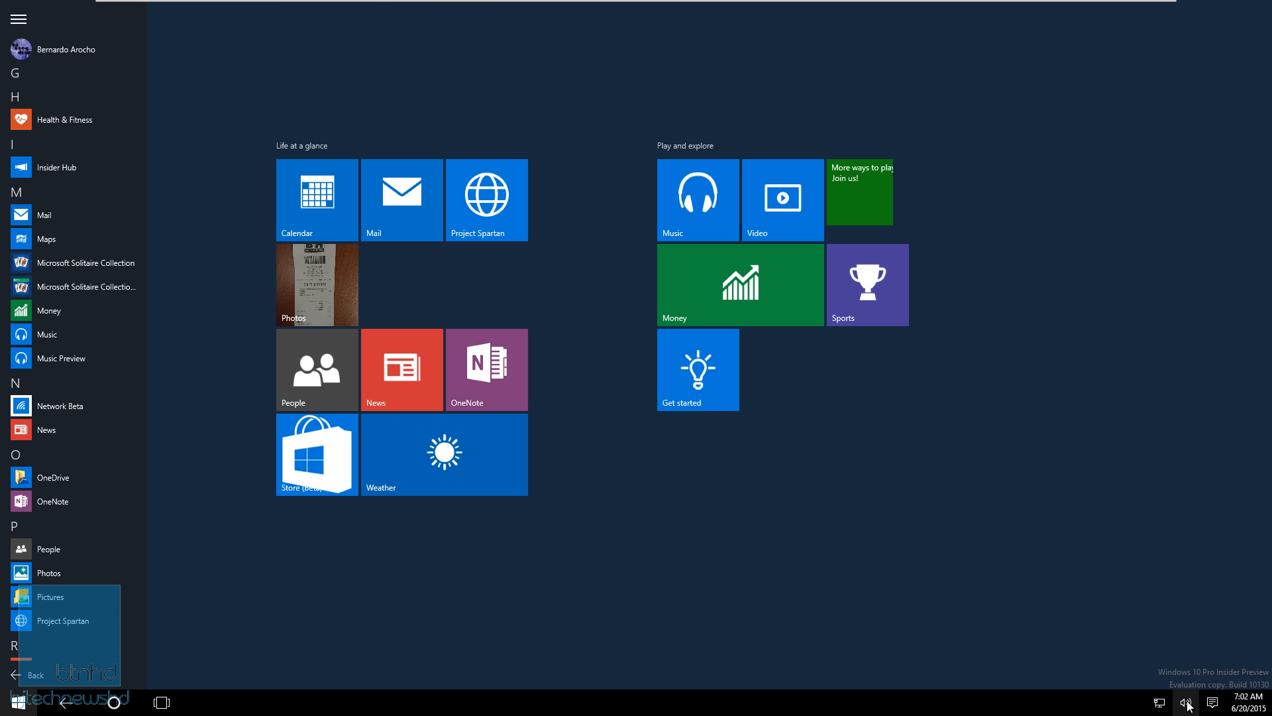
- Click in build 10147's Calendar window showing its Welcome screen
{"action": "left_click", "coordinate": [315, 199]}
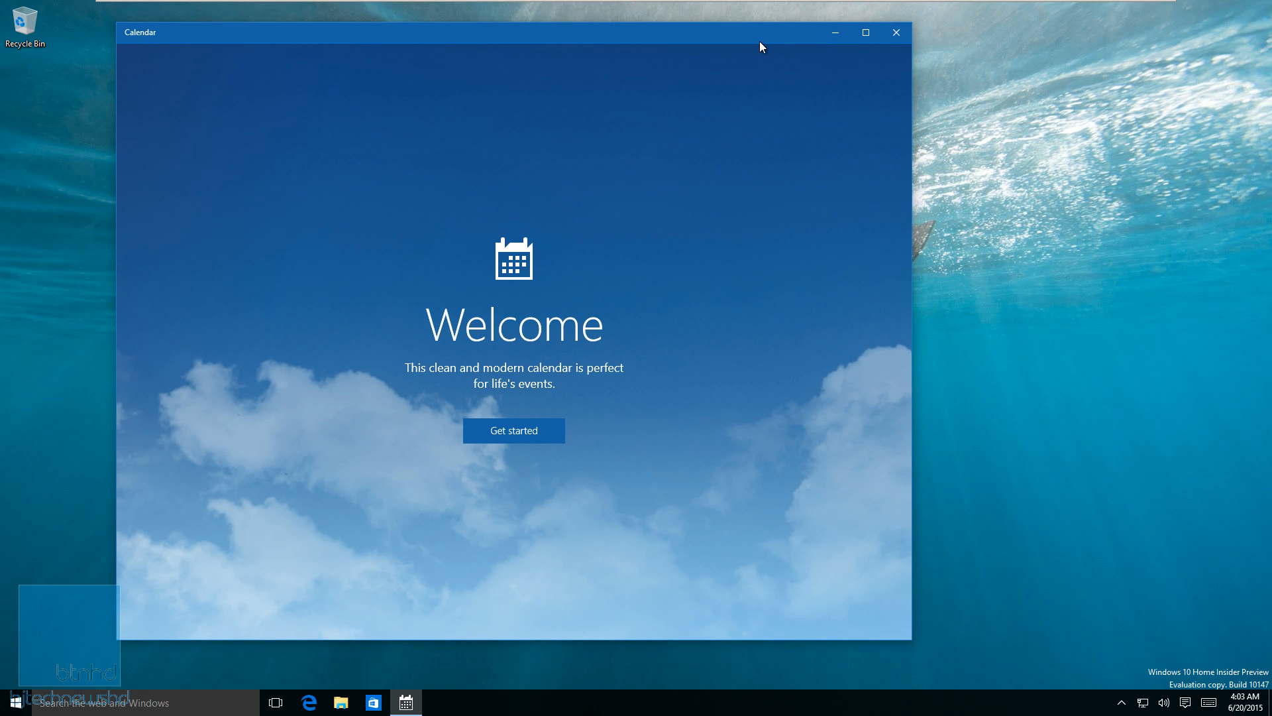
{"action": "mouse_move", "coordinate": [306, 703]}
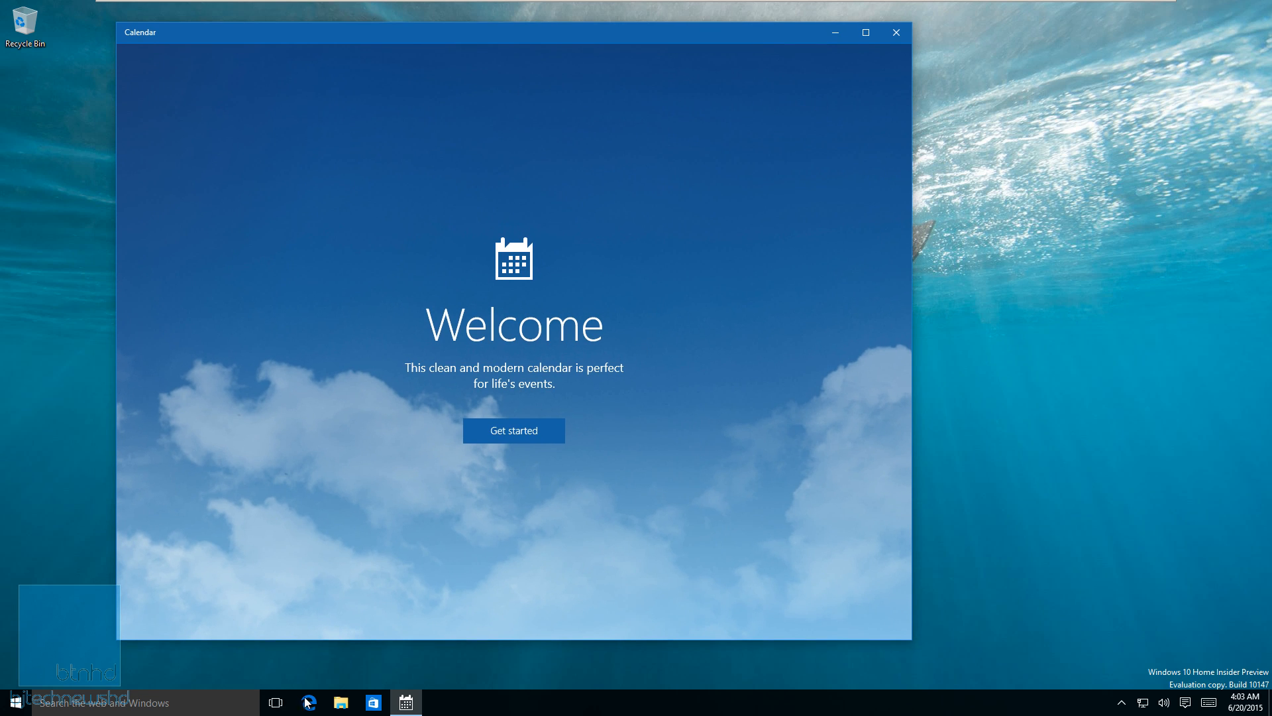
- Open File Explorer from the taskbar to Quick access with Desktop, Downloads, Documents, Pictures
{"action": "left_click", "coordinate": [340, 702]}
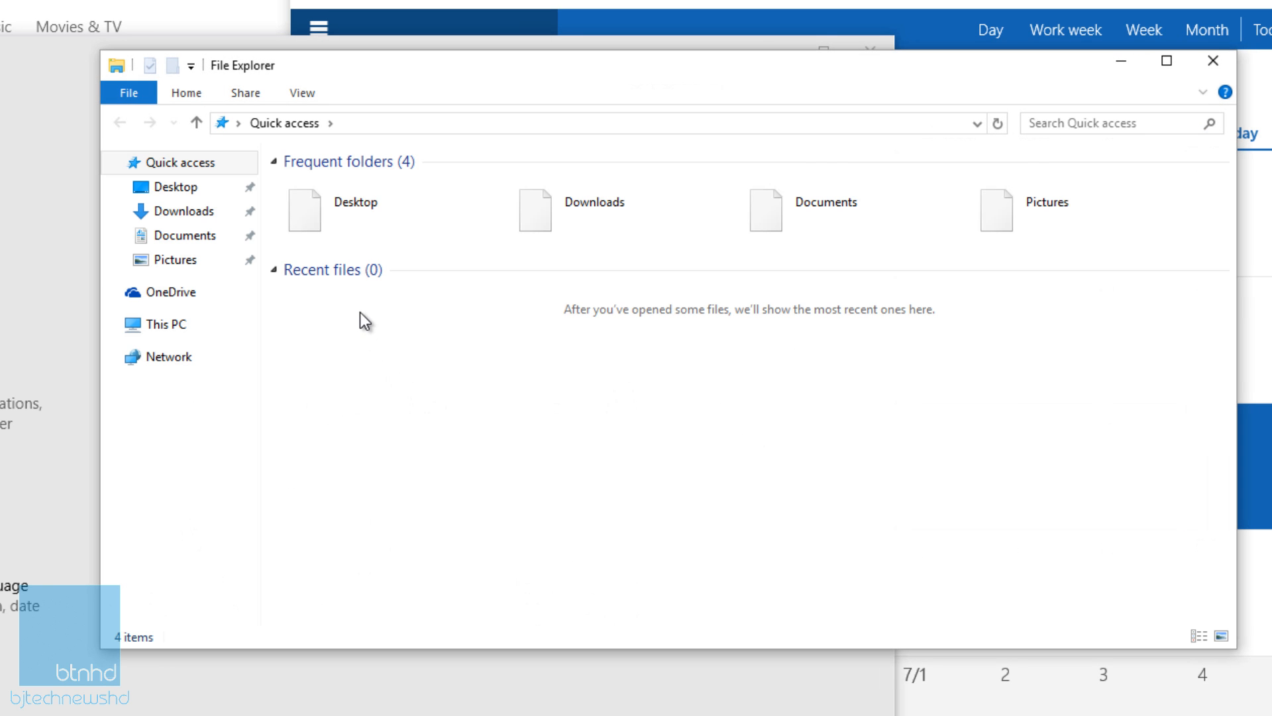
{"action": "left_click", "coordinate": [825, 202]}
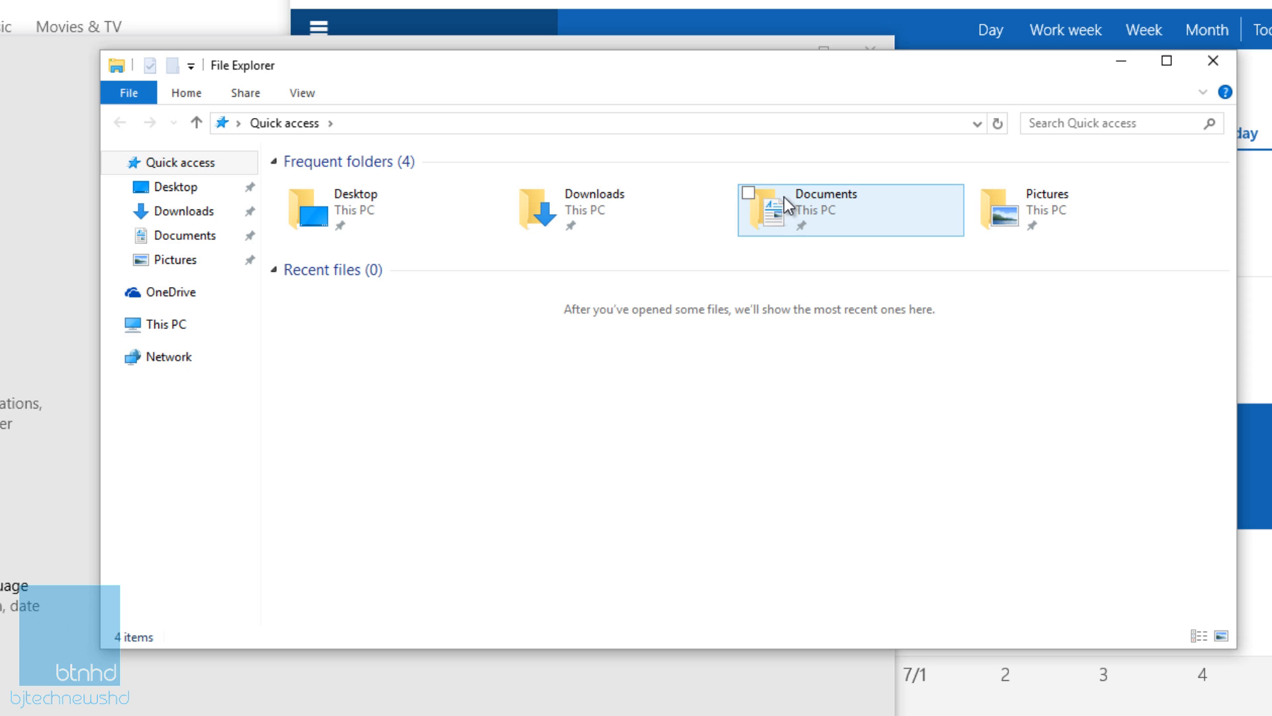